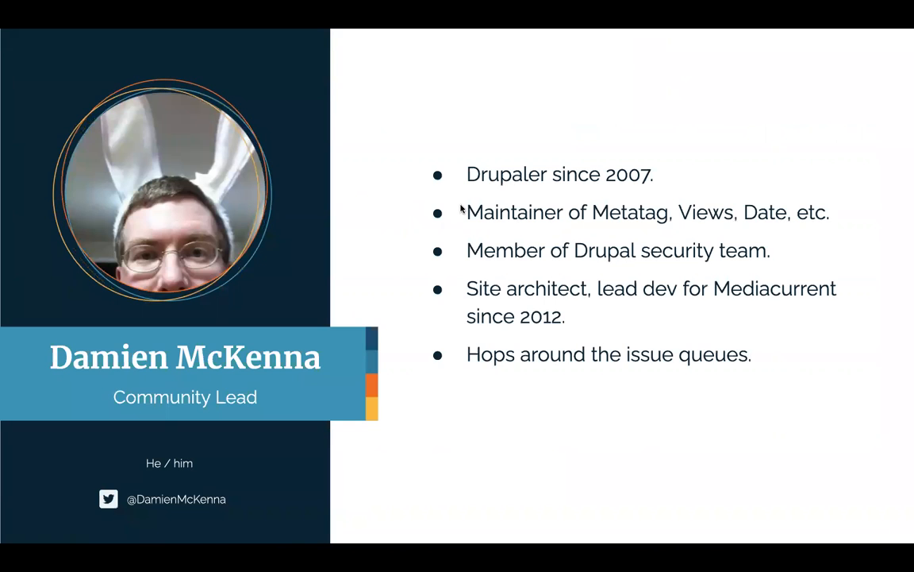
{"action": "mouse_move", "coordinate": [650, 39]}
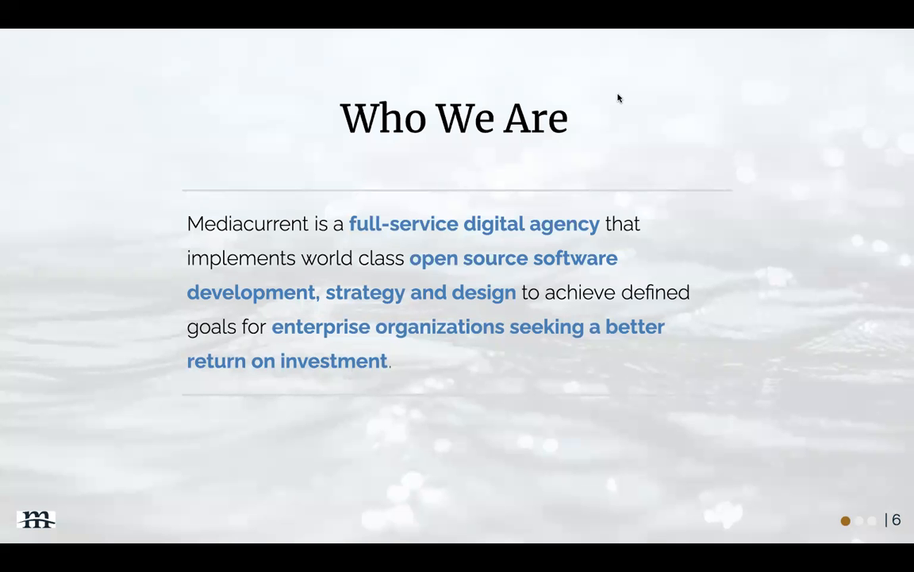
{"action": "mouse_move", "coordinate": [540, 289]}
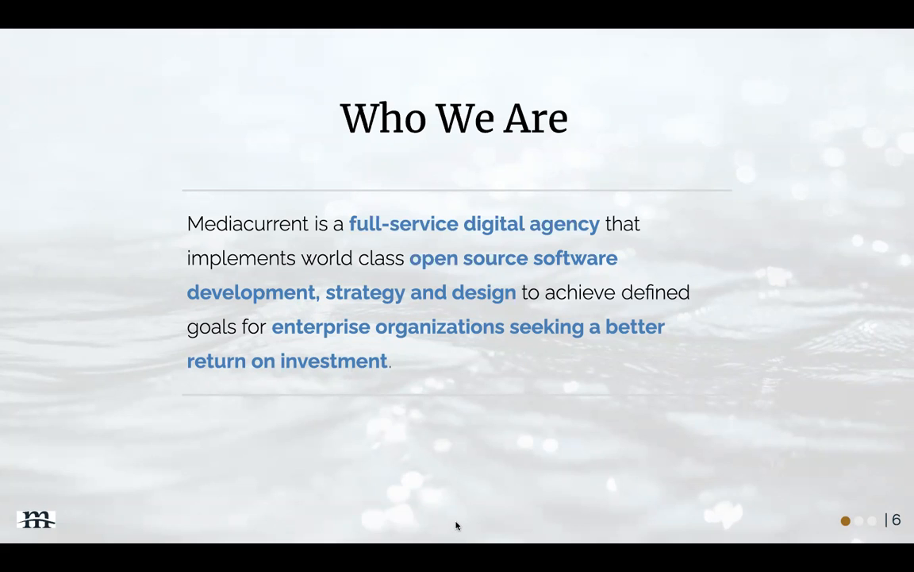
{"action": "mouse_move", "coordinate": [133, 480]}
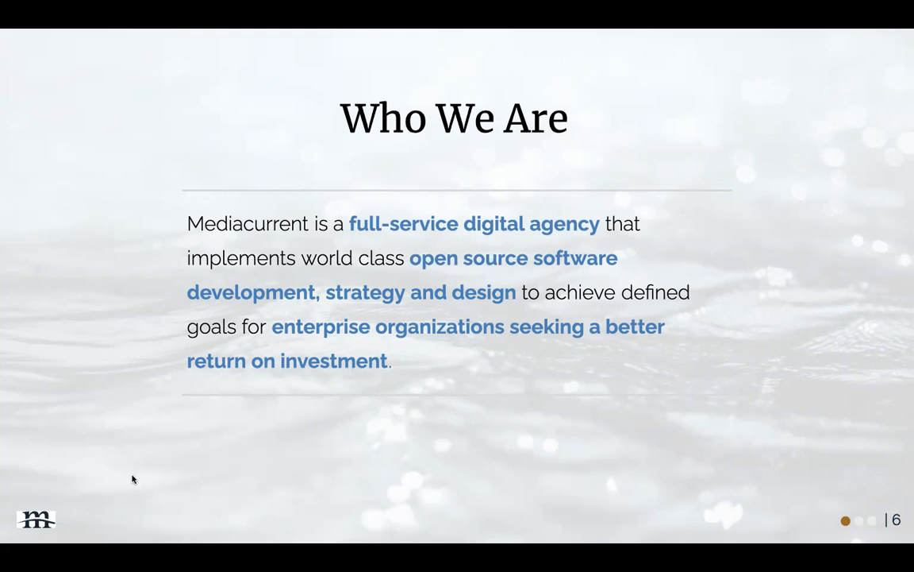
{"action": "mouse_move", "coordinate": [356, 362]}
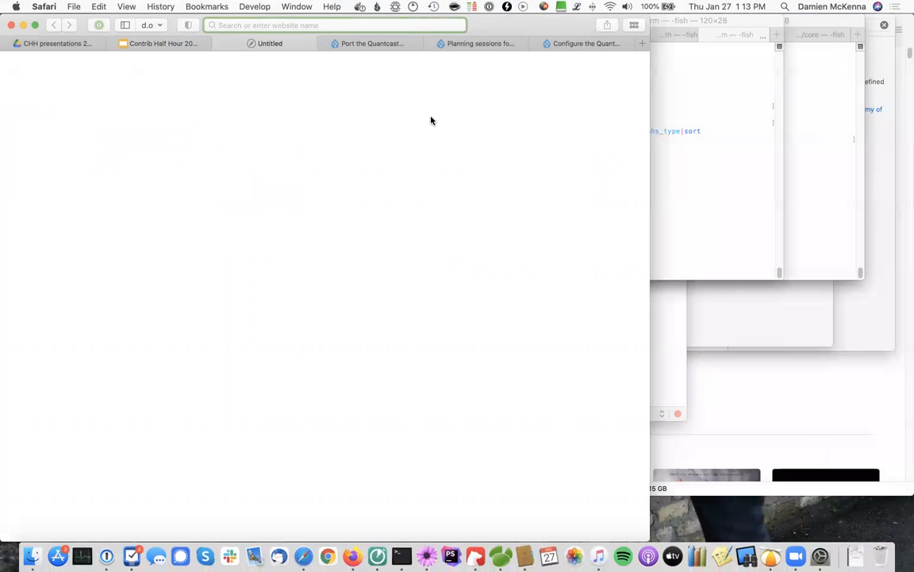
- Reach the Contribution Weekend 2022 group page via the 'contribution we' history entry
{"action": "type", "text": "contribution we"}
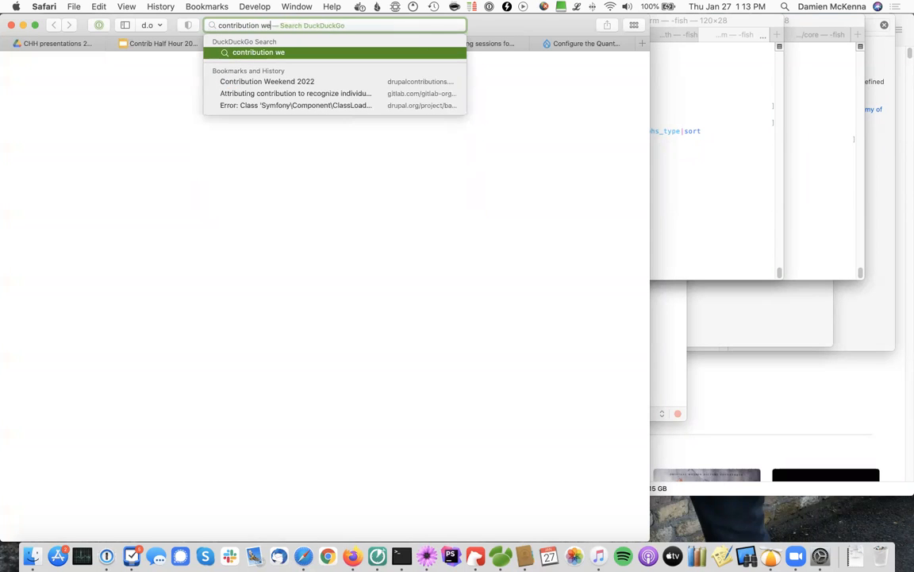
{"action": "left_click", "coordinate": [267, 81]}
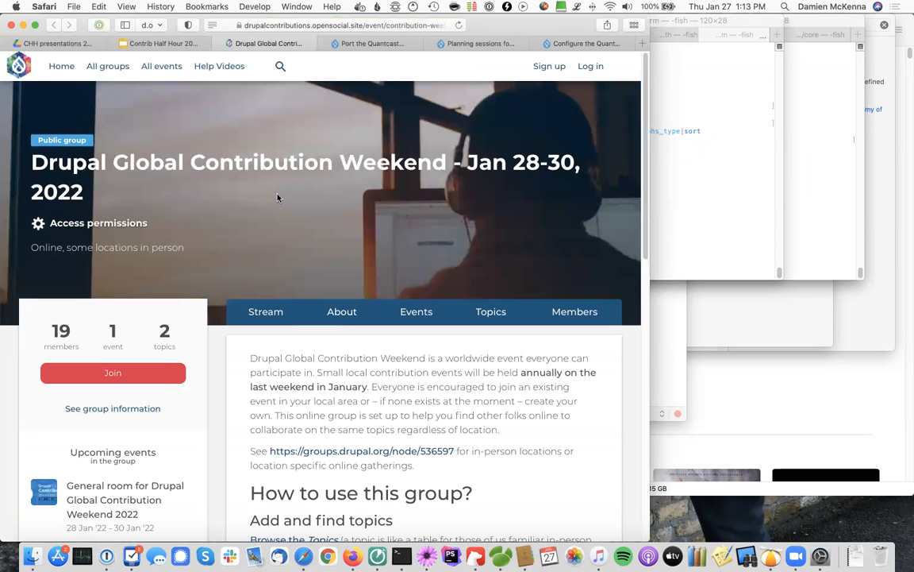
- Scroll through the group page's guide to topics and events for the weekend
{"action": "scroll", "scroll_direction": "down", "scroll_amount": 3}
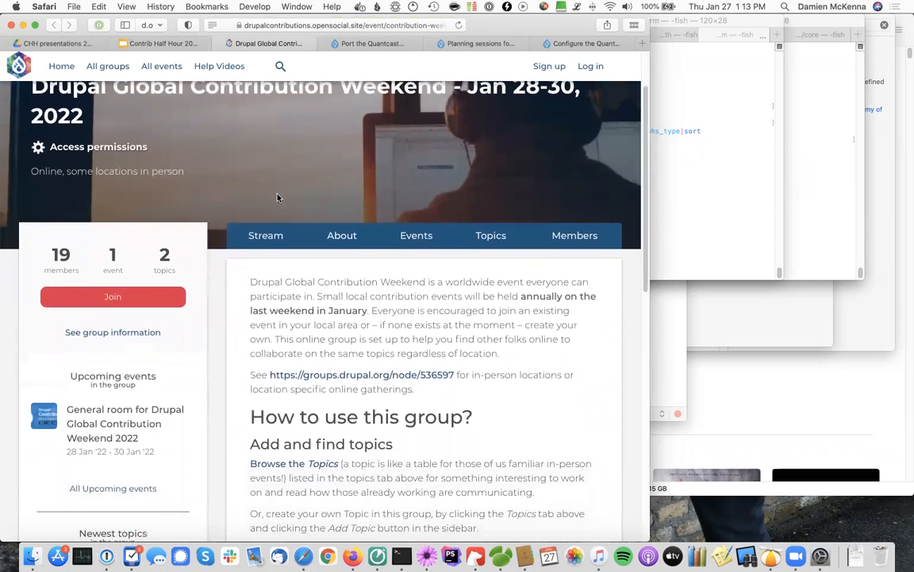
{"action": "scroll", "scroll_direction": "down", "scroll_amount": 3}
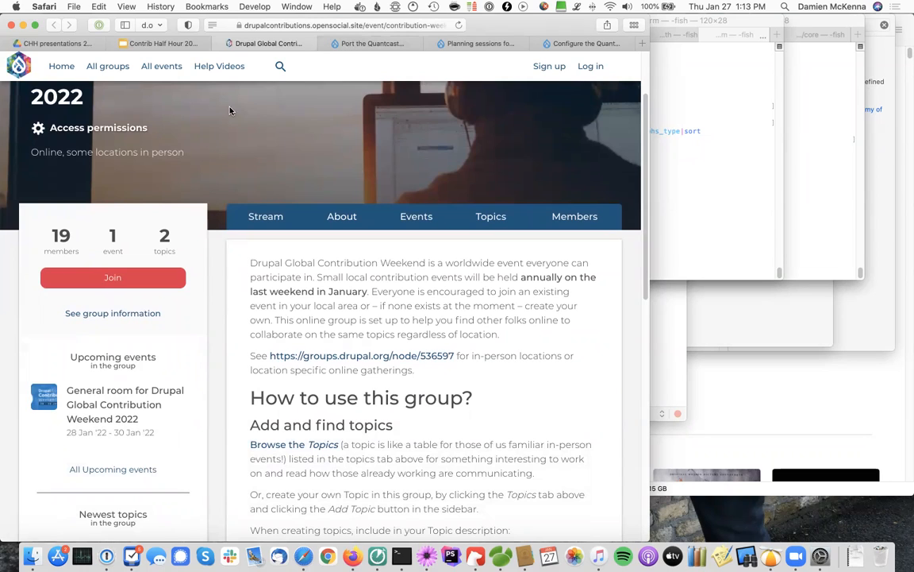
{"action": "mouse_move", "coordinate": [219, 210]}
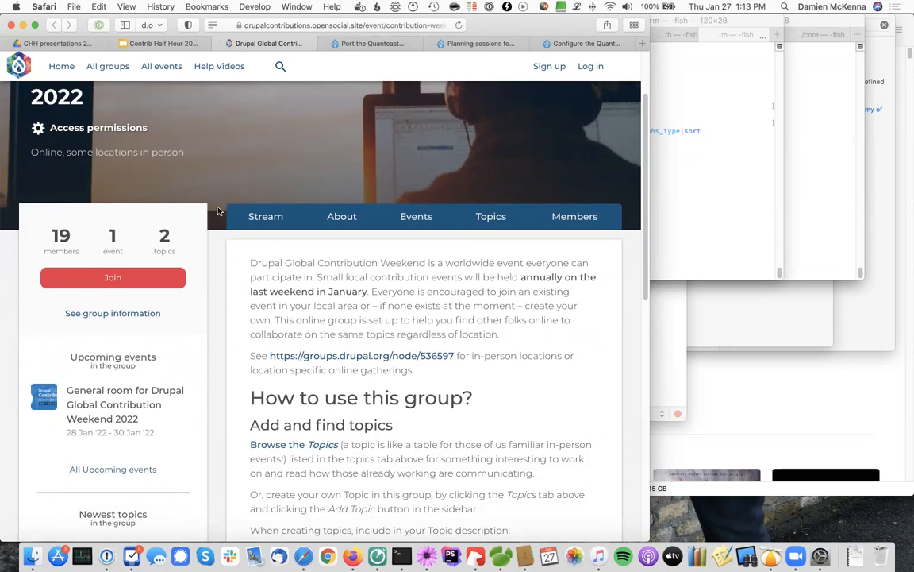
{"action": "scroll", "scroll_direction": "down", "scroll_amount": 3}
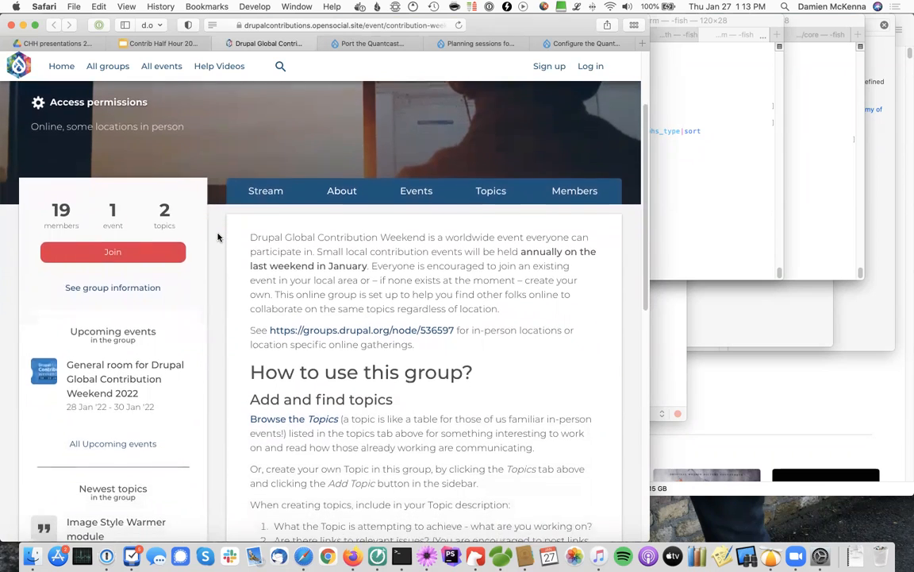
{"action": "scroll", "scroll_direction": "down", "scroll_amount": 3}
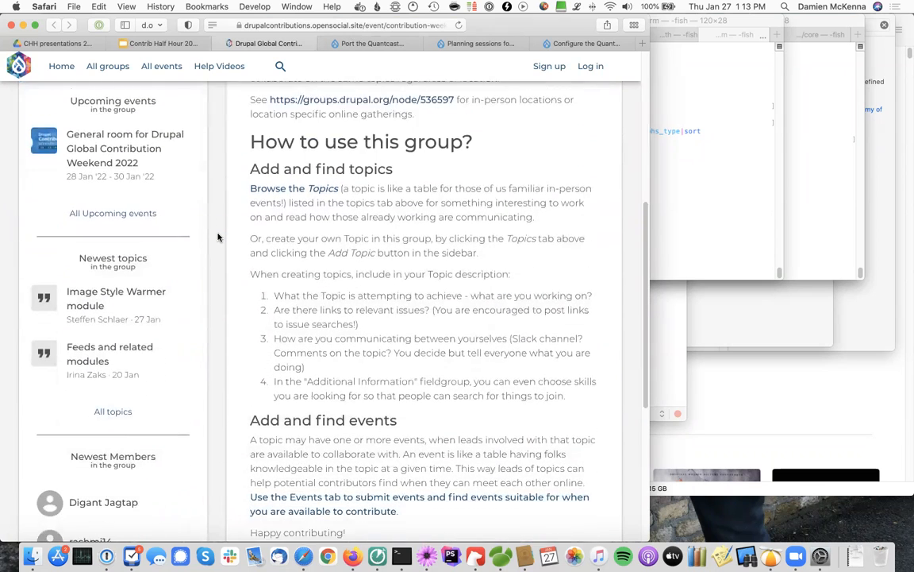
{"action": "scroll", "scroll_direction": "down", "scroll_amount": 3}
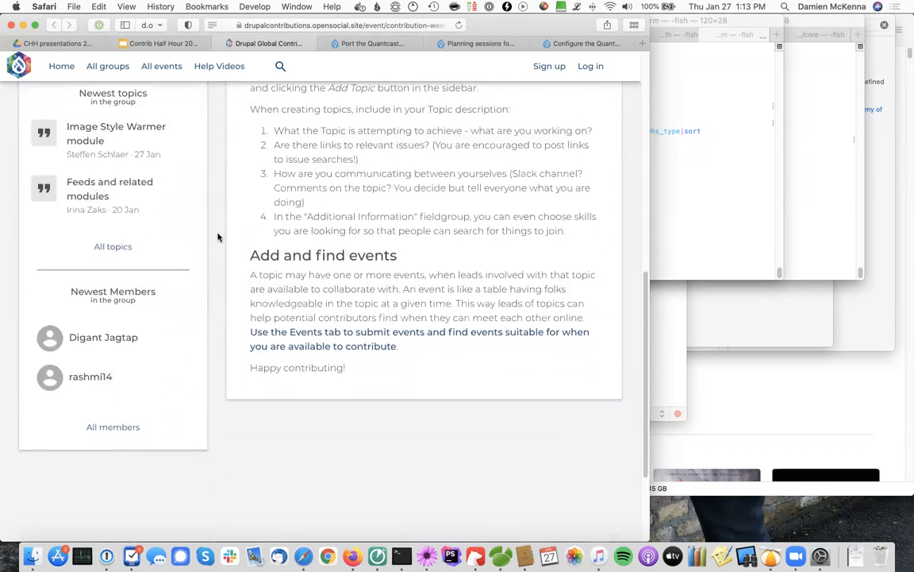
{"action": "scroll", "scroll_direction": "up", "scroll_amount": 3}
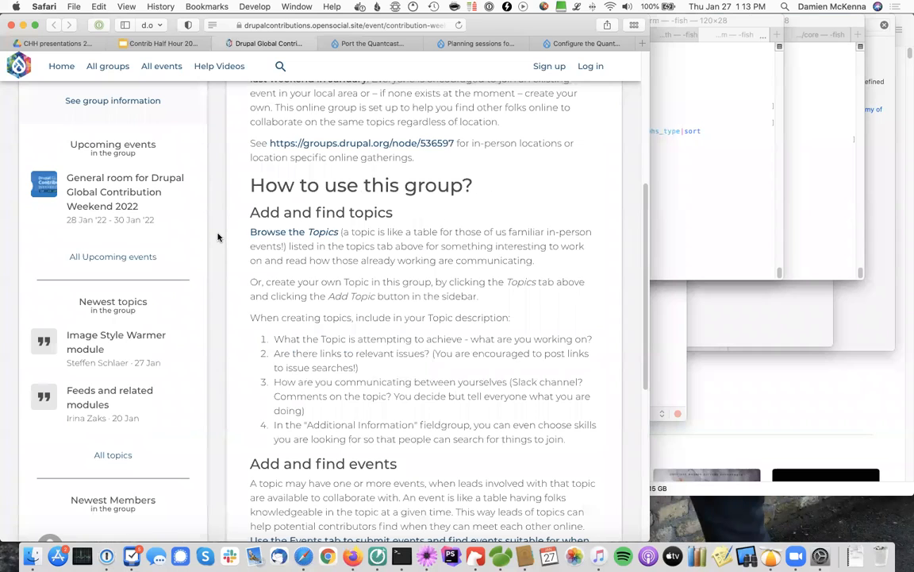
{"action": "scroll", "scroll_direction": "up", "scroll_amount": 3}
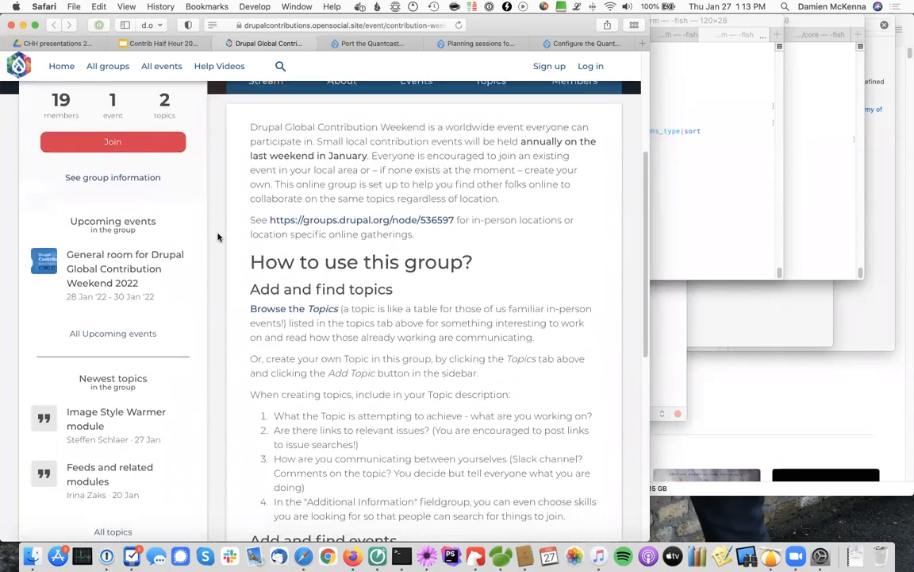
{"action": "scroll", "scroll_direction": "down", "scroll_amount": 3}
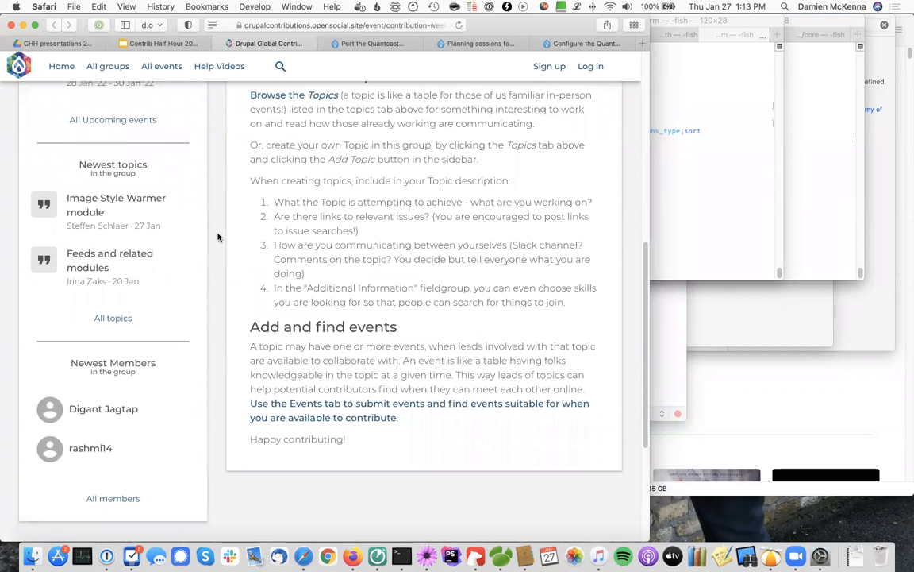
{"action": "scroll", "scroll_direction": "up", "scroll_amount": 3}
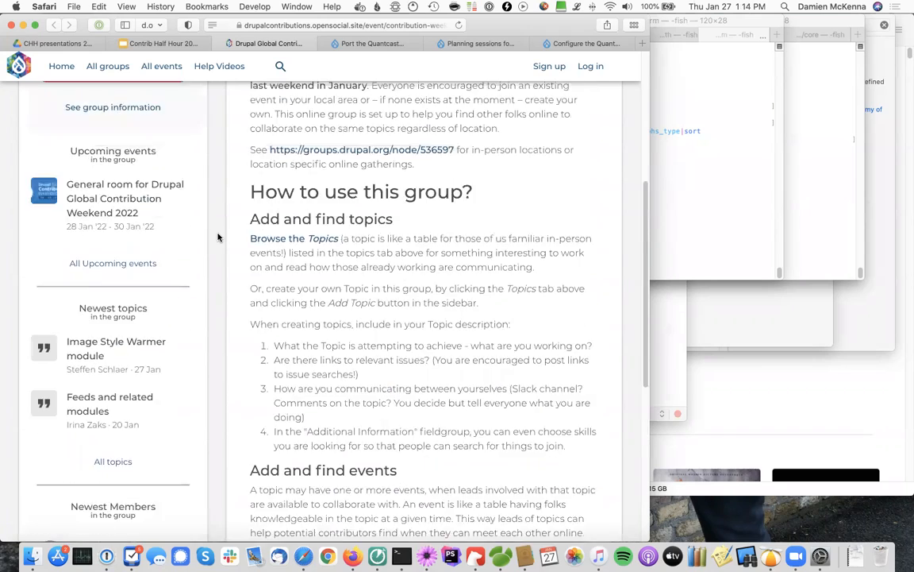
{"action": "scroll", "scroll_direction": "up", "scroll_amount": 3}
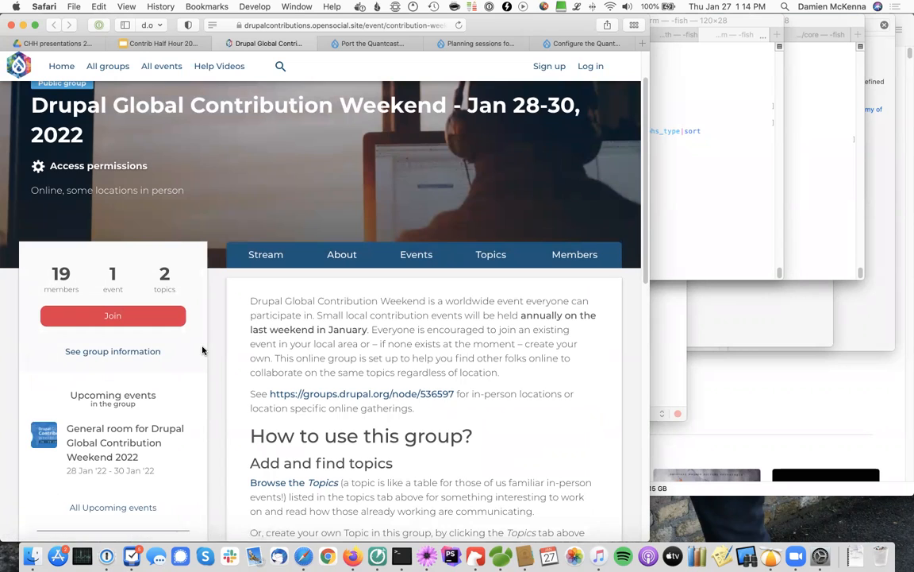
{"action": "scroll", "scroll_direction": "down", "scroll_amount": 3}
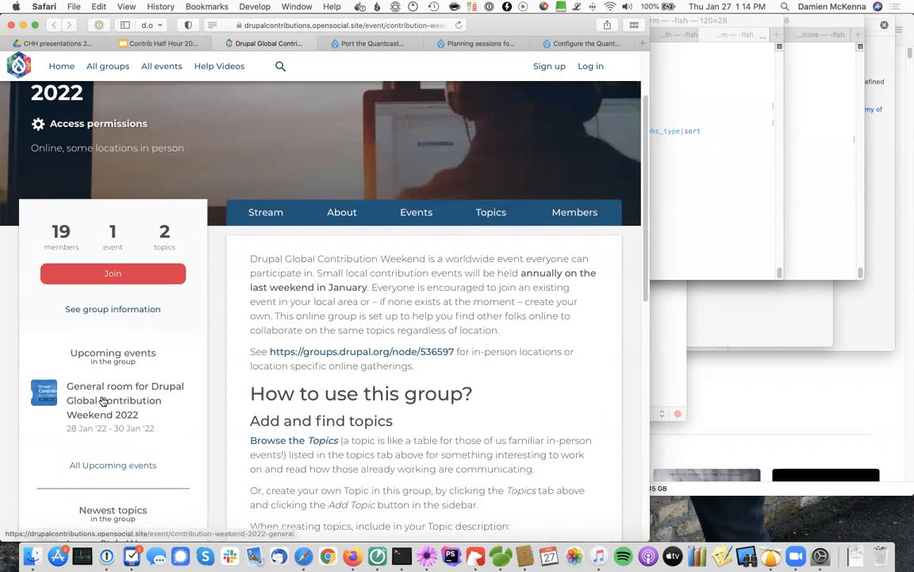
- Go to the General room event for Drupal Global Contribution Weekend 2022 and skim it
{"action": "left_click", "coordinate": [124, 400]}
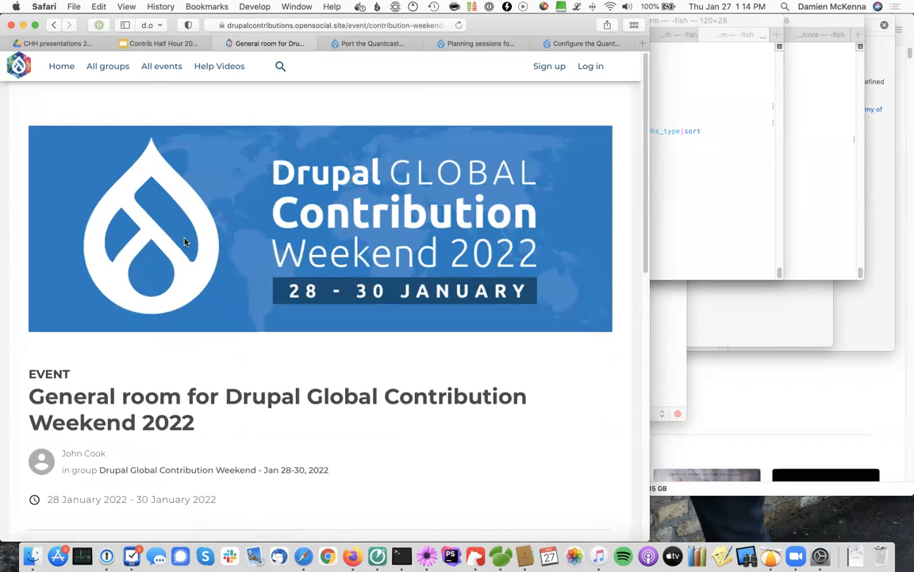
{"action": "scroll", "scroll_direction": "down", "scroll_amount": 3}
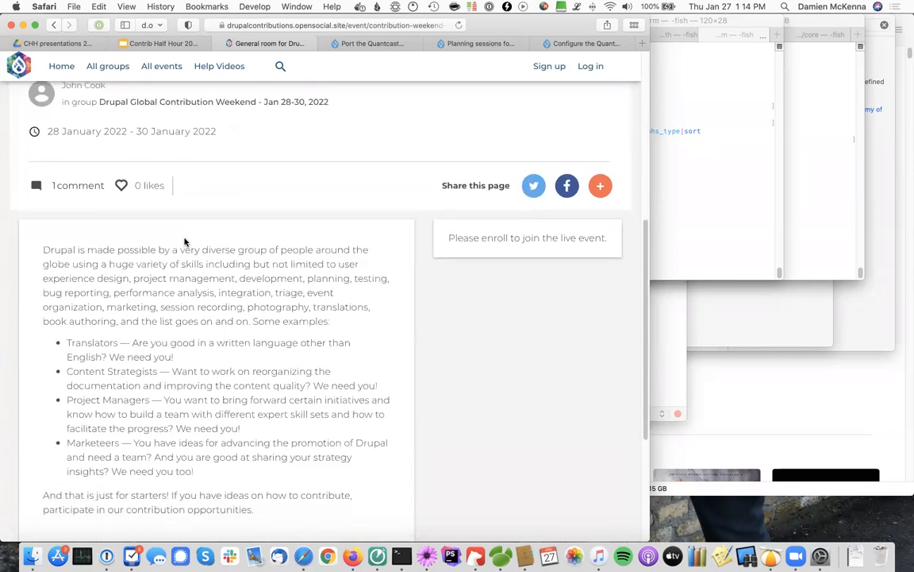
{"action": "scroll", "scroll_direction": "down", "scroll_amount": 3}
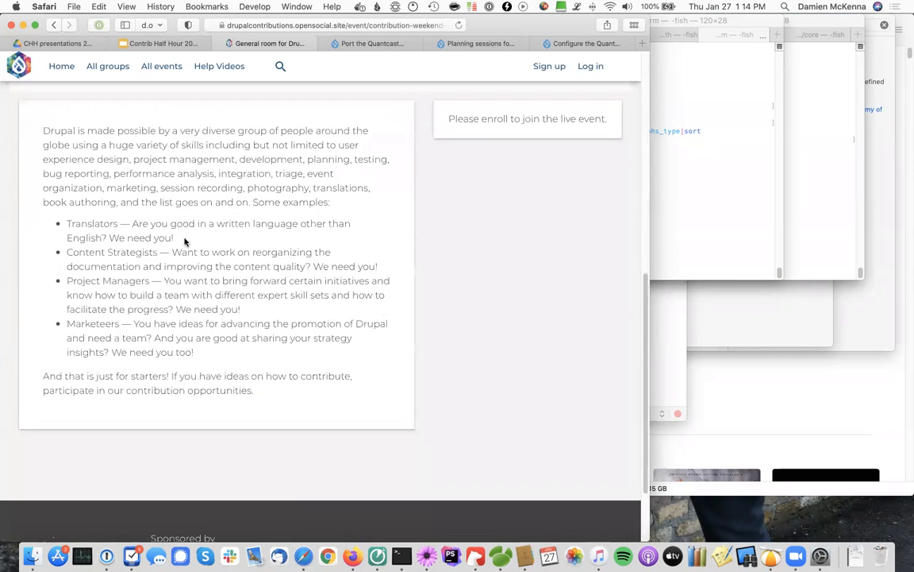
{"action": "scroll", "scroll_direction": "up", "scroll_amount": 3}
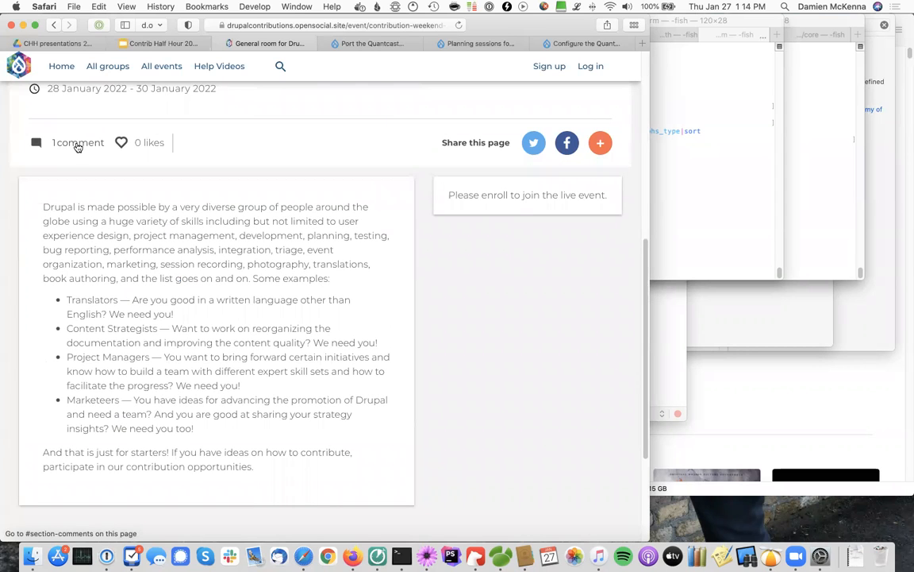
{"action": "scroll", "scroll_direction": "up", "scroll_amount": 3}
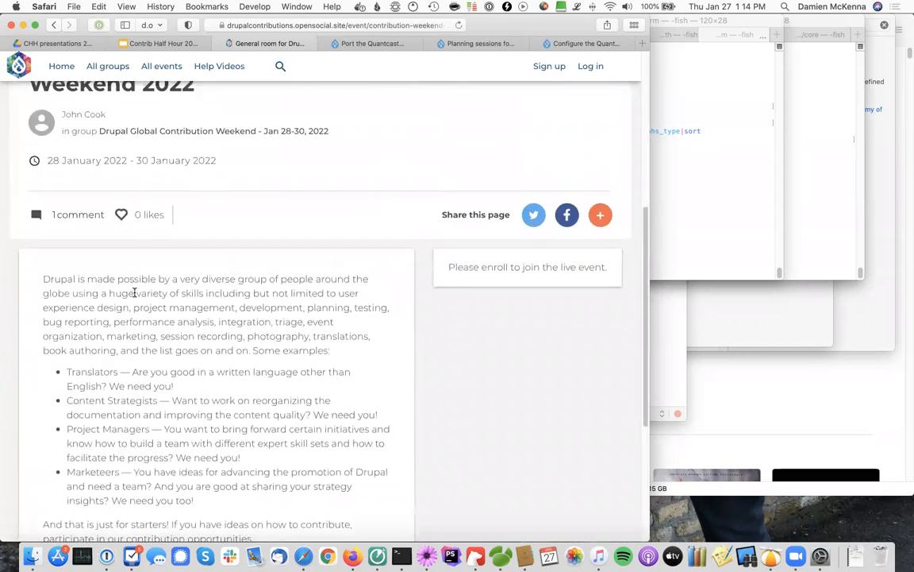
{"action": "scroll", "scroll_direction": "up", "scroll_amount": 3}
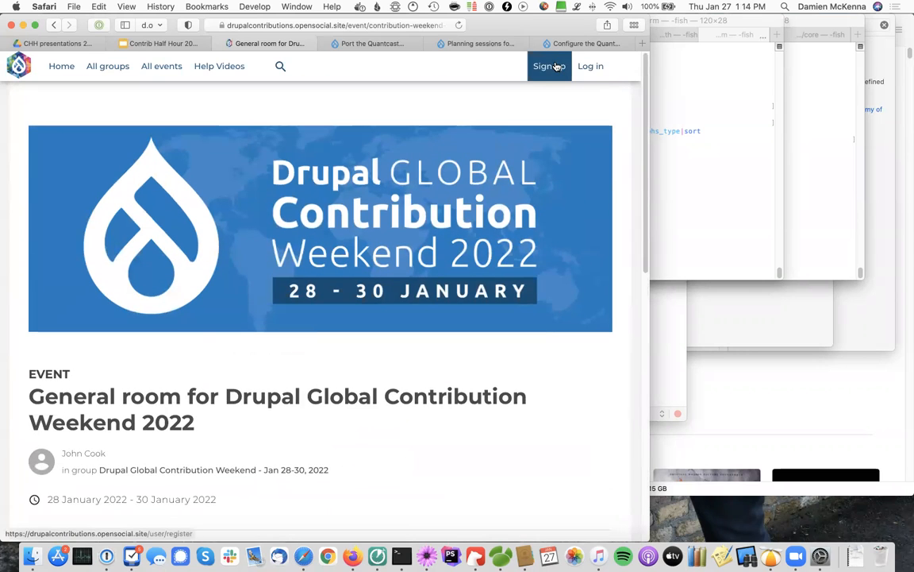
- Sign in to the contribution platform with the saved account credentials and return to the event
{"action": "left_click", "coordinate": [591, 67]}
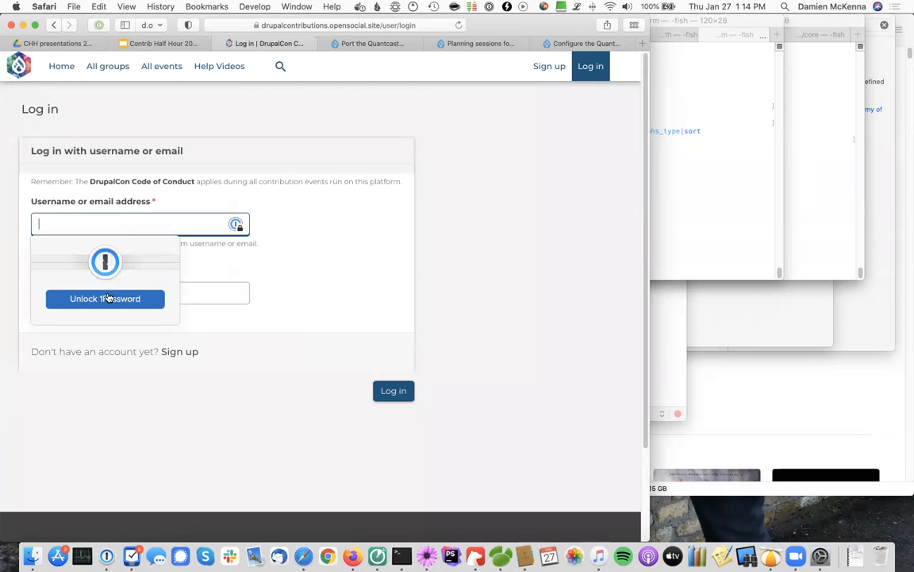
{"action": "left_click", "coordinate": [105, 299]}
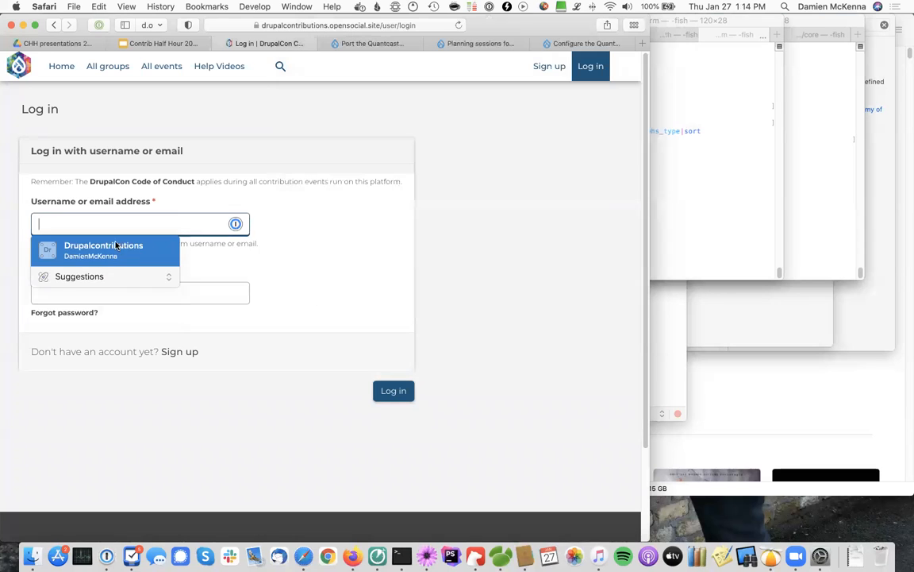
{"action": "left_click", "coordinate": [103, 250]}
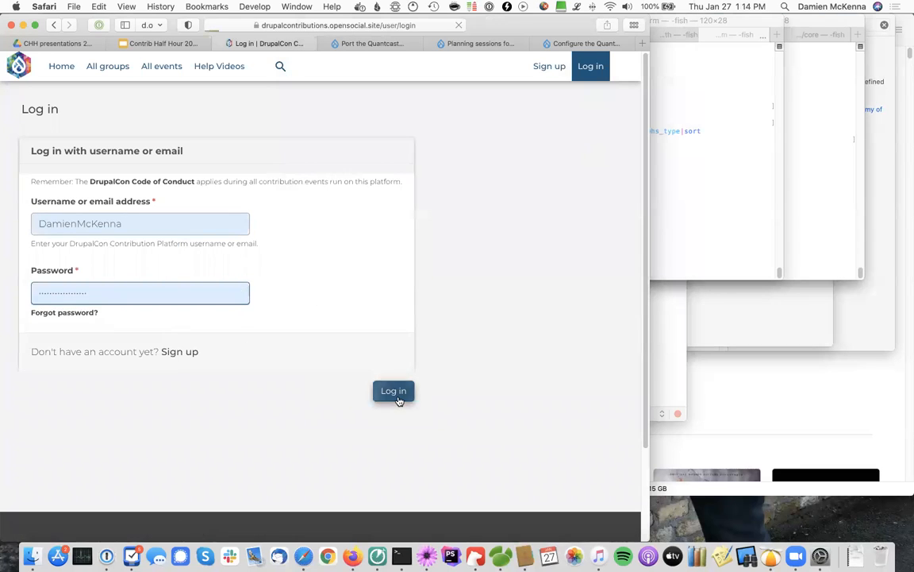
{"action": "mouse_move", "coordinate": [444, 242]}
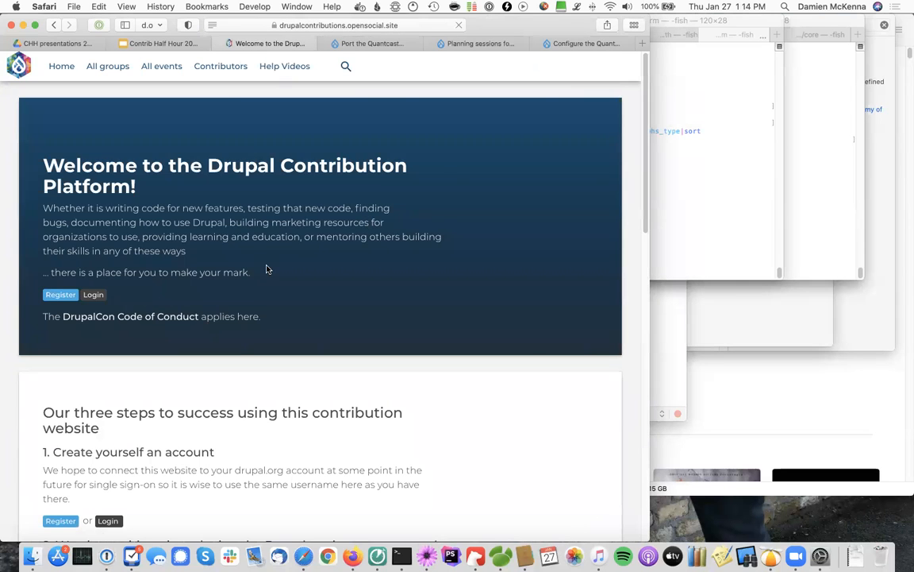
{"action": "scroll", "scroll_direction": "down", "scroll_amount": 3}
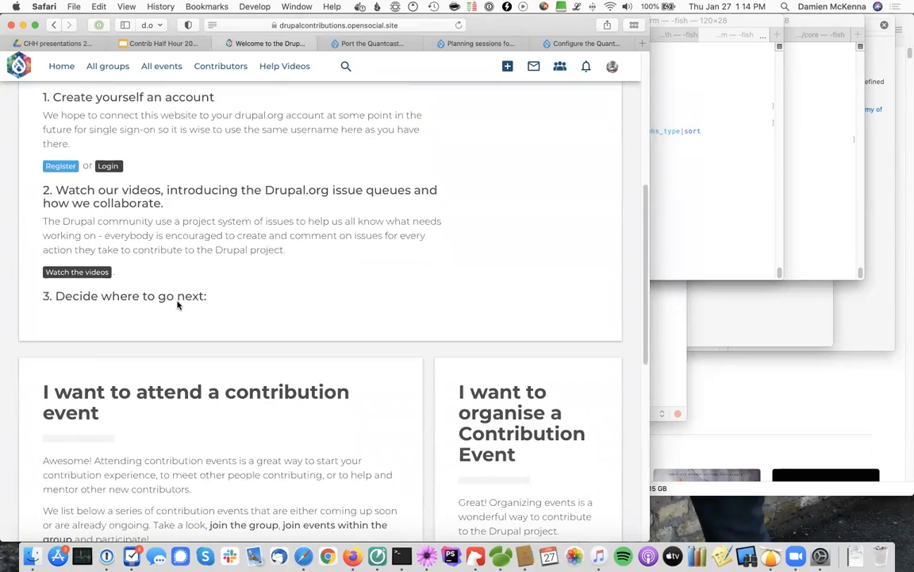
{"action": "scroll", "scroll_direction": "up", "scroll_amount": 3}
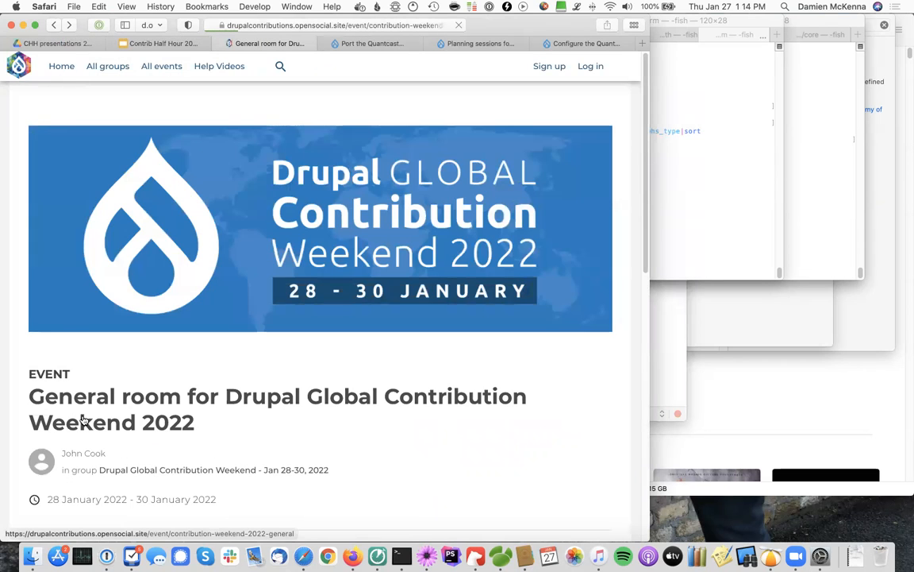
- Scroll the event page to its Comments section with the drupal.org issue search link
{"action": "scroll", "scroll_direction": "down", "scroll_amount": 3}
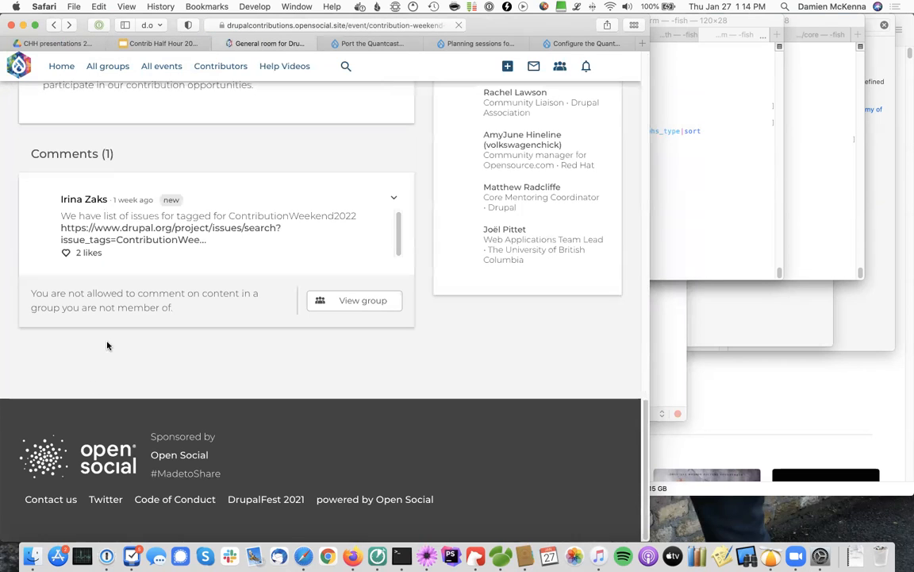
{"action": "scroll", "scroll_direction": "up", "scroll_amount": 3}
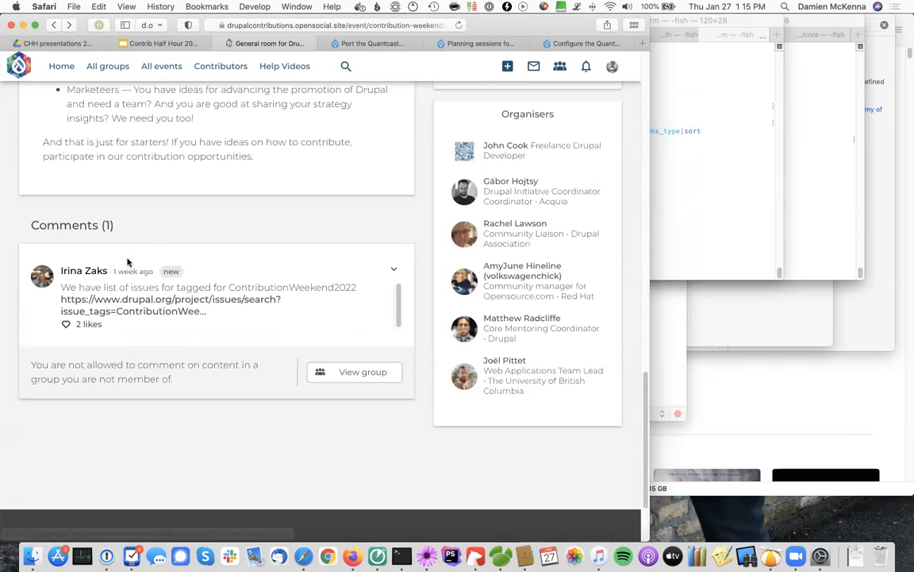
{"action": "mouse_move", "coordinate": [281, 373]}
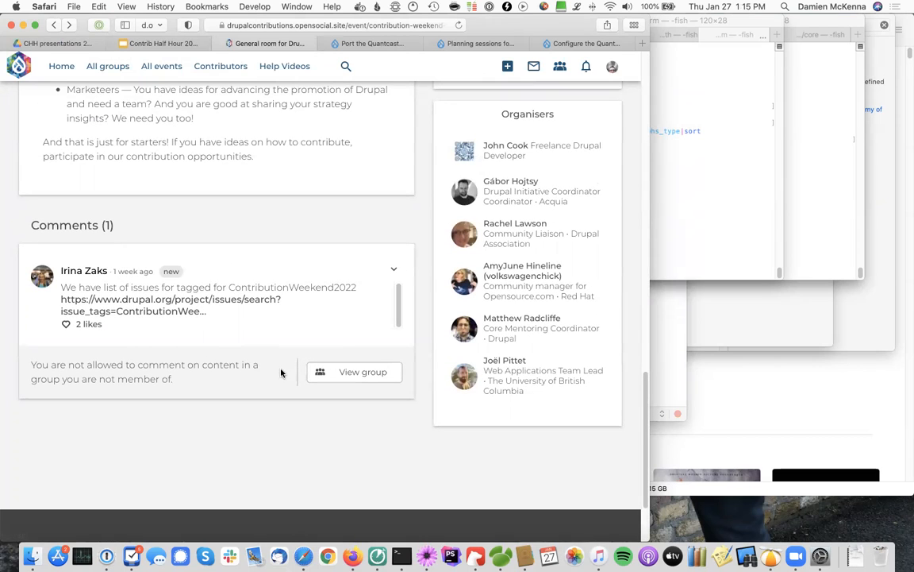
{"action": "mouse_move", "coordinate": [149, 301]}
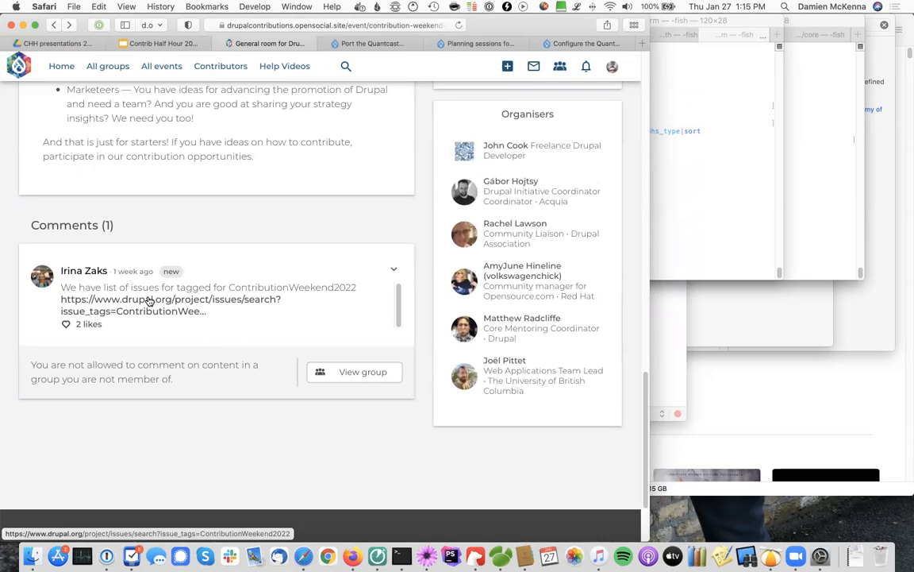
- Show the drupal.org search listing 24 issues tagged ContributionWeekend2022 and pick the Mobile friendly breadcrumb issue
{"action": "left_click", "coordinate": [172, 305]}
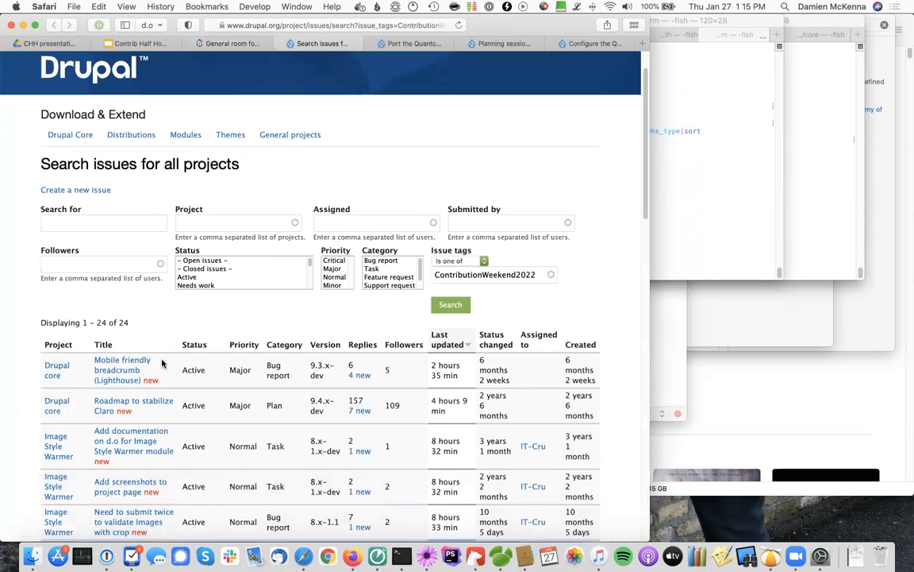
{"action": "scroll", "scroll_direction": "down", "scroll_amount": 3}
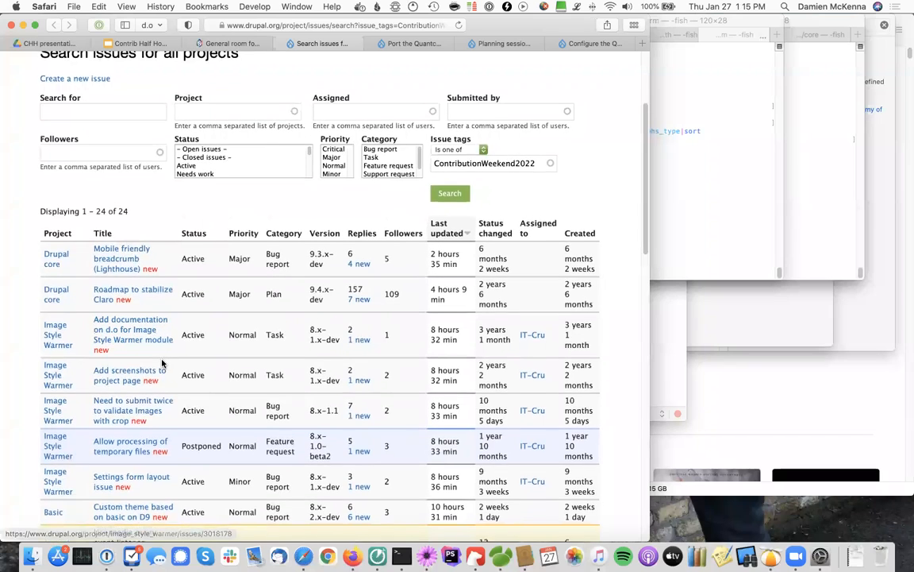
{"action": "scroll", "scroll_direction": "down", "scroll_amount": 3}
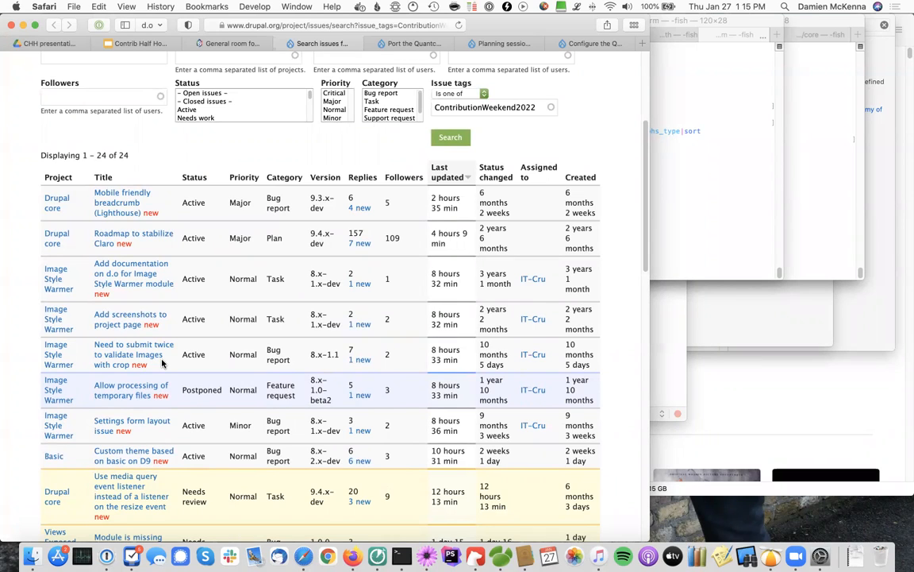
{"action": "scroll", "scroll_direction": "down", "scroll_amount": 3}
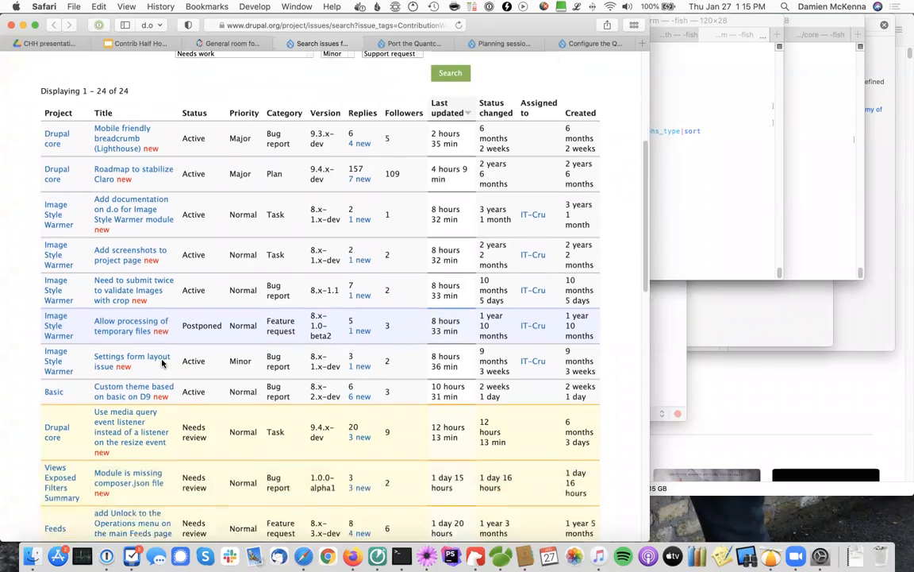
{"action": "scroll", "scroll_direction": "up", "scroll_amount": 3}
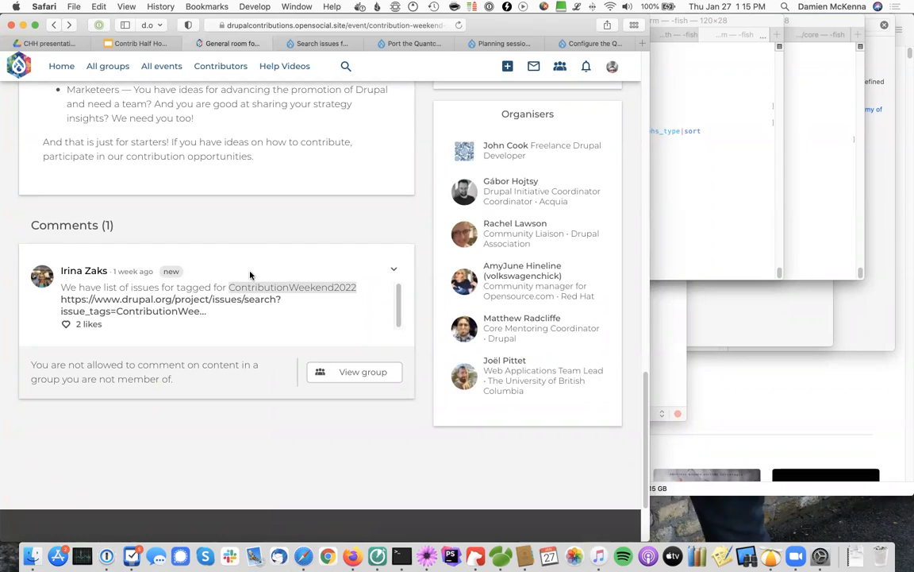
{"action": "mouse_move", "coordinate": [226, 239]}
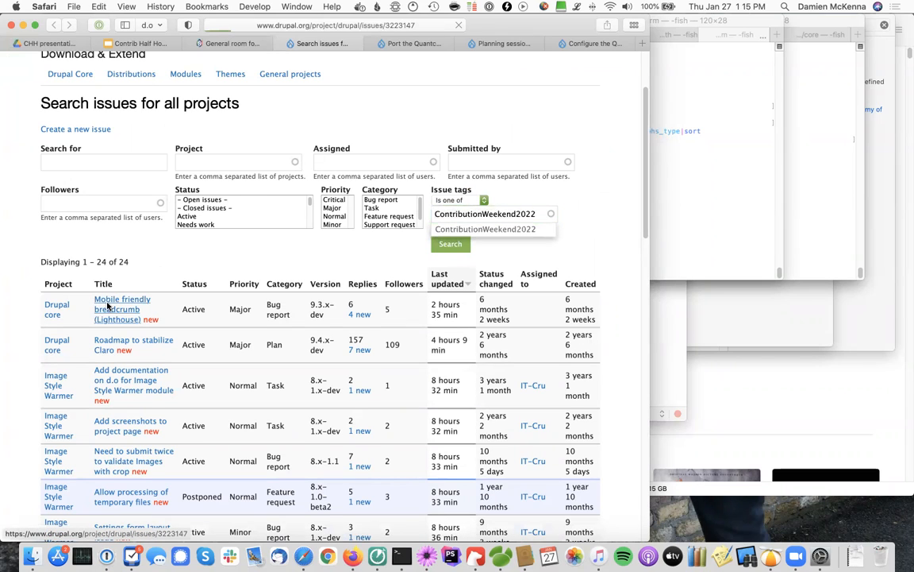
{"action": "left_click", "coordinate": [451, 244]}
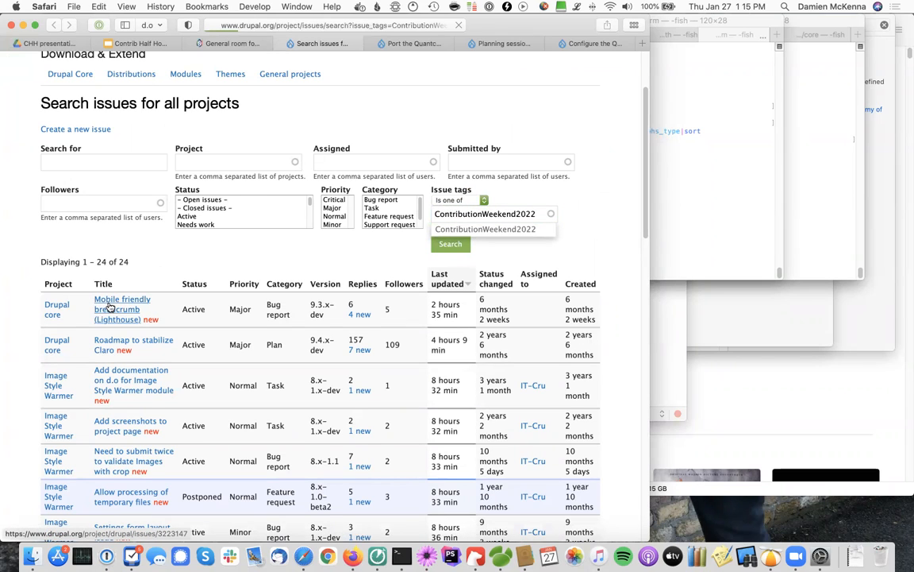
- Review the Mobile friendly breadcrumb (Lighthouse) issue down to its ContributionWeekend2022 issue tag
{"action": "left_click", "coordinate": [121, 305]}
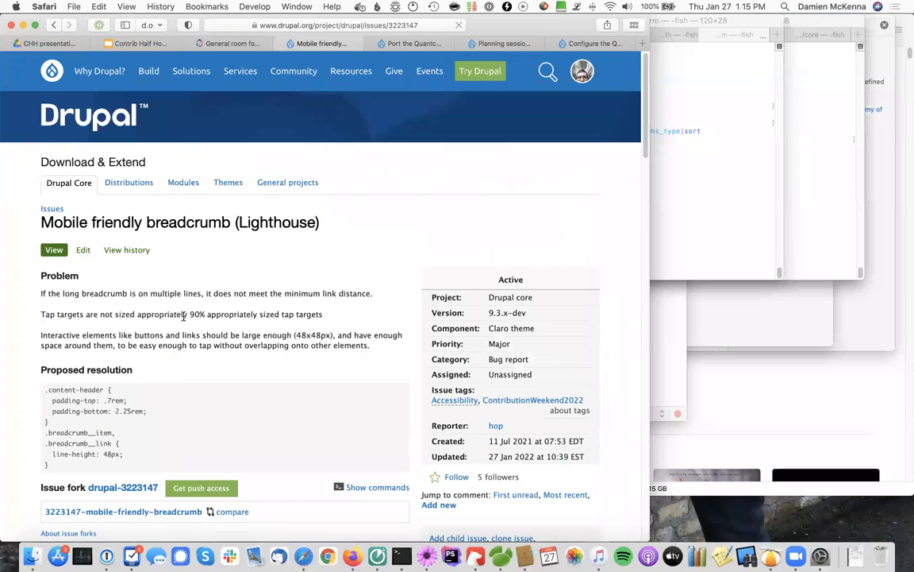
{"action": "scroll", "scroll_direction": "down", "scroll_amount": 3}
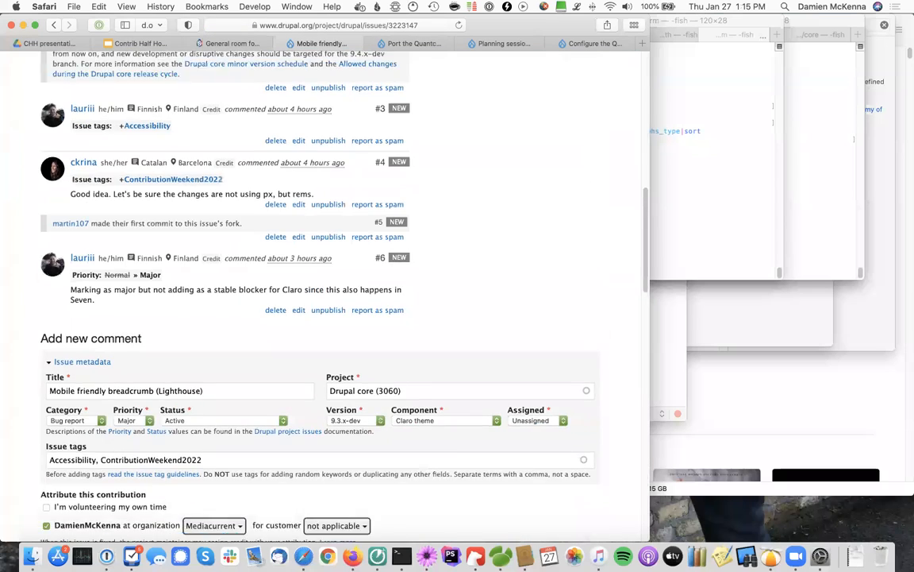
{"action": "scroll", "scroll_direction": "down", "scroll_amount": 3}
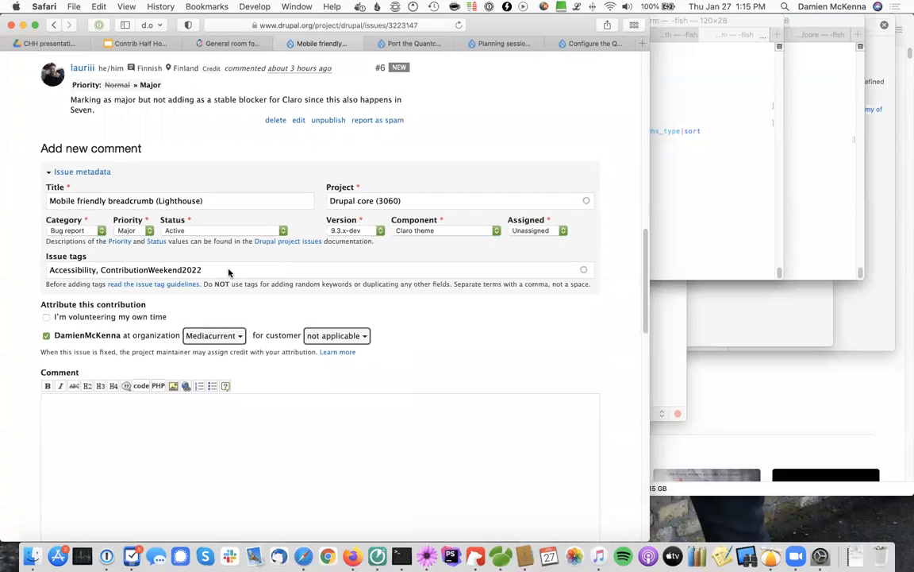
{"action": "type", "text": ","}
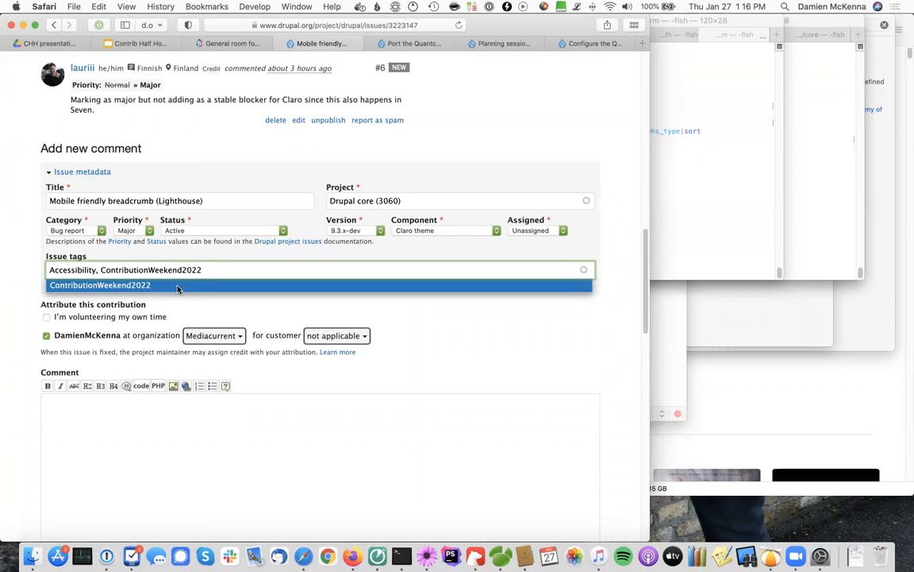
{"action": "mouse_move", "coordinate": [152, 289]}
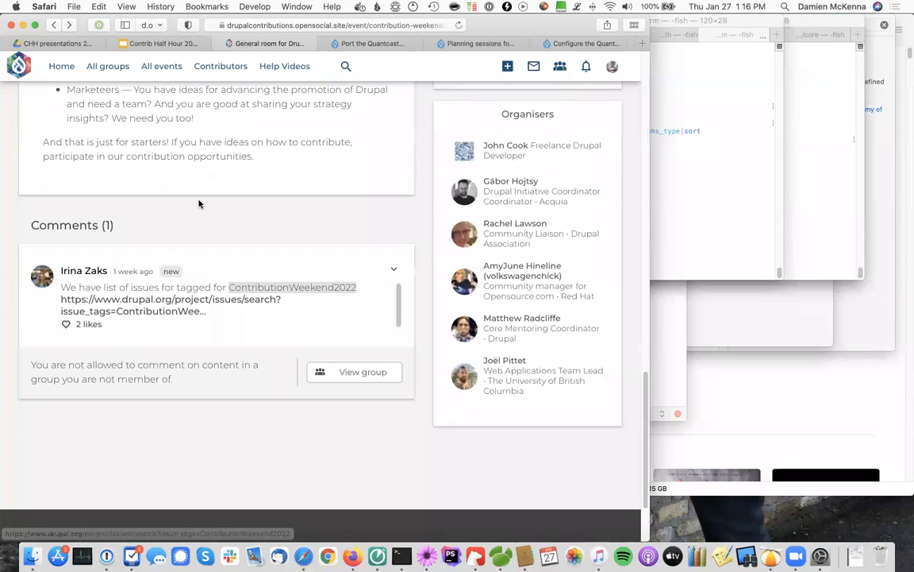
- Return to the Open Social General room event page and scroll its contributor role examples
{"action": "scroll", "scroll_direction": "up", "scroll_amount": 3}
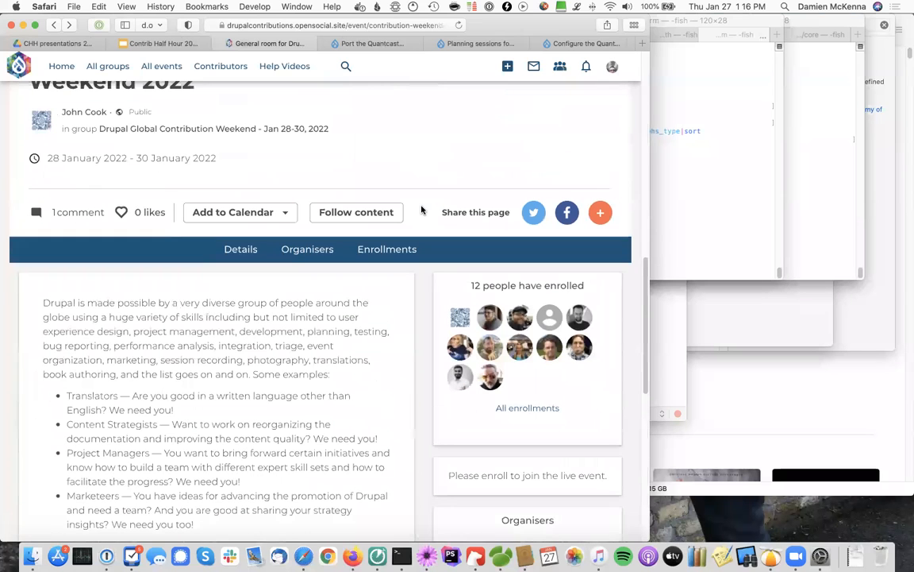
{"action": "mouse_move", "coordinate": [78, 213]}
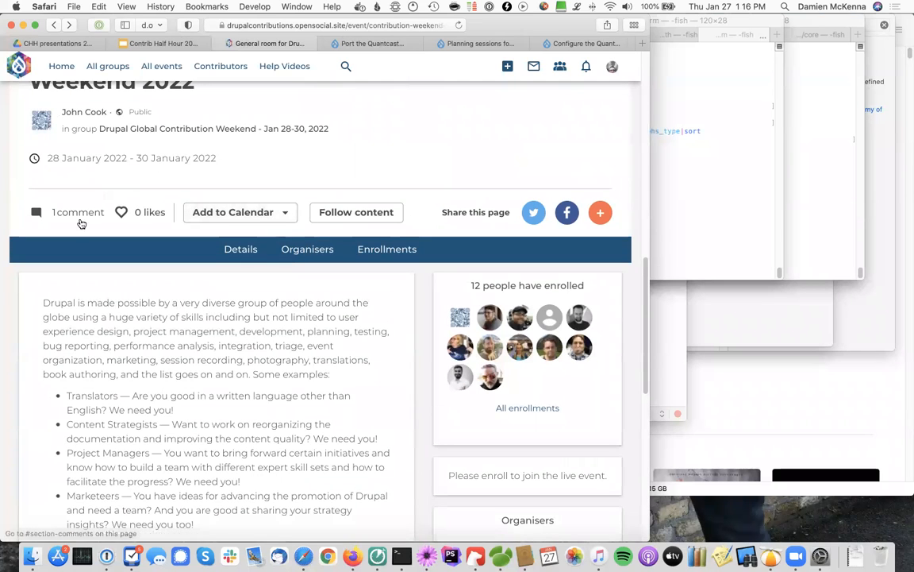
{"action": "scroll", "scroll_direction": "down", "scroll_amount": 3}
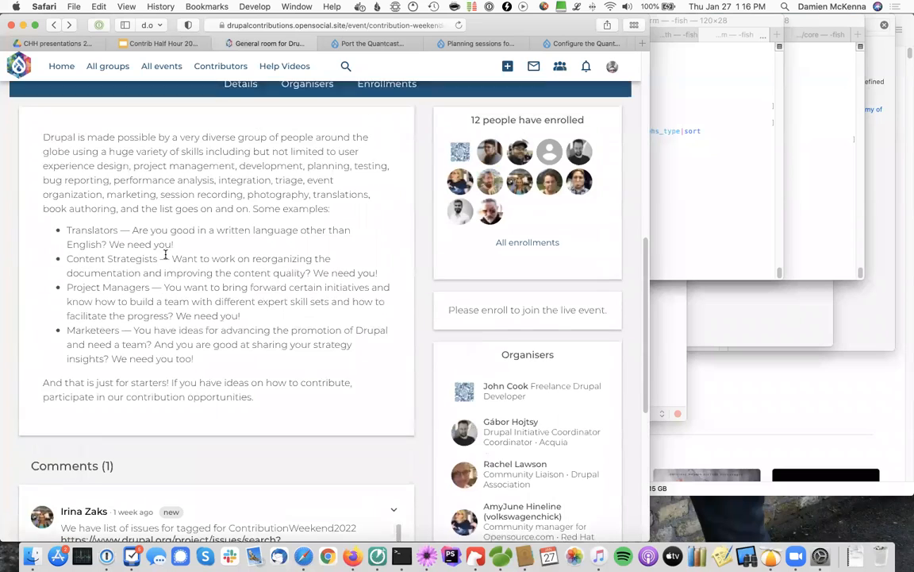
{"action": "scroll", "scroll_direction": "up", "scroll_amount": 3}
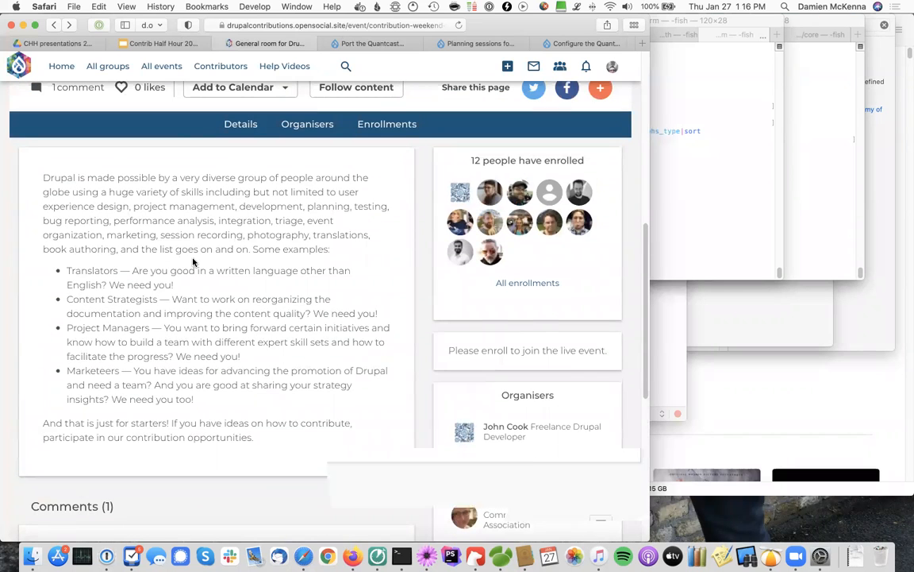
{"action": "left_click", "coordinate": [162, 43]}
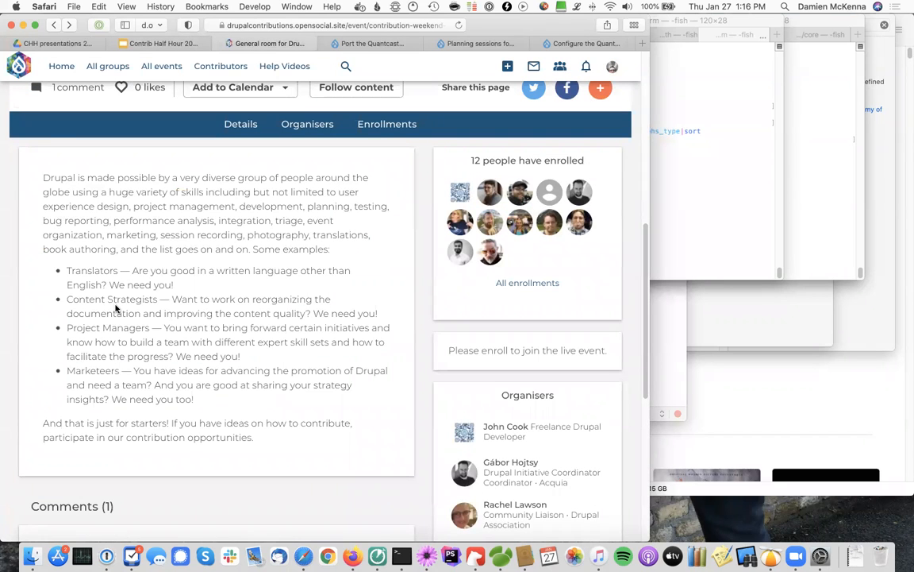
- Present the Quantcast summary slide in Google Slides and advance toward 'Demo time!'
{"action": "left_click", "coordinate": [162, 43]}
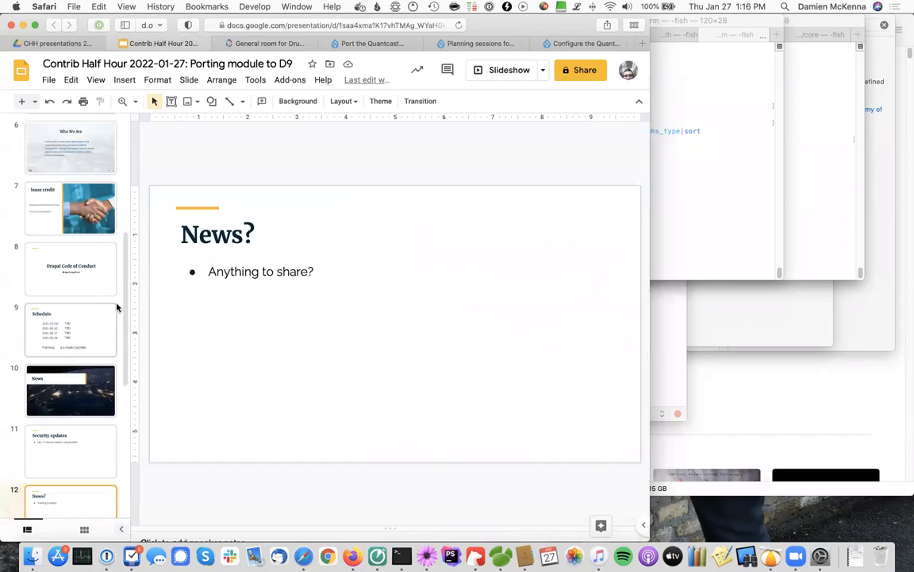
{"action": "scroll", "scroll_direction": "down", "scroll_amount": 3}
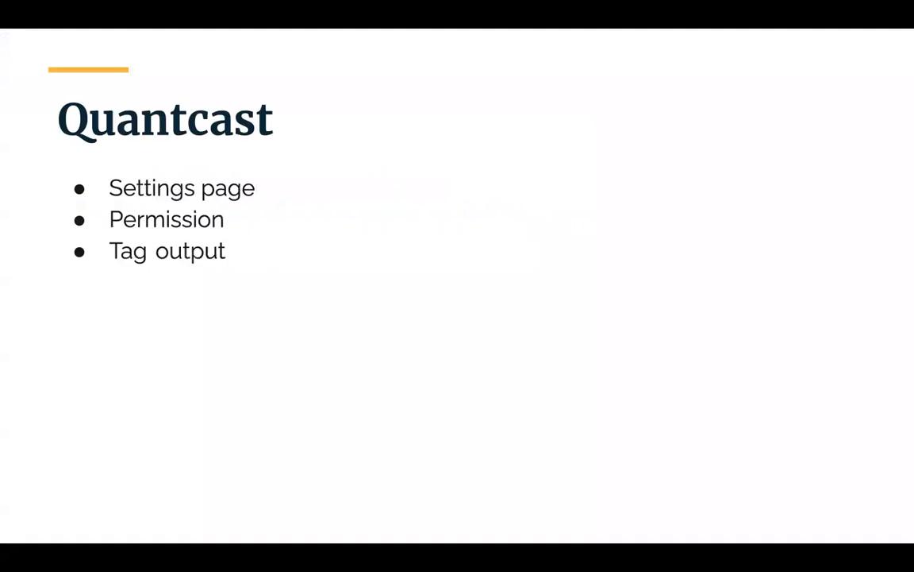
{"action": "mouse_move", "coordinate": [159, 356]}
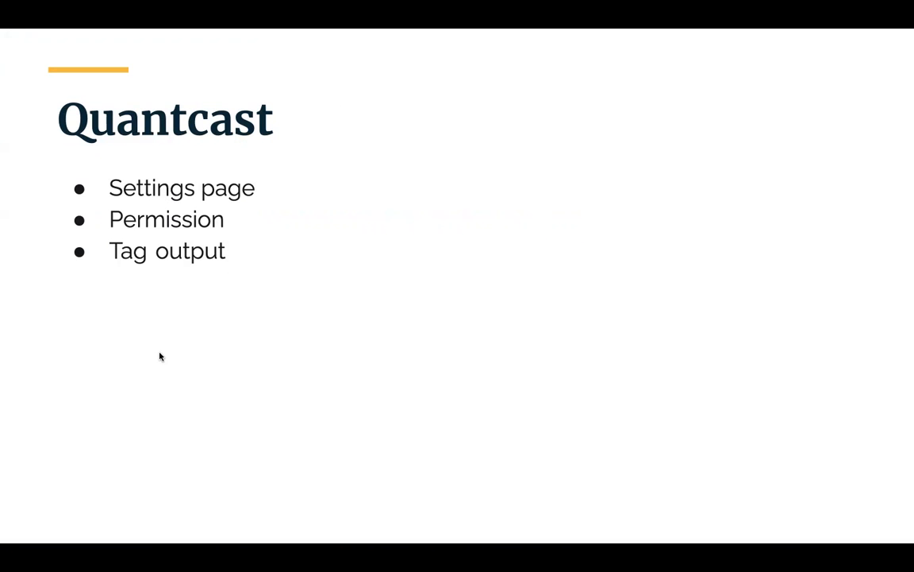
{"action": "mouse_move", "coordinate": [192, 257]}
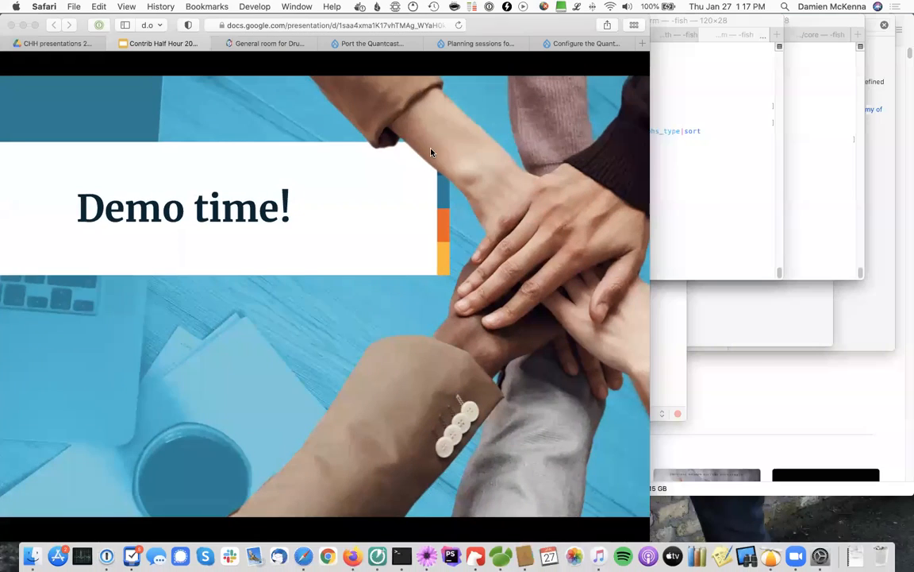
- Run git status in the quantcast module directory, then 'mate .' to load it in TextMate
{"action": "left_click", "coordinate": [372, 45]}
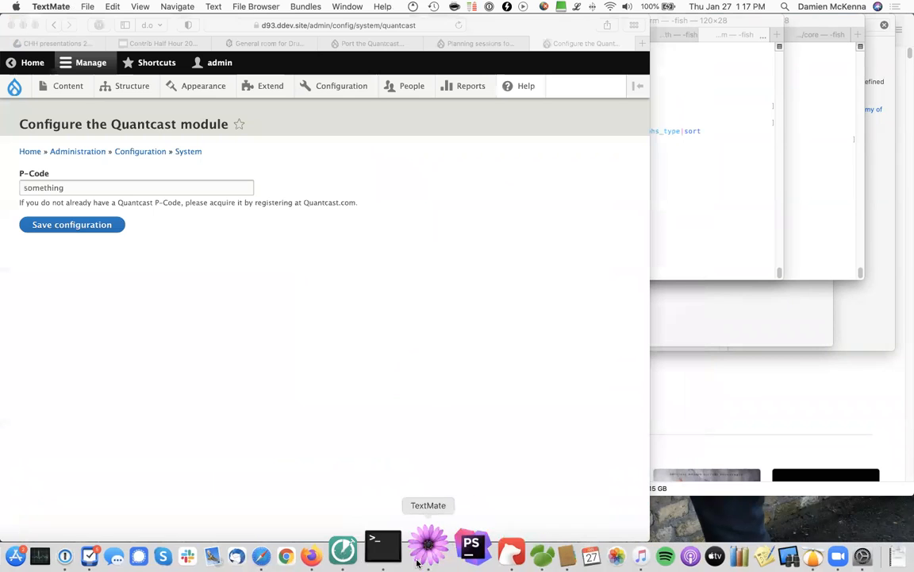
{"action": "left_click", "coordinate": [384, 548]}
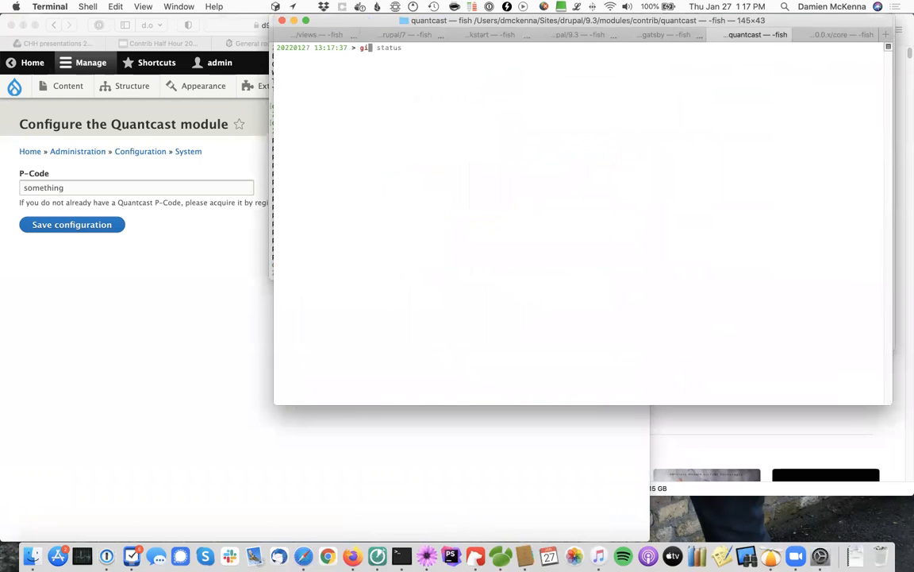
{"action": "key", "text": "Return"}
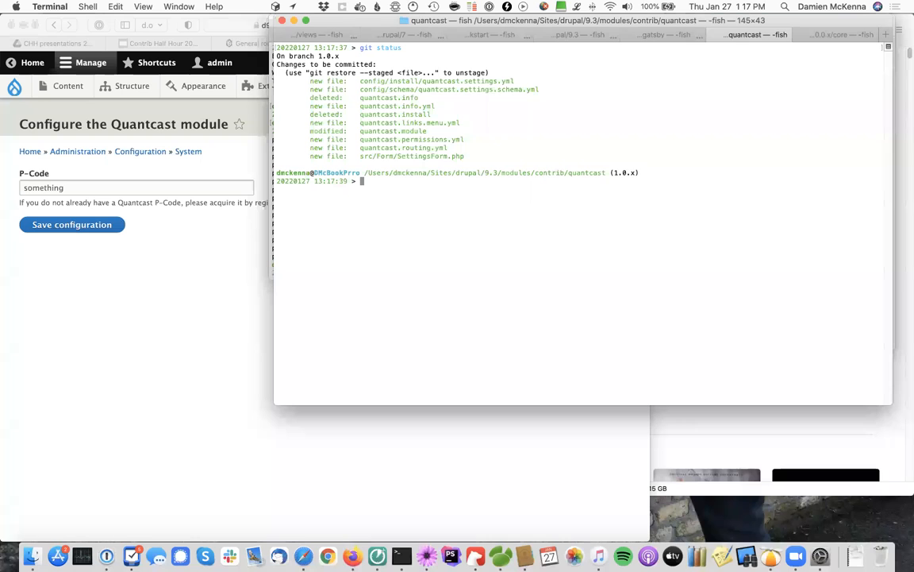
{"action": "type", "text": "mate git status"}
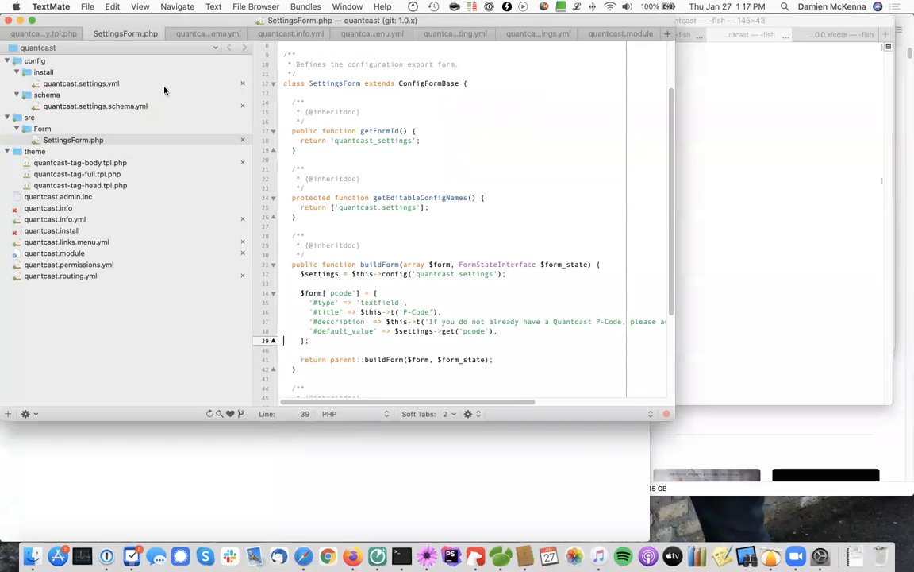
{"action": "mouse_move", "coordinate": [73, 163]}
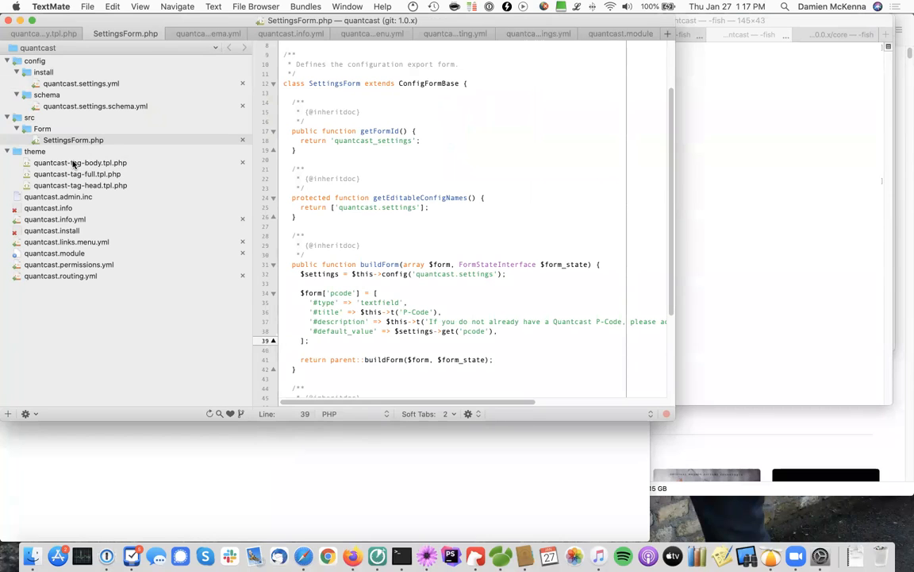
- Browse the module's template, admin include, permissions and menu links files in the drawer
{"action": "left_click", "coordinate": [79, 162]}
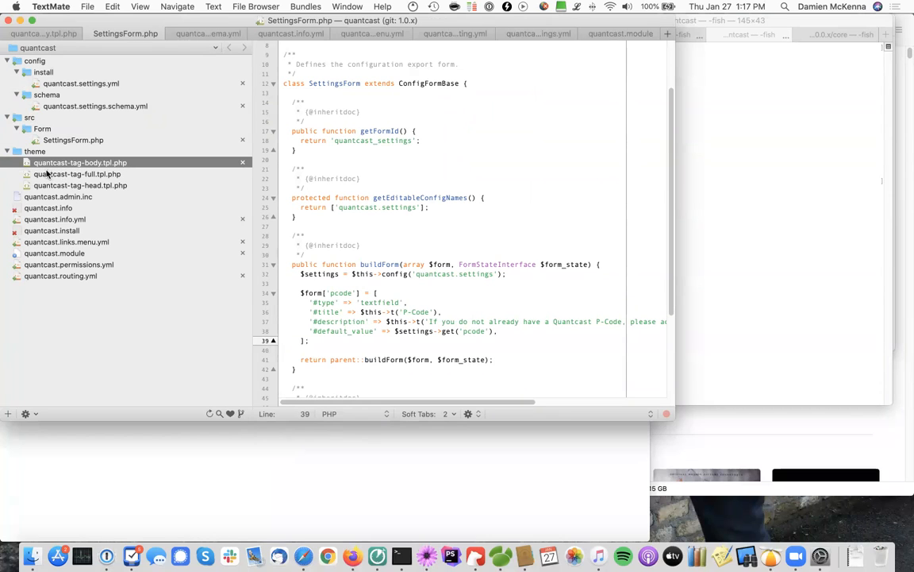
{"action": "left_click", "coordinate": [35, 150]}
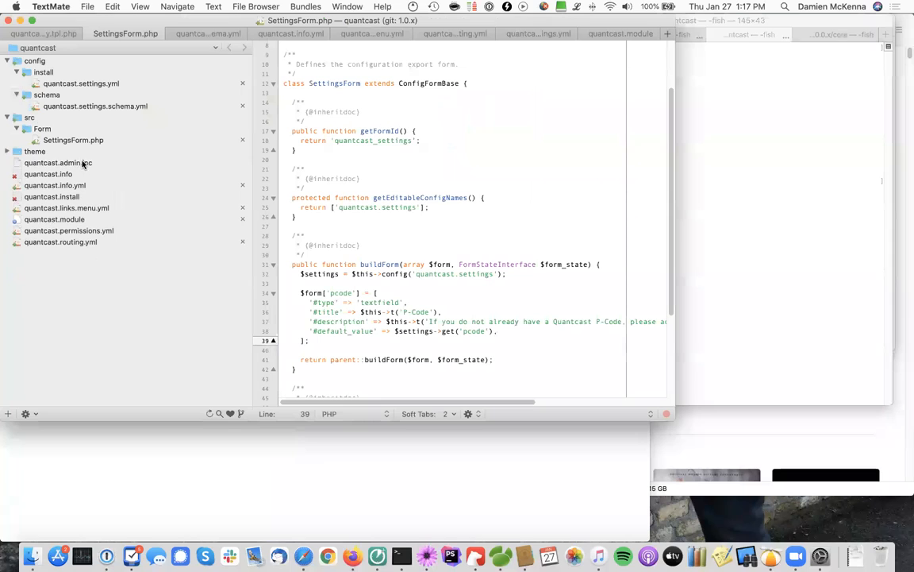
{"action": "left_click", "coordinate": [57, 161]}
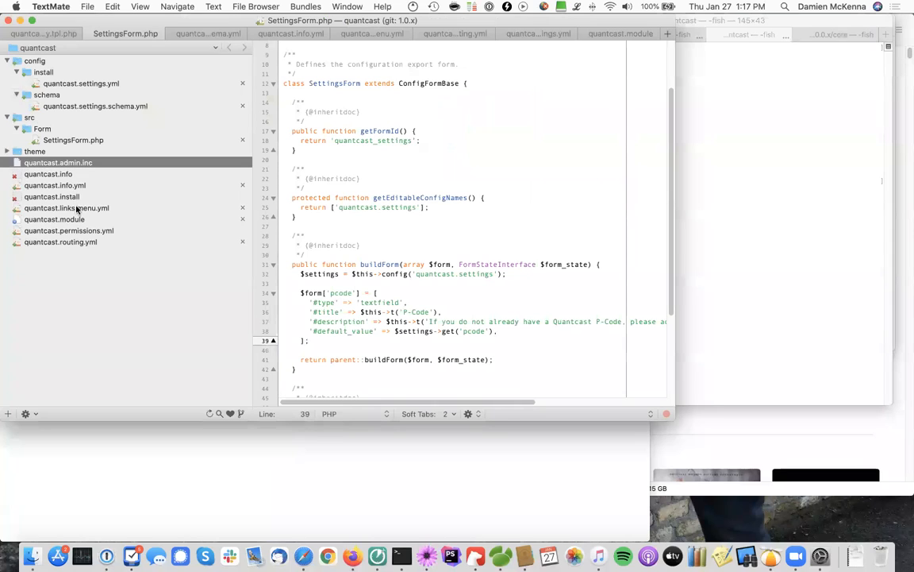
{"action": "left_click", "coordinate": [68, 230]}
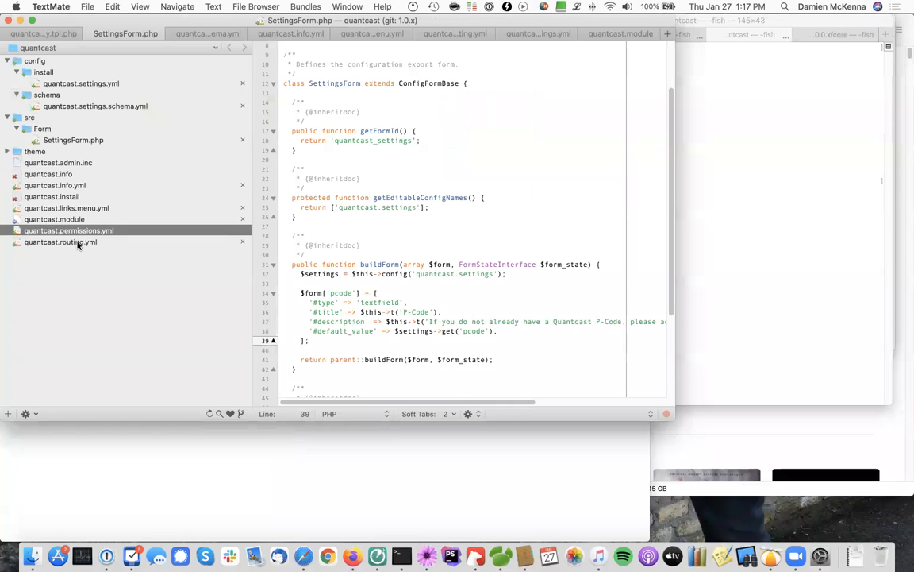
{"action": "left_click", "coordinate": [66, 207]}
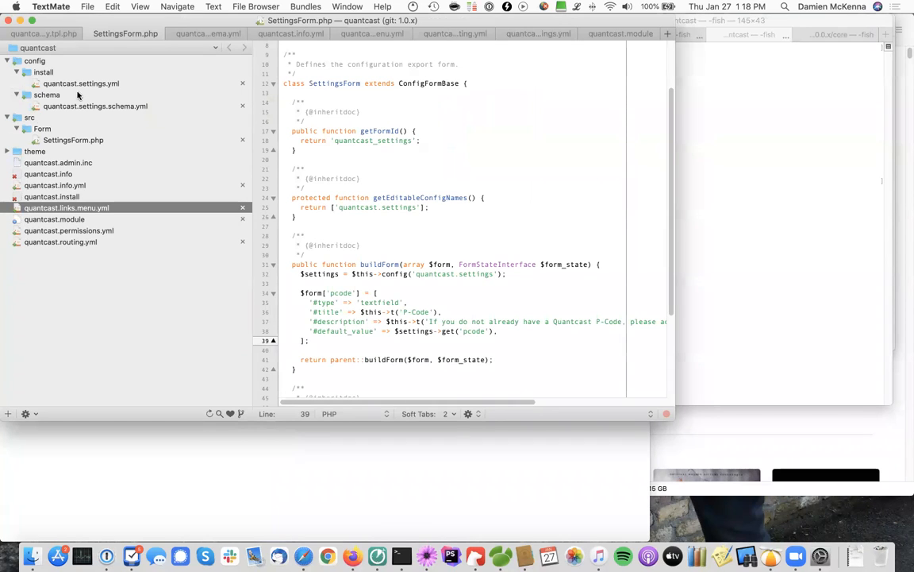
- Walk through SettingsForm.php's quantcast.settings config name and pcode element, then go to quantcast.module
{"action": "left_click", "coordinate": [81, 83]}
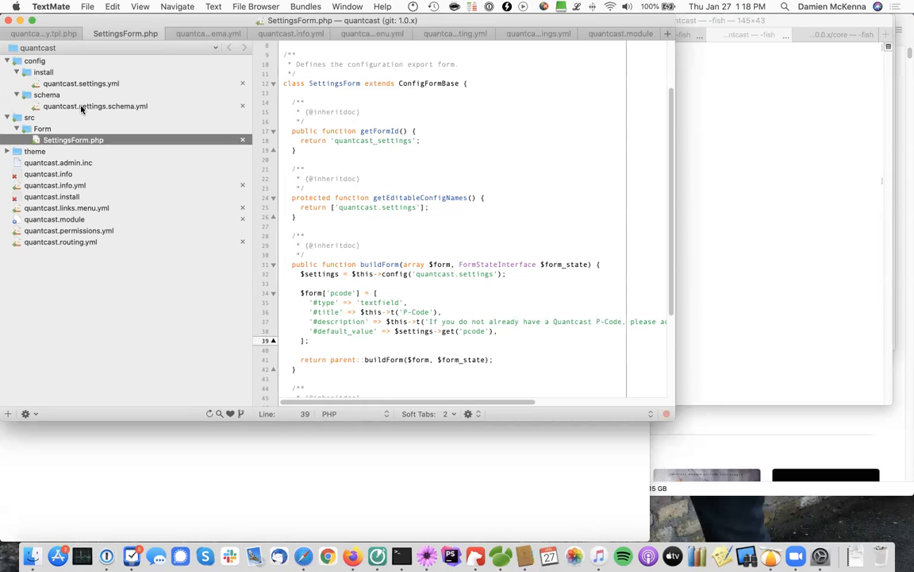
{"action": "left_click", "coordinate": [95, 105]}
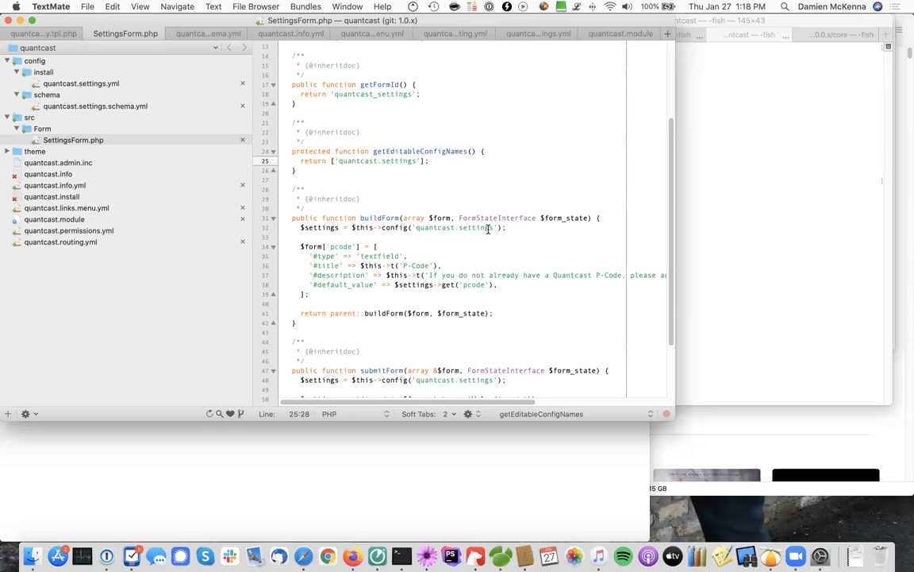
{"action": "left_click", "coordinate": [340, 246]}
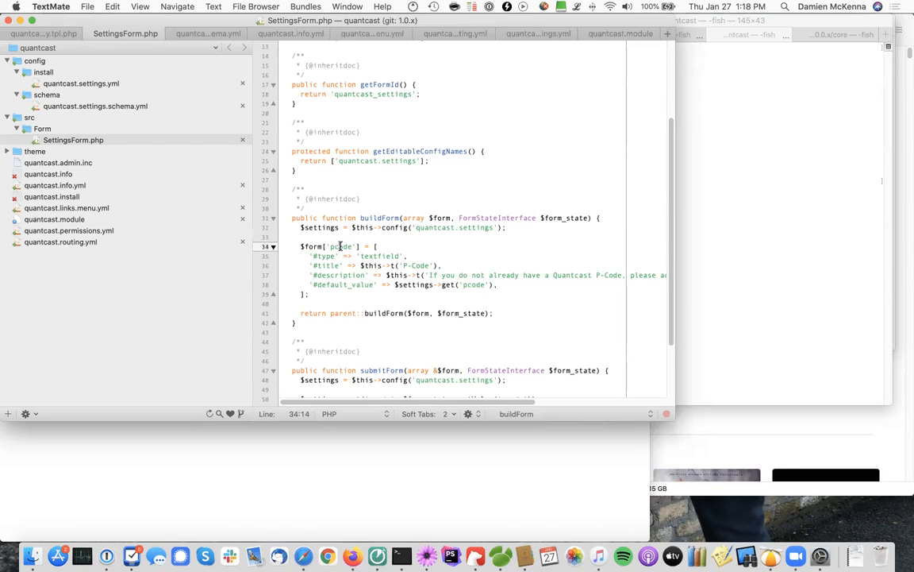
{"action": "left_click", "coordinate": [286, 237]}
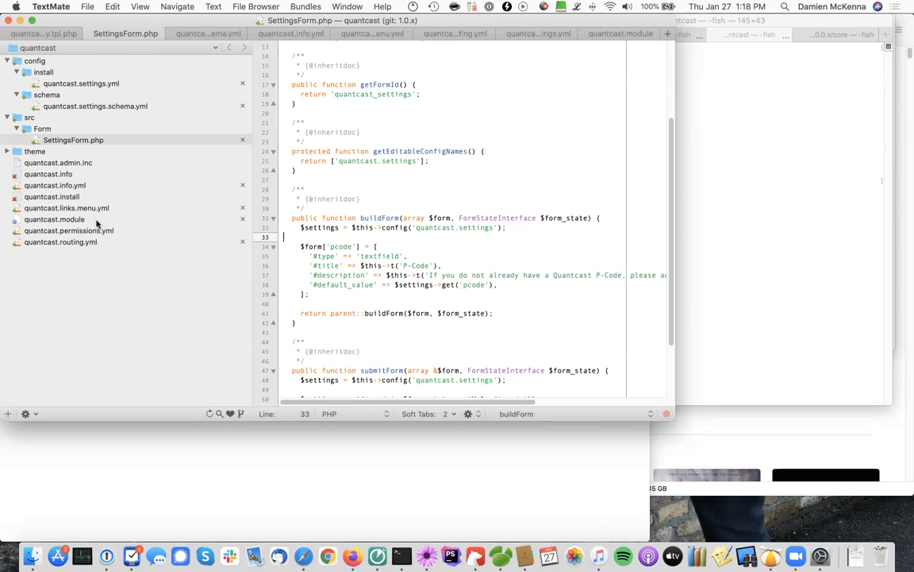
{"action": "left_click", "coordinate": [54, 219]}
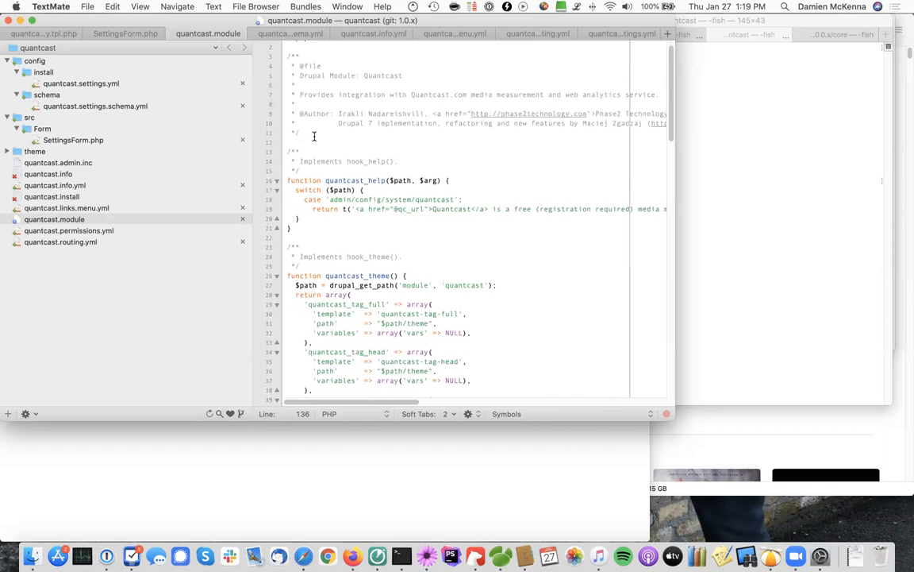
{"action": "left_click", "coordinate": [289, 134]}
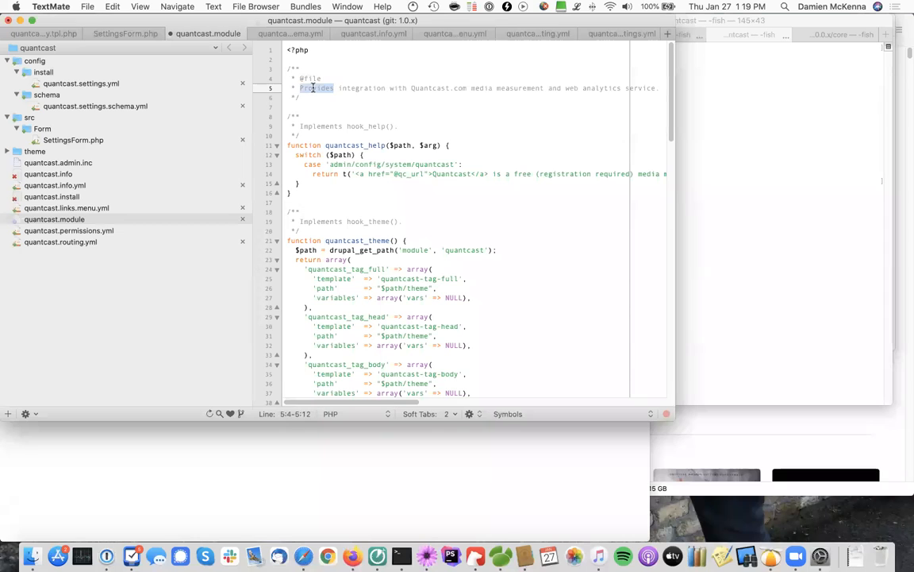
{"action": "left_click", "coordinate": [300, 89]}
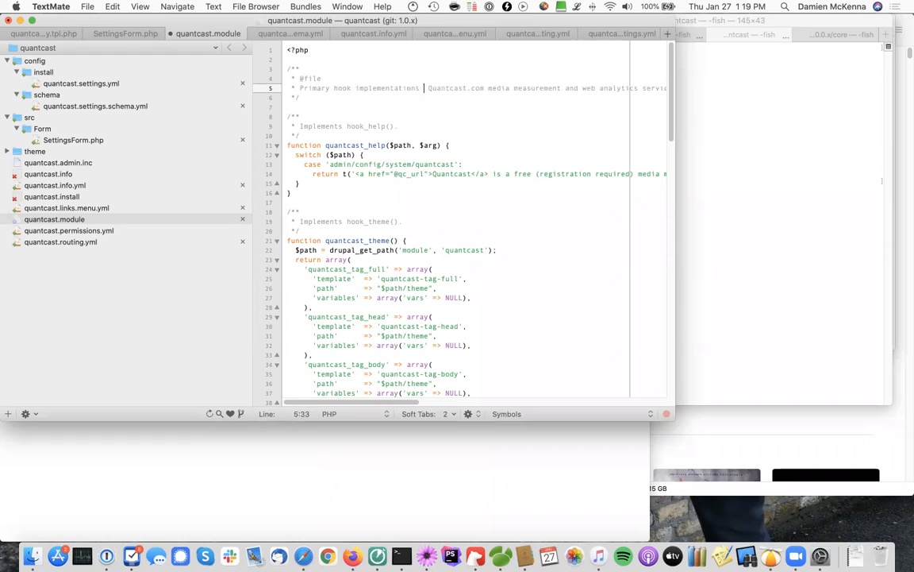
{"action": "scroll", "scroll_direction": "right", "scroll_amount": 3}
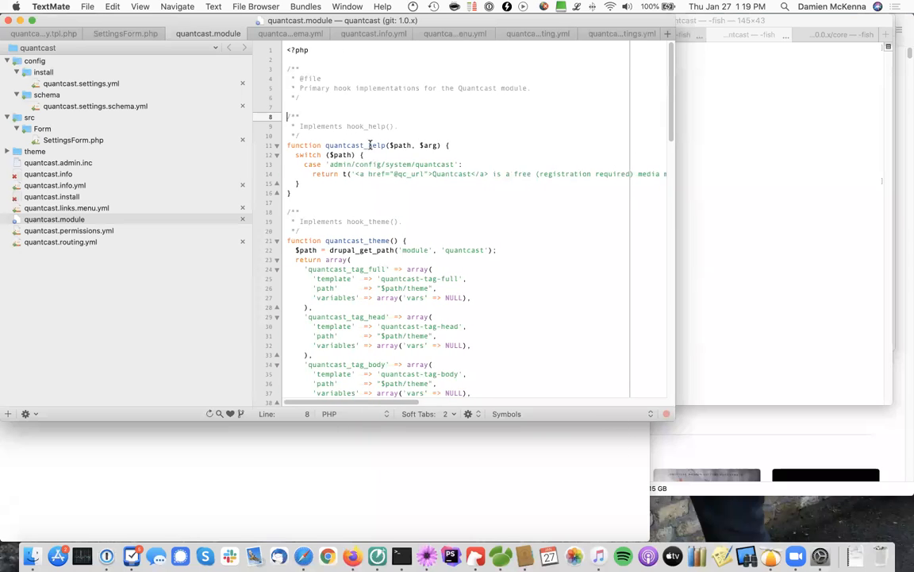
{"action": "mouse_move", "coordinate": [315, 144]}
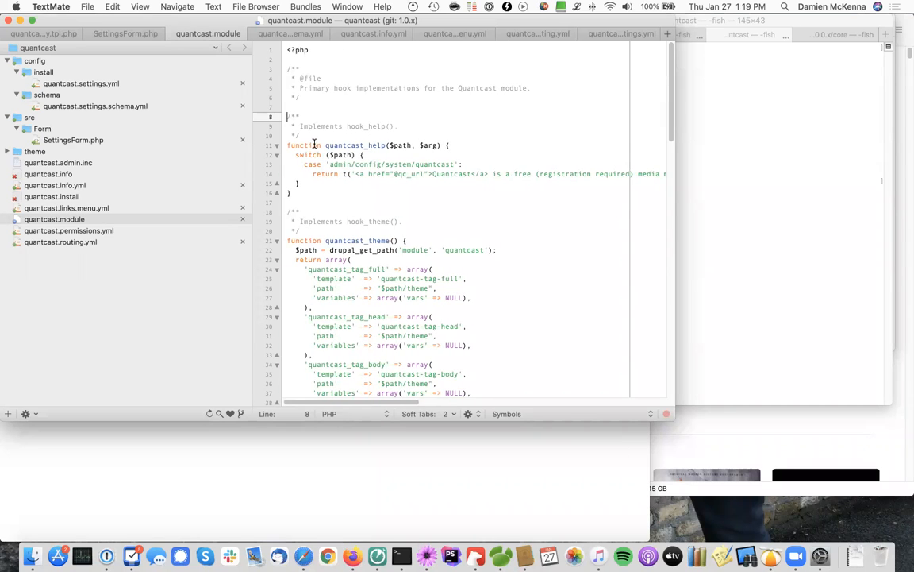
- Comment out the old hook_help and hook_theme implementations with Cmd+/, leaving hook_page_build
{"action": "left_click_drag", "start_coordinate": [289, 146], "coordinate": [310, 194]}
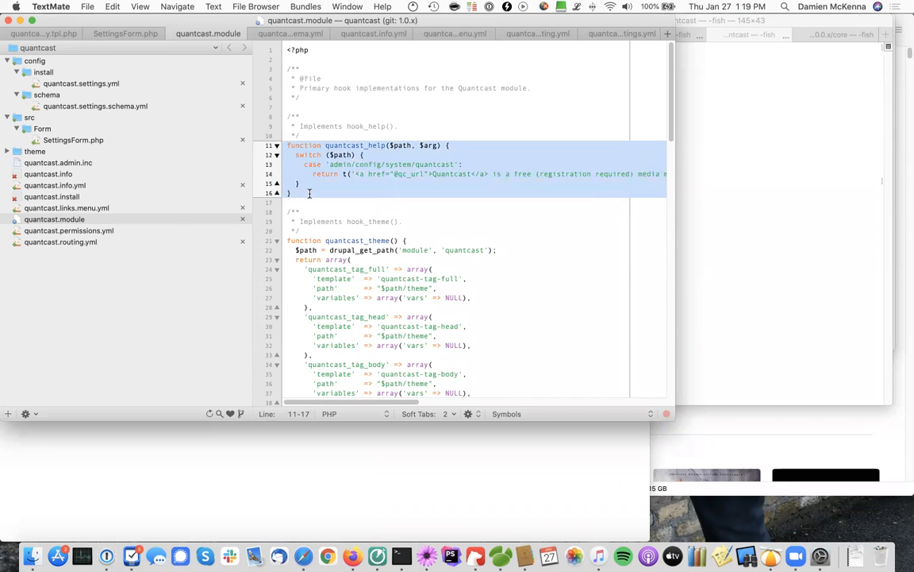
{"action": "key", "text": "cmd+/"}
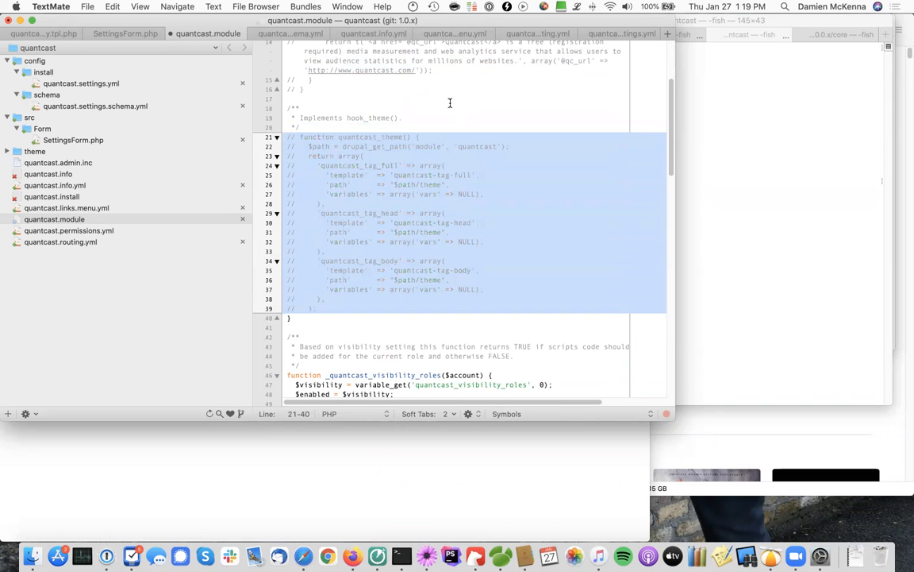
{"action": "scroll", "scroll_direction": "down", "scroll_amount": 3}
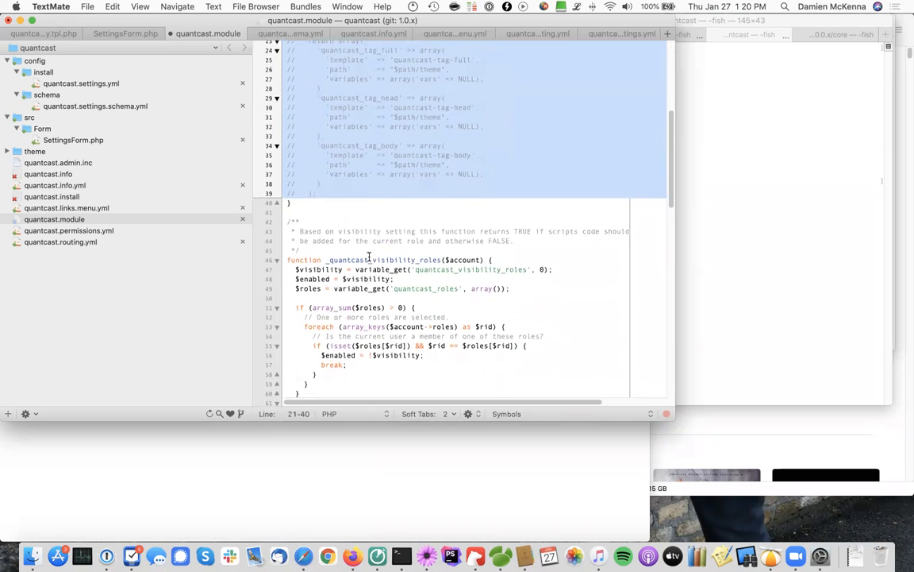
{"action": "scroll", "scroll_direction": "down", "scroll_amount": 3}
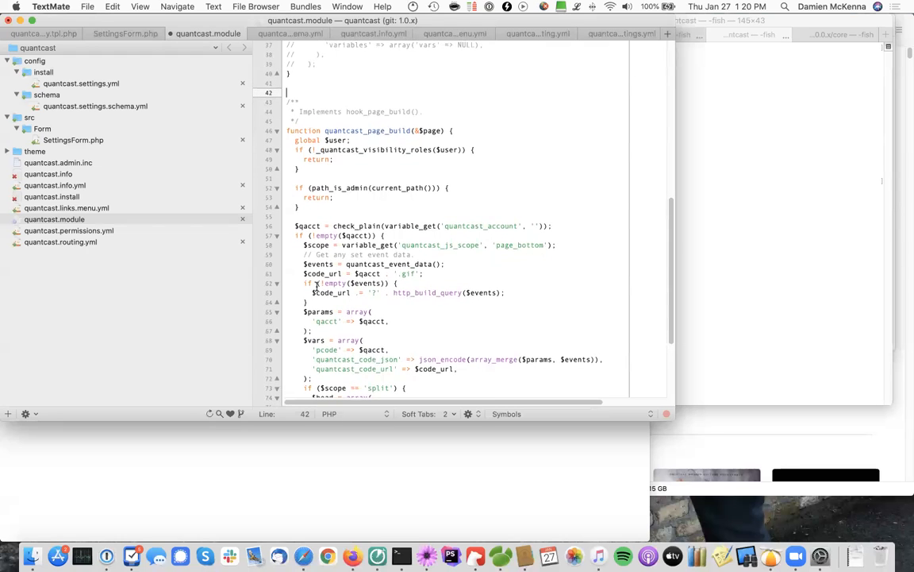
{"action": "scroll", "scroll_direction": "down", "scroll_amount": 3}
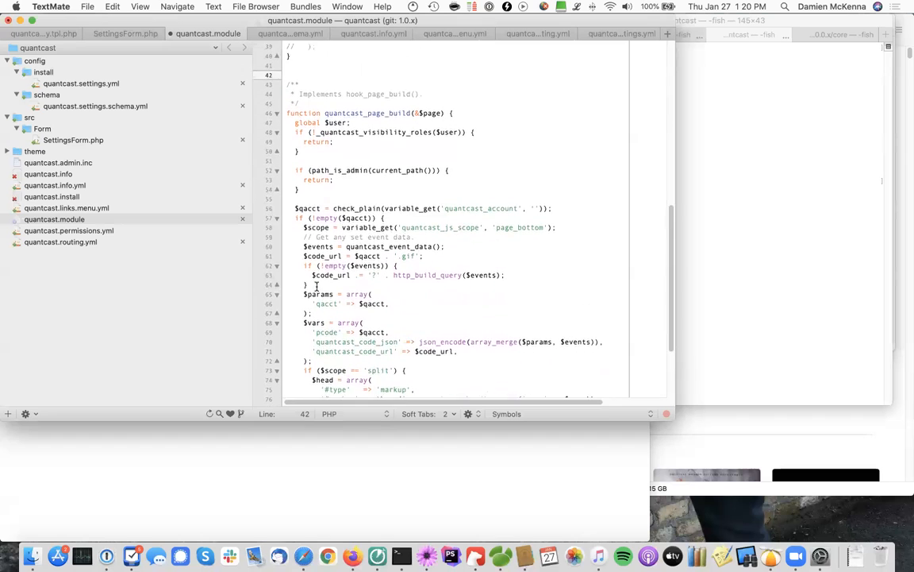
{"action": "scroll", "scroll_direction": "up", "scroll_amount": 3}
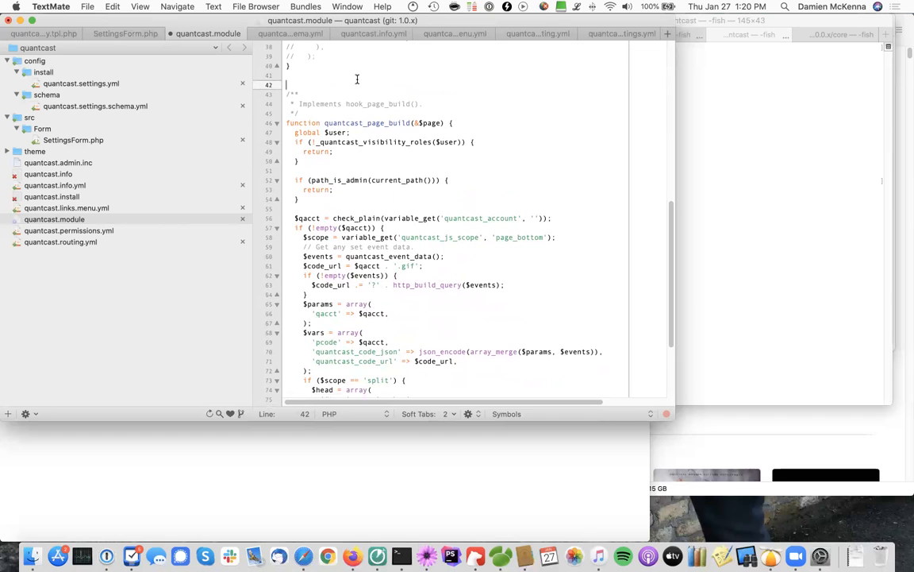
{"action": "scroll", "scroll_direction": "up", "scroll_amount": 3}
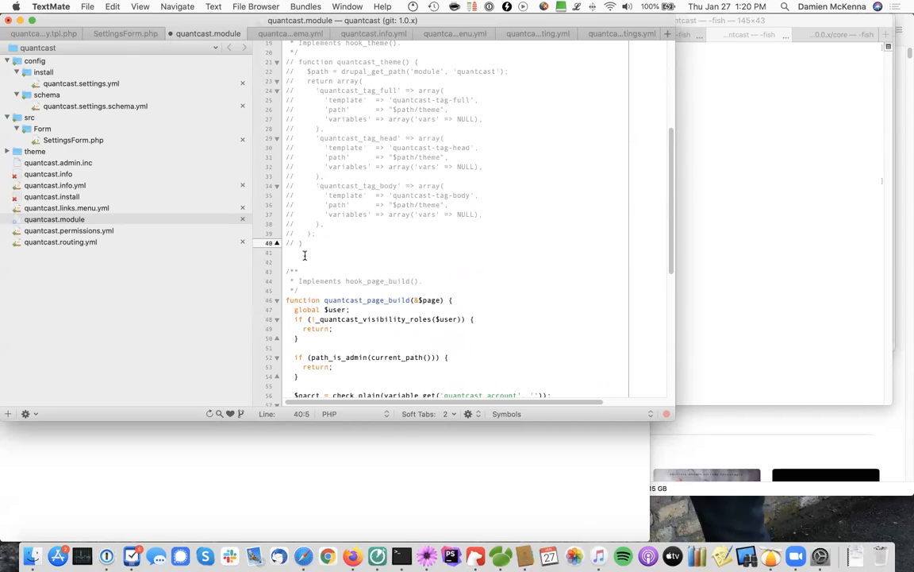
{"action": "scroll", "scroll_direction": "down", "scroll_amount": 3}
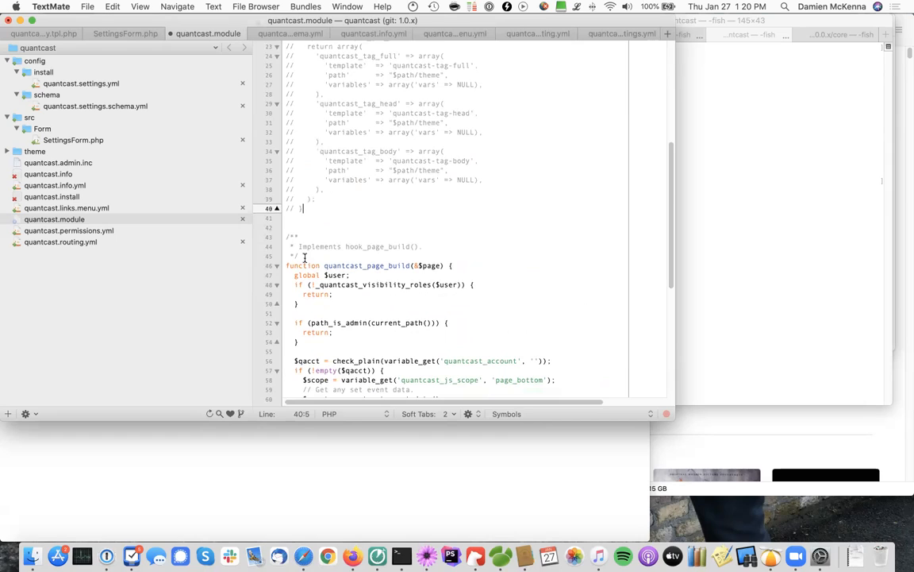
- Write the quantcast_page_attachments() stub with docblock 'Implements hook_page_attachments().'
{"action": "type", "text": "h"}
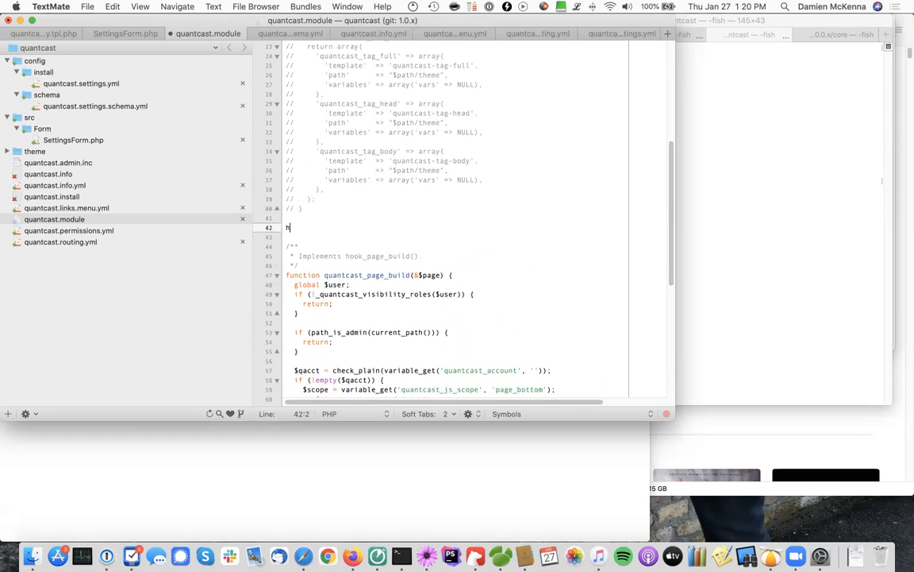
{"action": "type", "text": "unction quantcast_"}
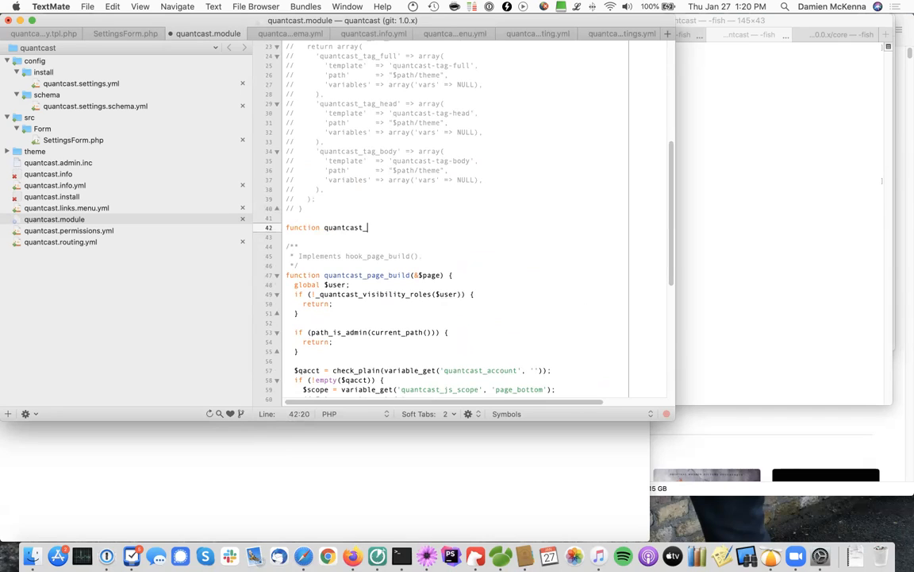
{"action": "type", "text": "page_"}
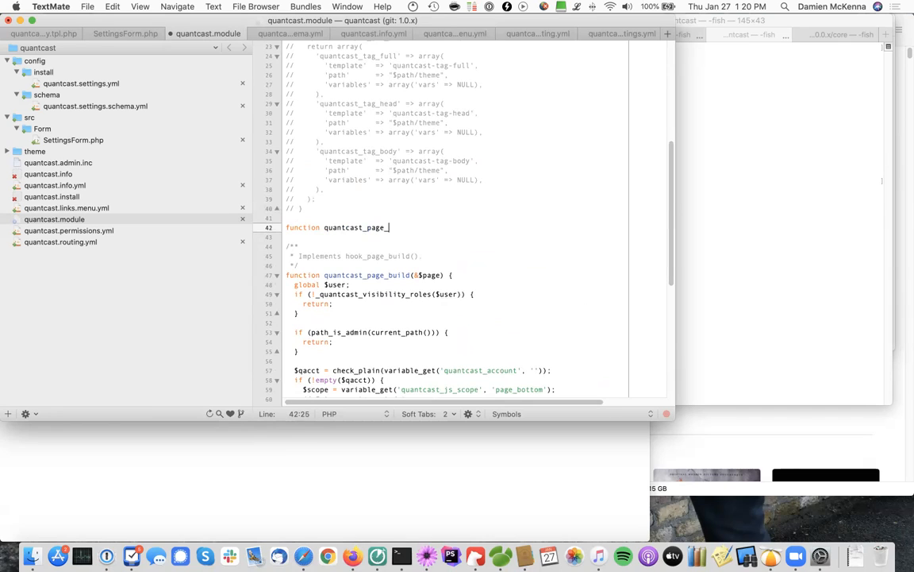
{"action": "type", "text": "attachments() {"}
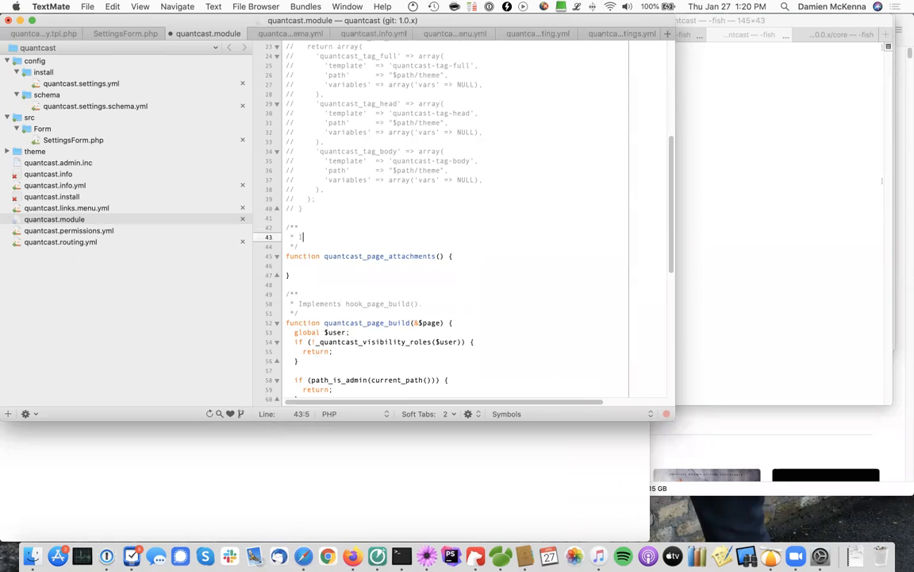
{"action": "type", "text": "Imple"}
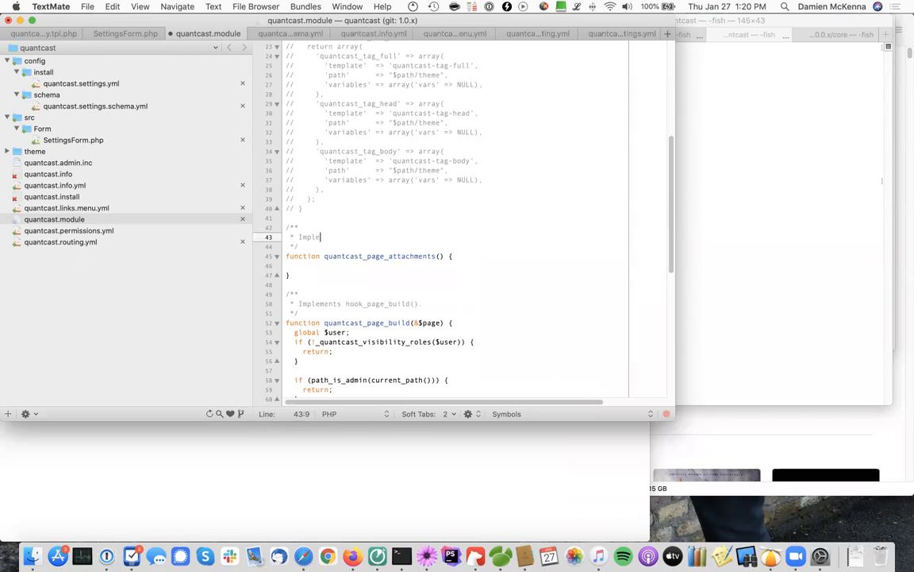
{"action": "type", "text": "ments hook_page"}
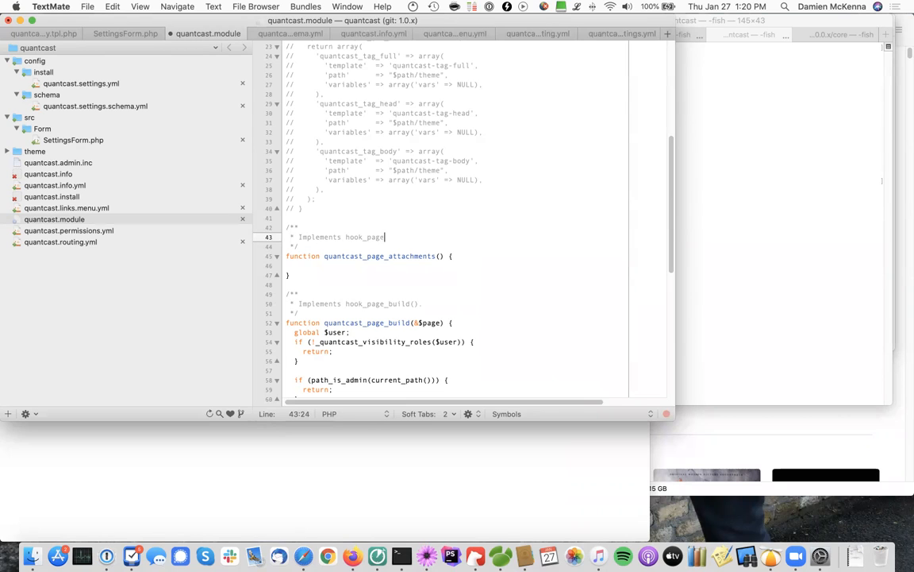
{"action": "type", "text": "_attachments()"}
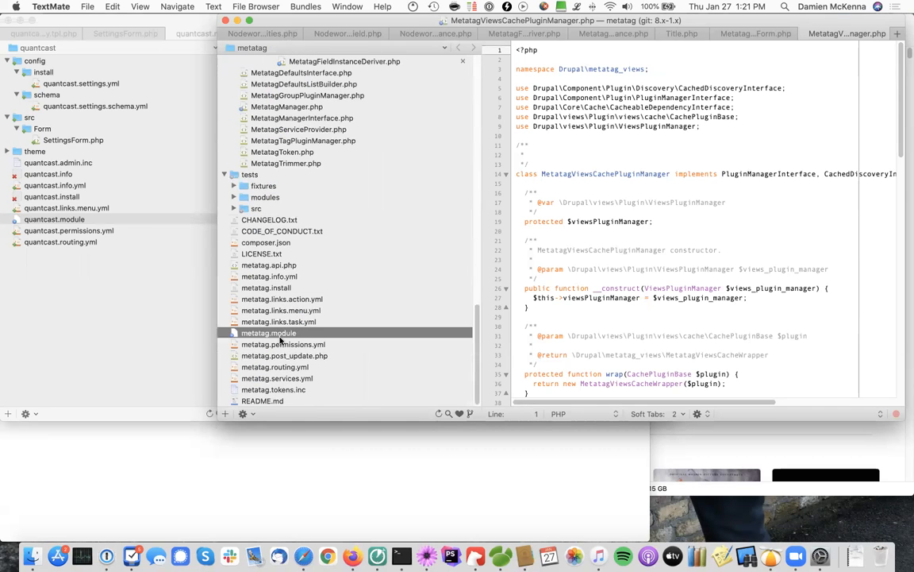
- Look over metatag.module's metatag_page_attachments() function as a reference pattern
{"action": "left_click", "coordinate": [269, 333]}
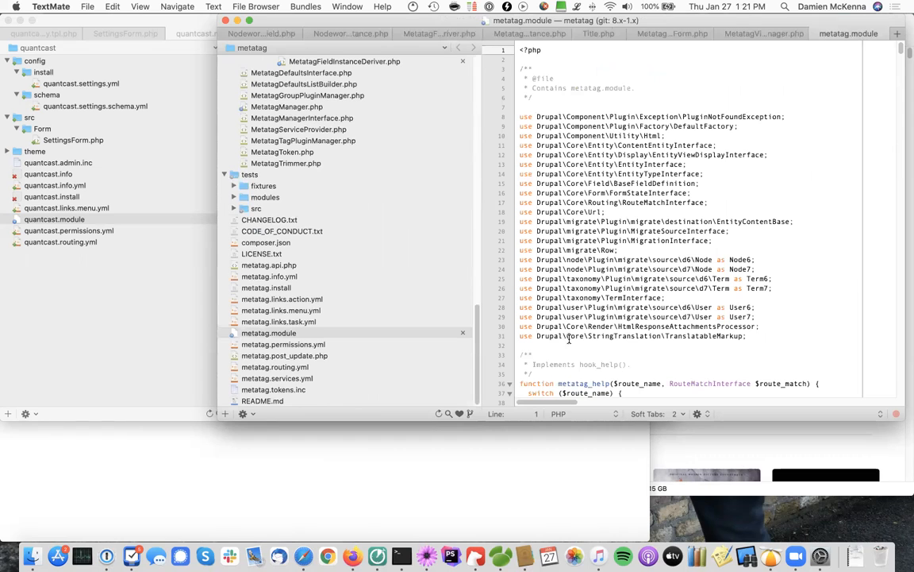
{"action": "scroll", "scroll_direction": "down", "scroll_amount": 3}
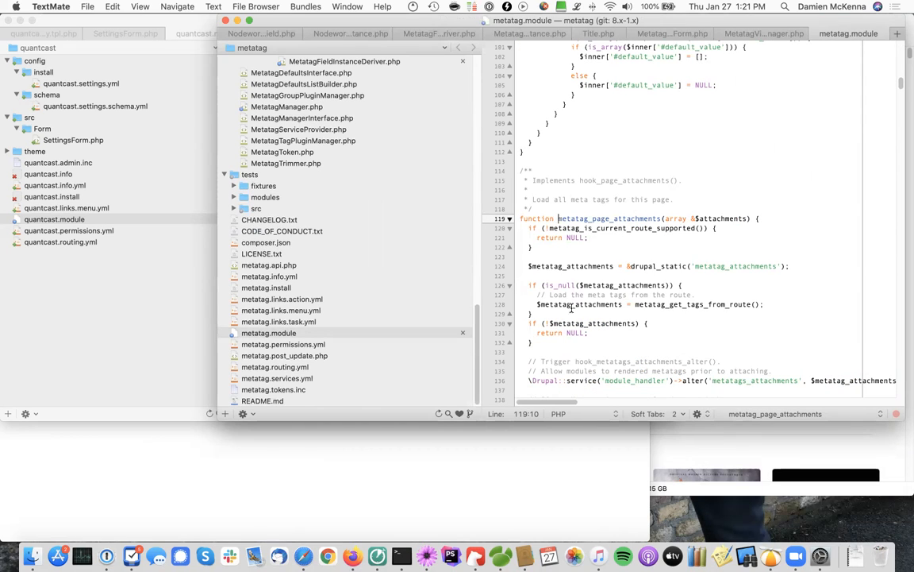
{"action": "scroll", "scroll_direction": "down", "scroll_amount": 3}
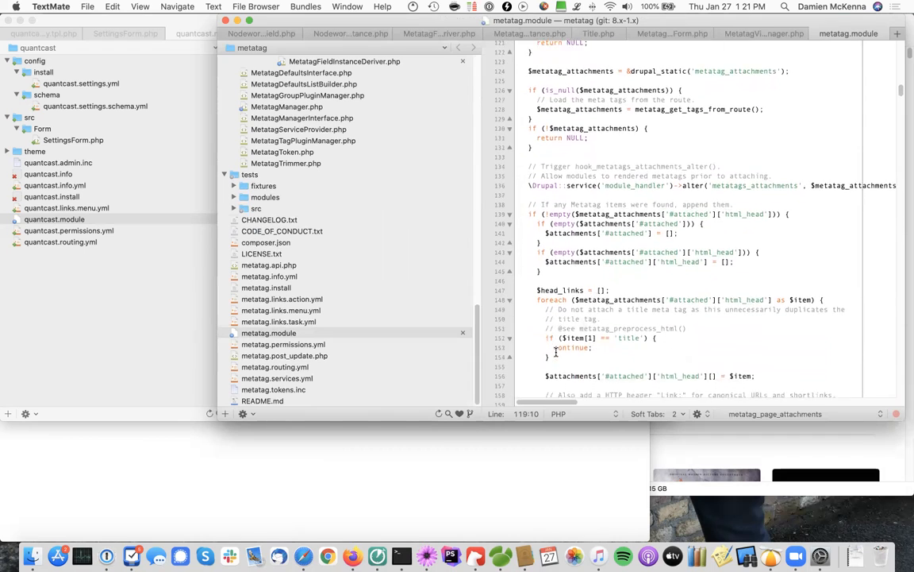
{"action": "scroll", "scroll_direction": "down", "scroll_amount": 3}
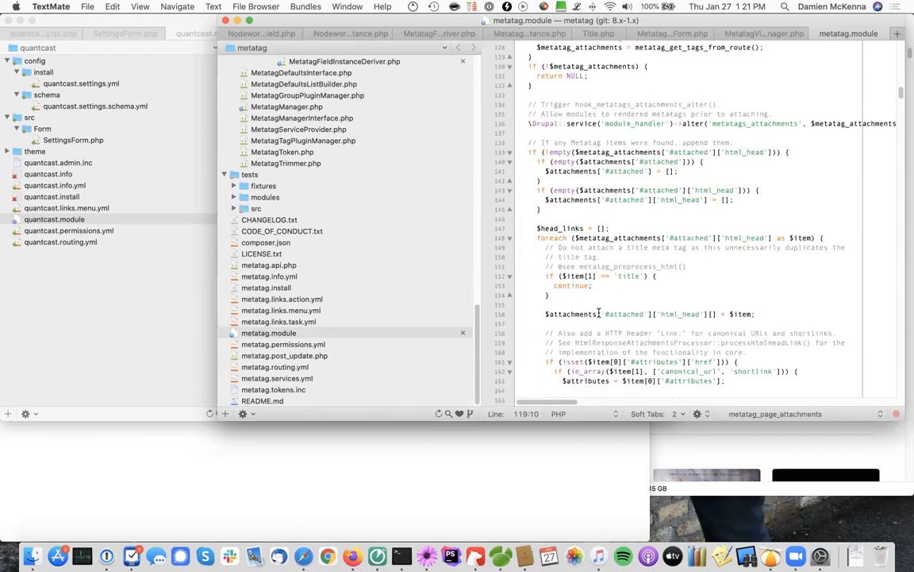
{"action": "scroll", "scroll_direction": "up", "scroll_amount": 3}
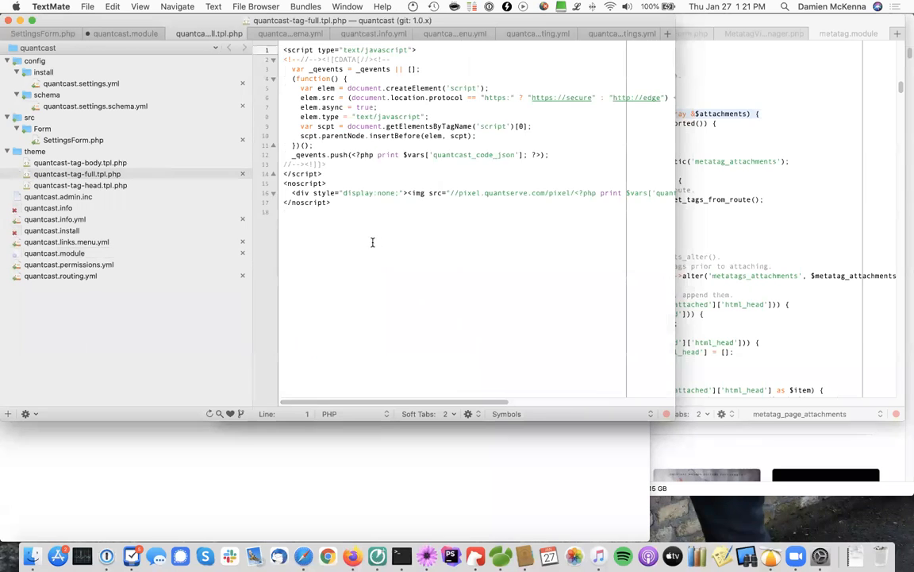
- Select the full tag template's markup, then review quantcast_page_build() in quantcast.module
{"action": "key", "text": "cmd+a"}
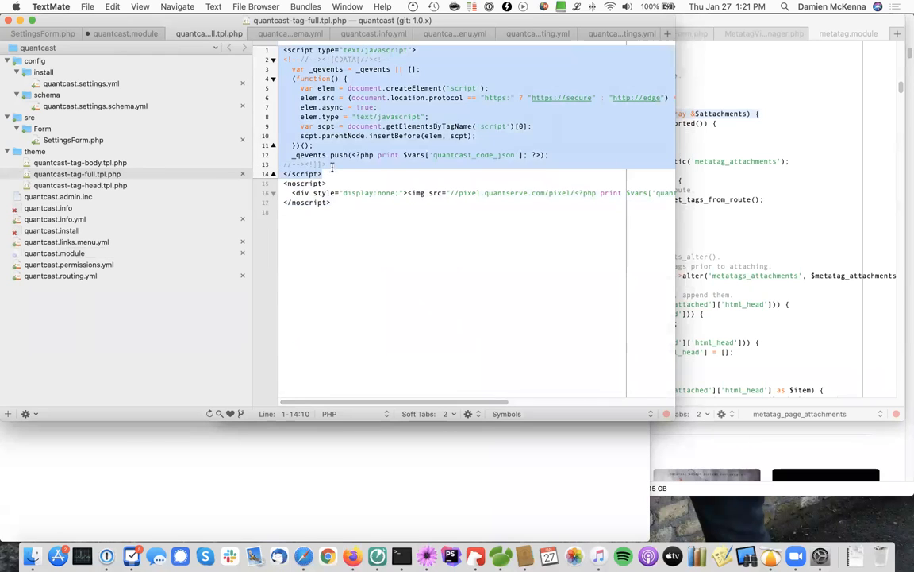
{"action": "left_click", "coordinate": [124, 33]}
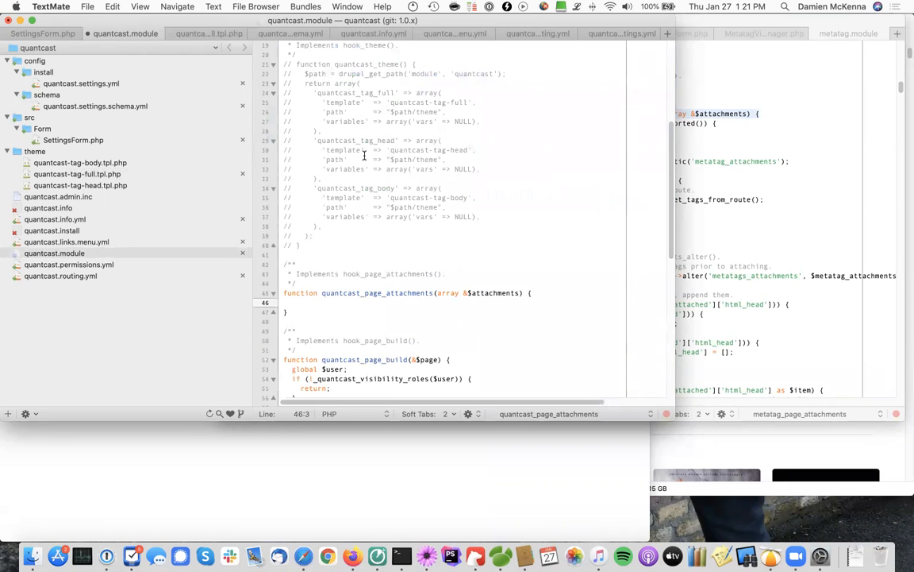
{"action": "scroll", "scroll_direction": "down", "scroll_amount": 3}
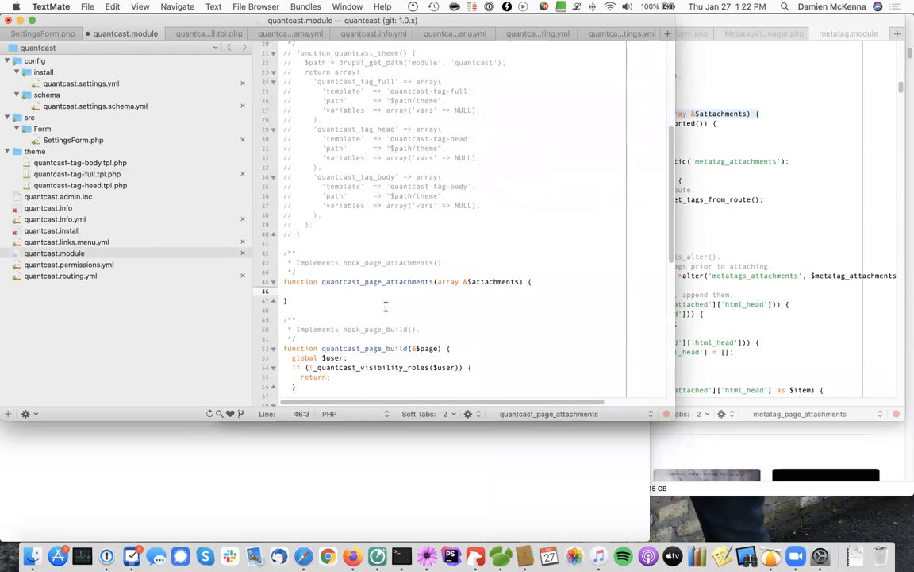
{"action": "scroll", "scroll_direction": "down", "scroll_amount": 3}
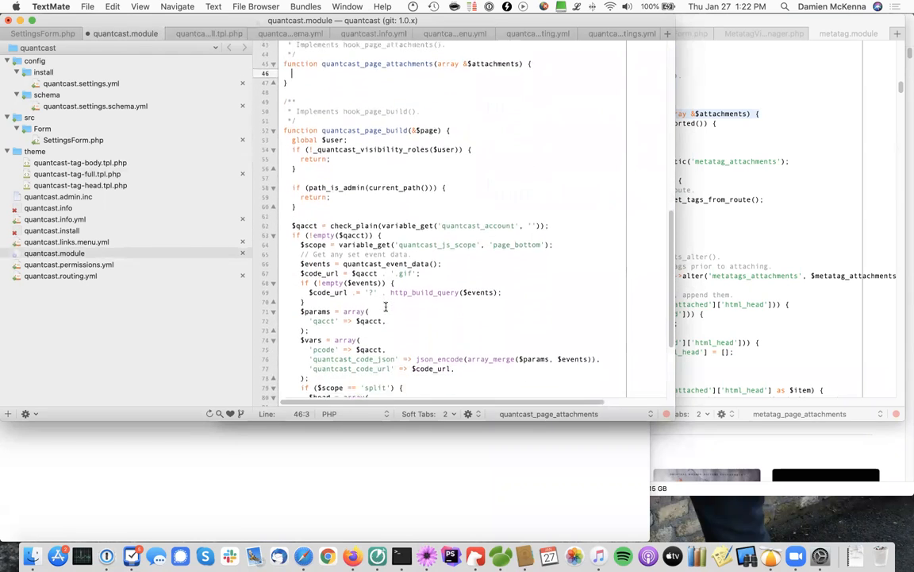
{"action": "scroll", "scroll_direction": "down", "scroll_amount": 3}
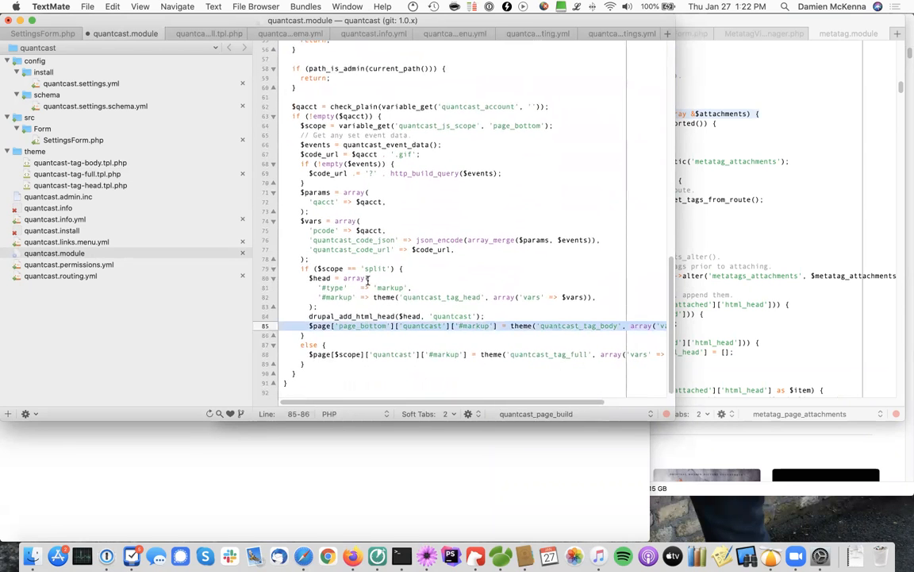
{"action": "scroll", "scroll_direction": "up", "scroll_amount": 3}
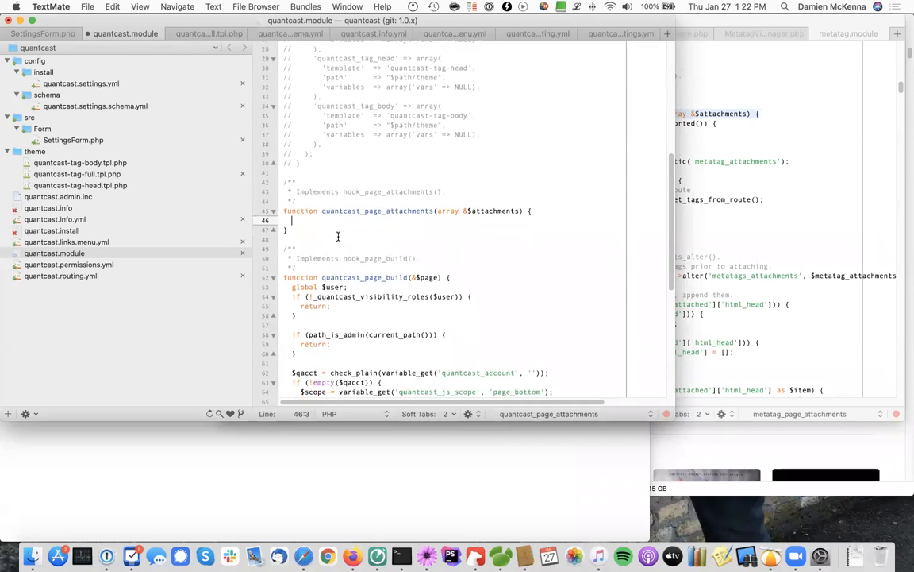
{"action": "scroll", "scroll_direction": "down", "scroll_amount": 3}
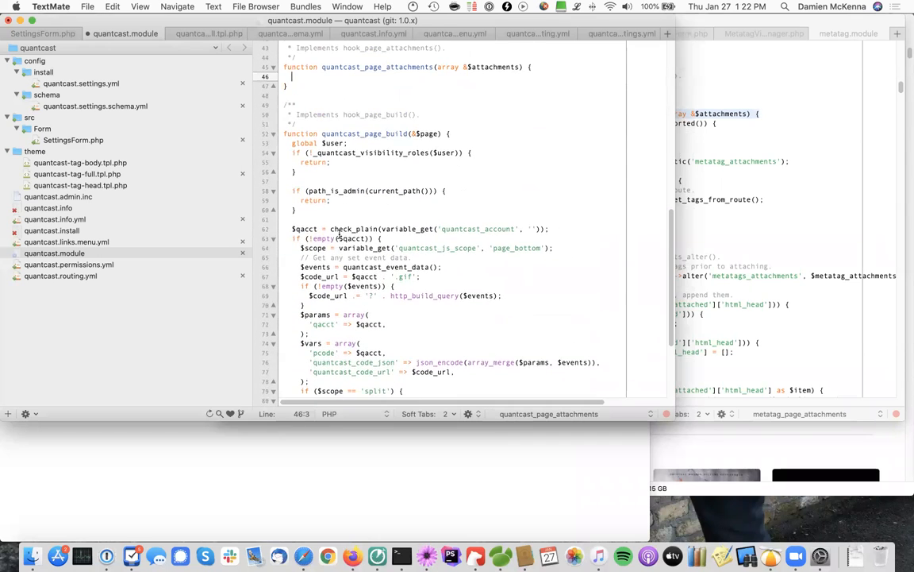
- Select the hook_page_build name in its comment and bring Safari forward to look it up
{"action": "left_click", "coordinate": [372, 114]}
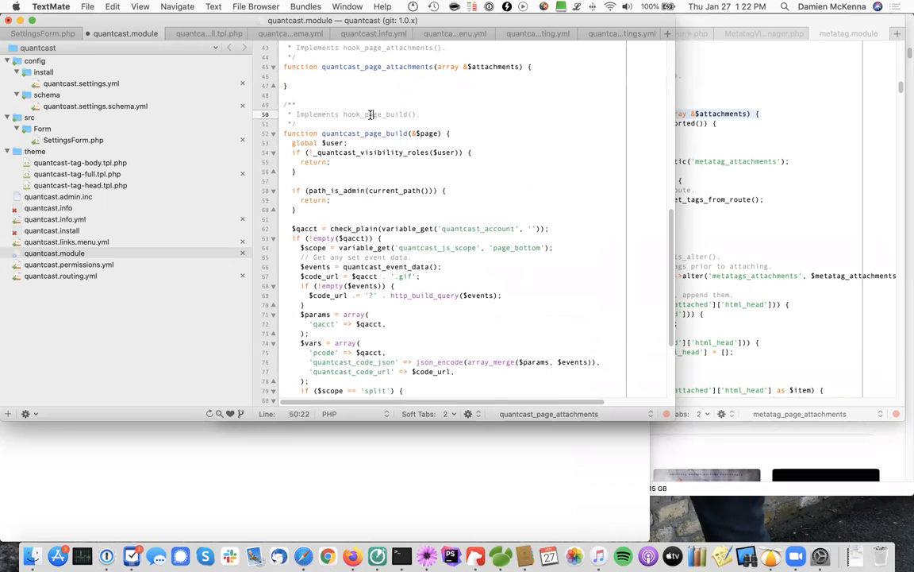
{"action": "double_click", "coordinate": [368, 114]}
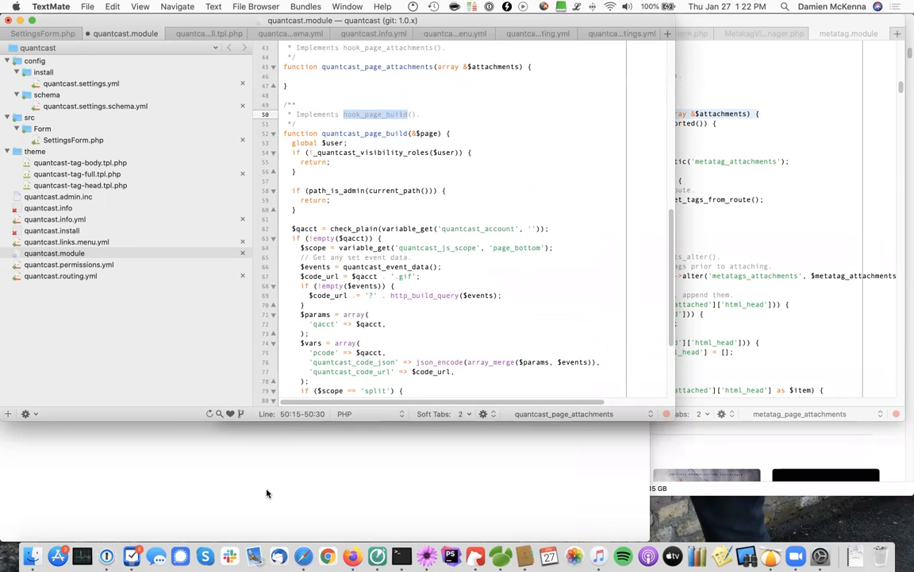
{"action": "left_click", "coordinate": [327, 555]}
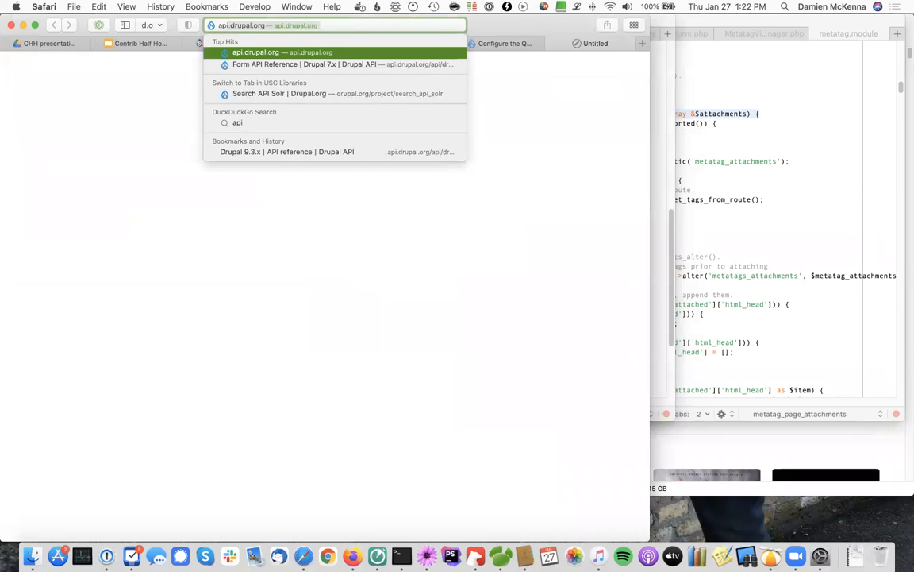
- Find the drupal.org change record about removing hook_page_build
{"action": "type", "text": "drupal.org/list-changes/drupal/published?keywords_descrip"}
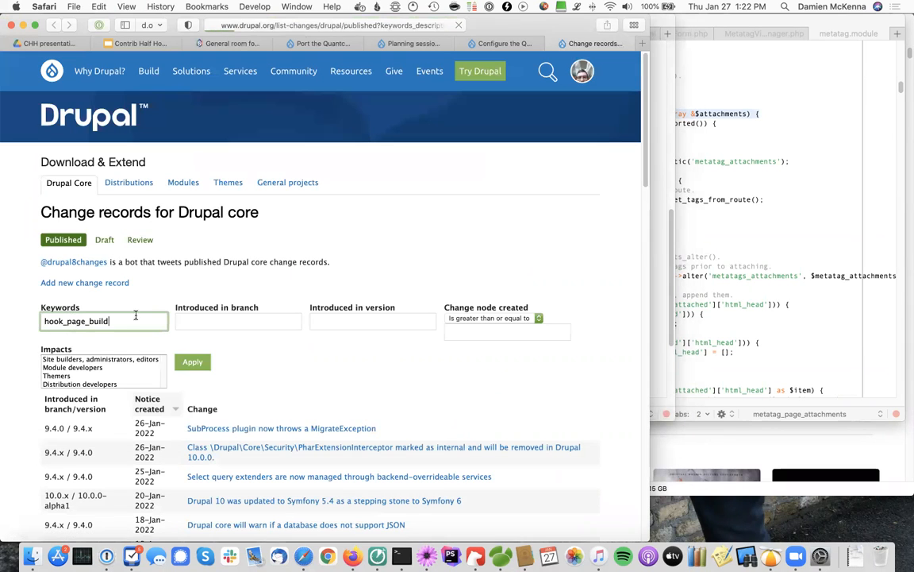
{"action": "left_click", "coordinate": [192, 362]}
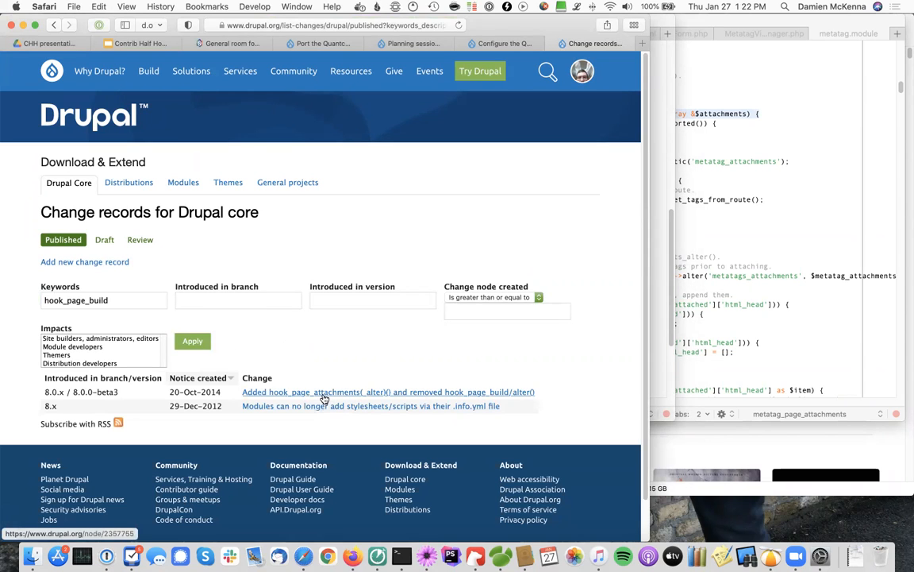
{"action": "left_click", "coordinate": [387, 390]}
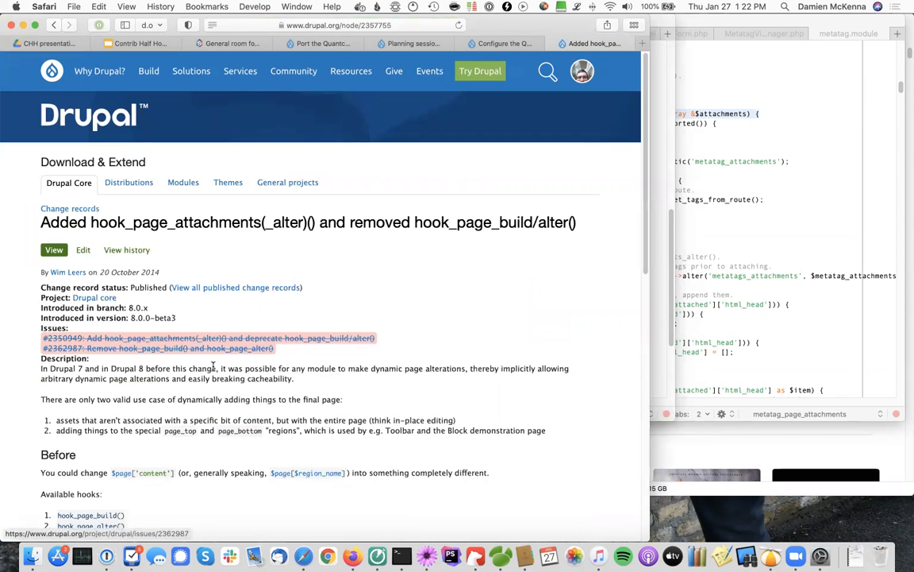
- Read through the record's Before and After lists of replacement page hooks
{"action": "scroll", "scroll_direction": "down", "scroll_amount": 3}
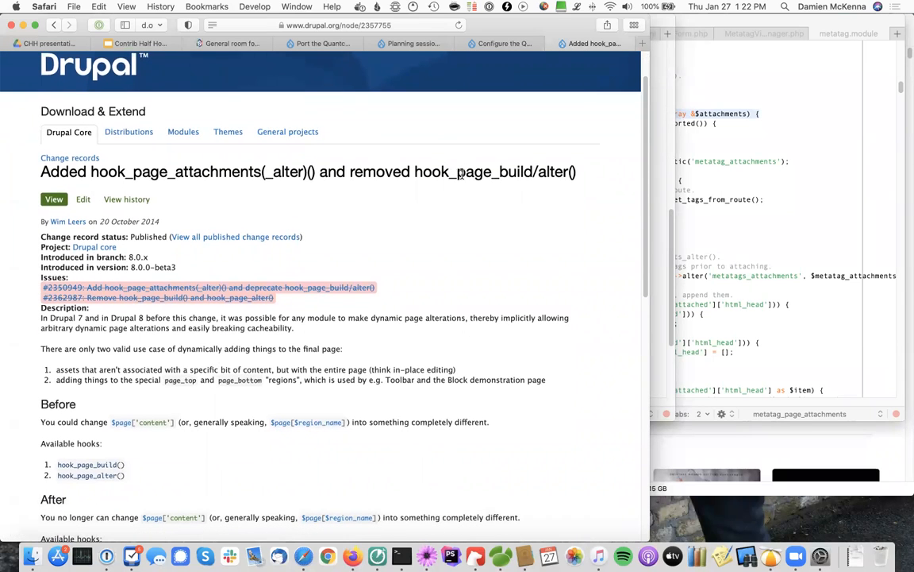
{"action": "mouse_move", "coordinate": [223, 400]}
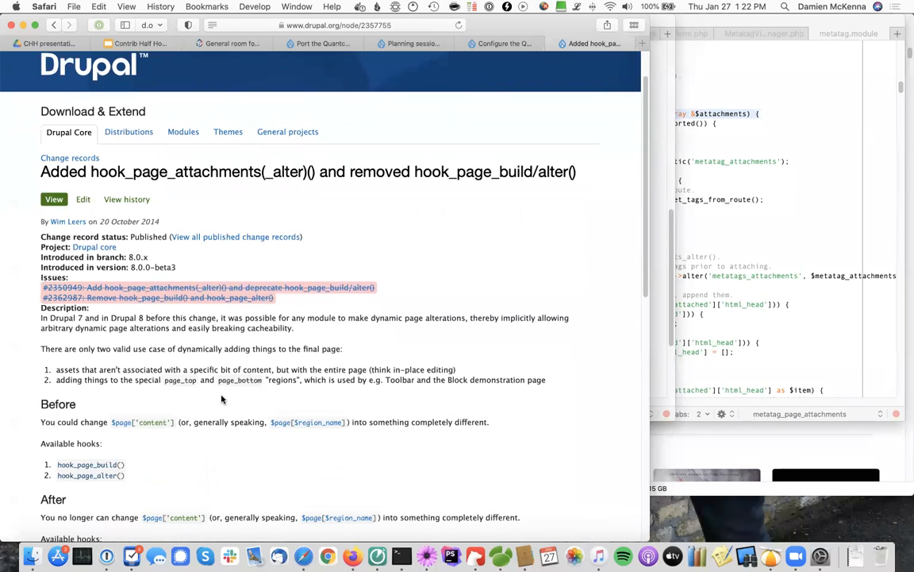
{"action": "mouse_move", "coordinate": [152, 317]}
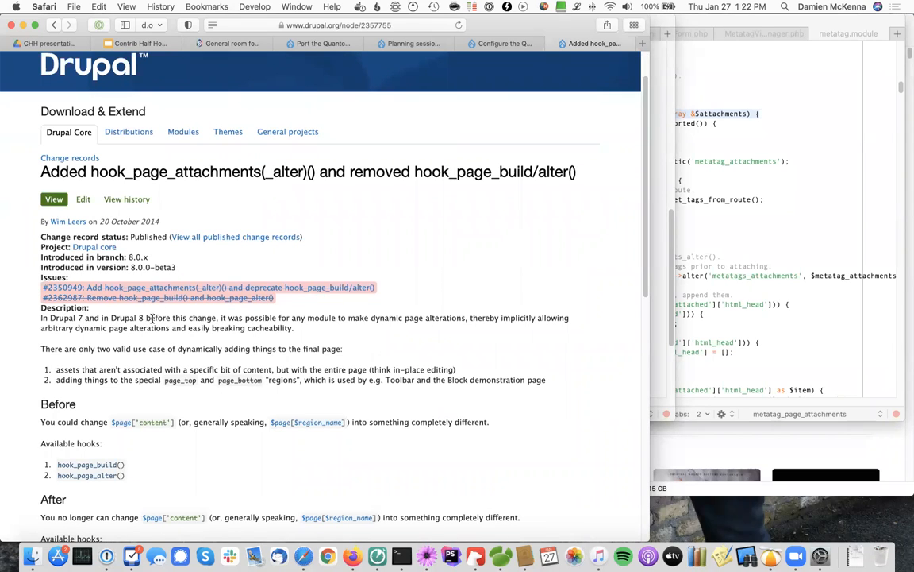
{"action": "mouse_move", "coordinate": [369, 314]}
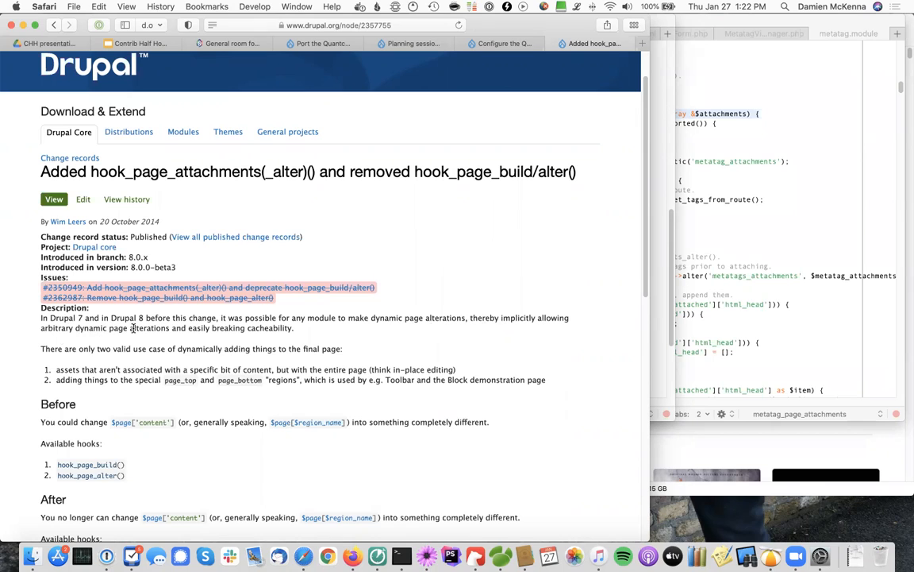
{"action": "mouse_move", "coordinate": [222, 329]}
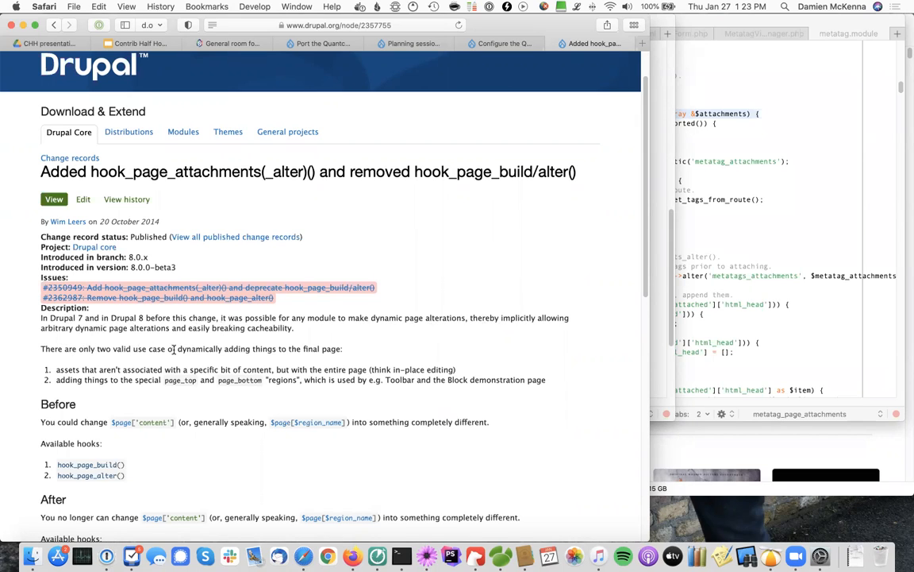
{"action": "scroll", "scroll_direction": "down", "scroll_amount": 3}
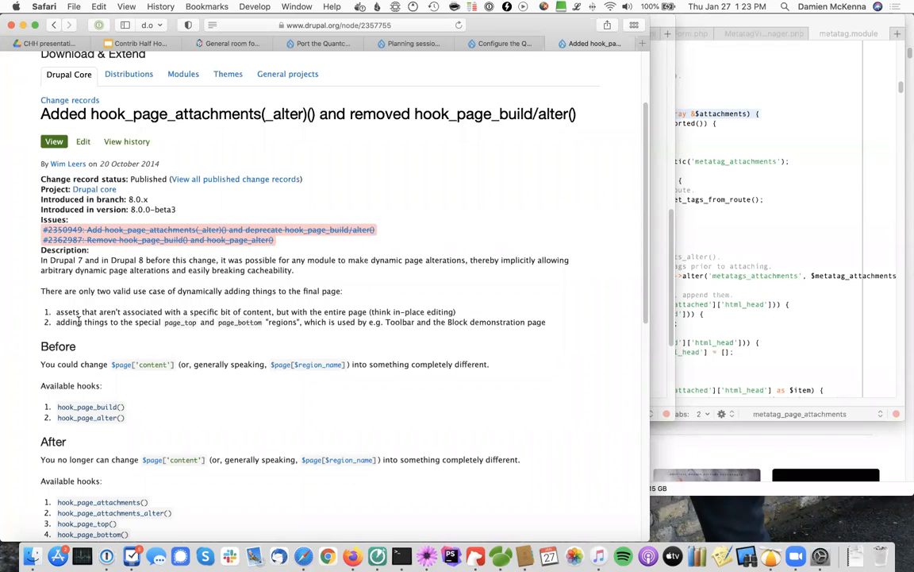
{"action": "mouse_move", "coordinate": [203, 324]}
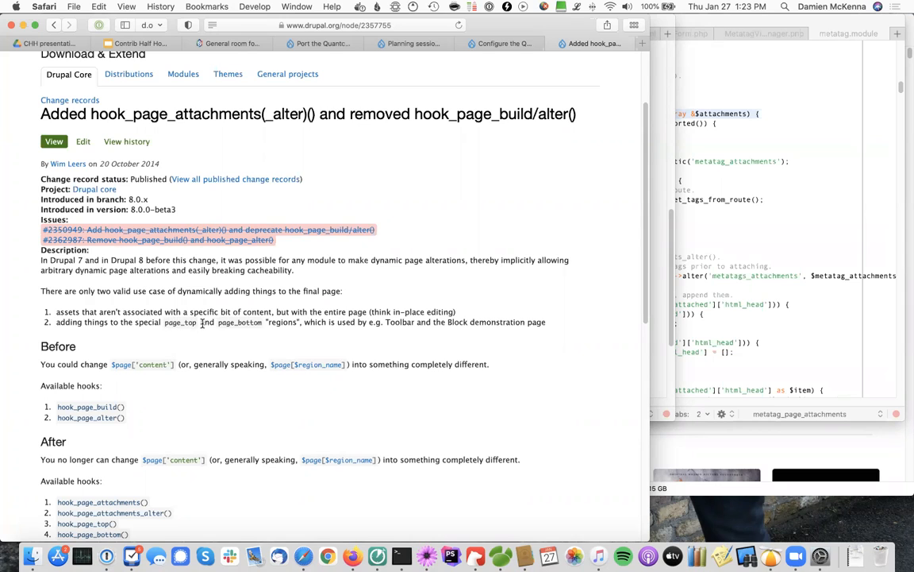
{"action": "mouse_move", "coordinate": [356, 333]}
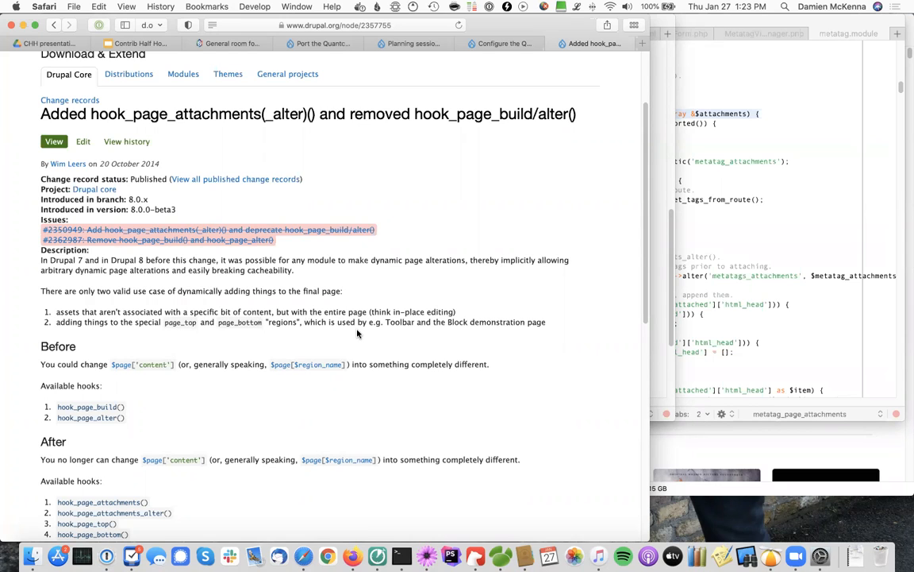
{"action": "scroll", "scroll_direction": "down", "scroll_amount": 3}
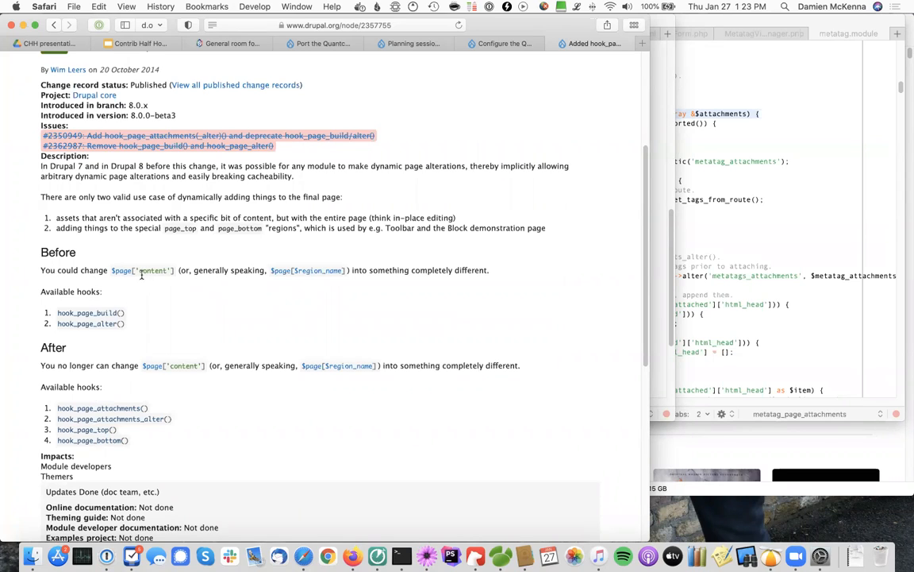
{"action": "scroll", "scroll_direction": "down", "scroll_amount": 3}
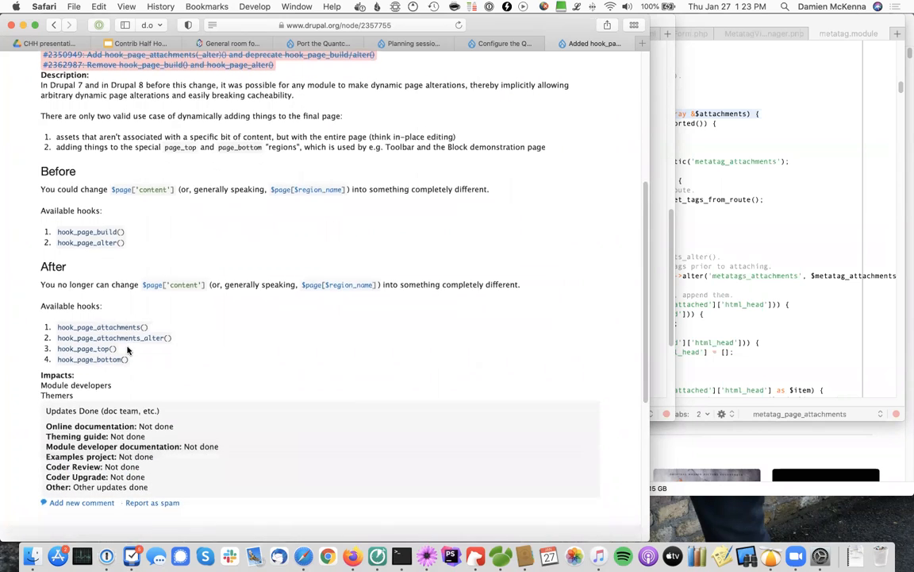
{"action": "scroll", "scroll_direction": "down", "scroll_amount": 3}
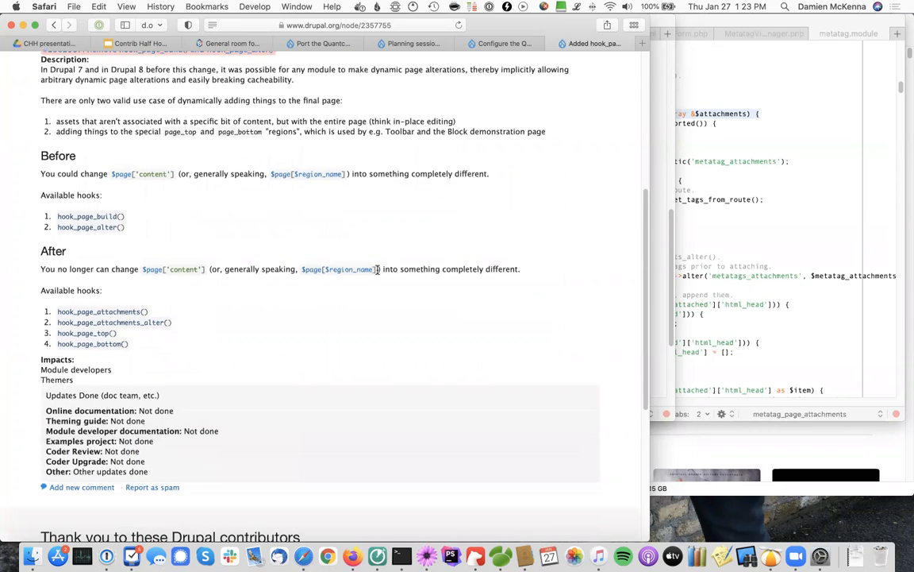
{"action": "mouse_move", "coordinate": [93, 349]}
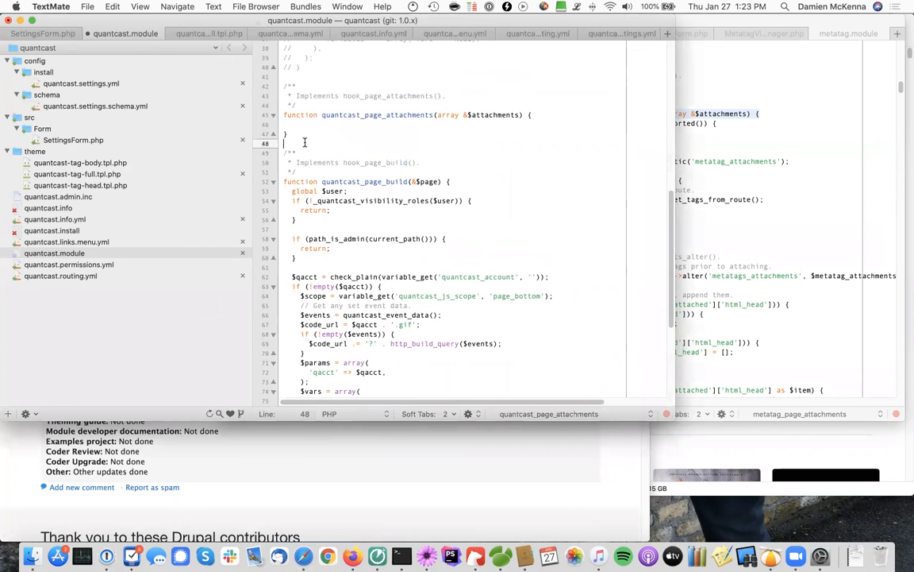
- Add a hook_page_bottom docblock and an empty quantcast_page_bottom() stub to quantcast.module
{"action": "type", "text": "hook_page_bottom()."}
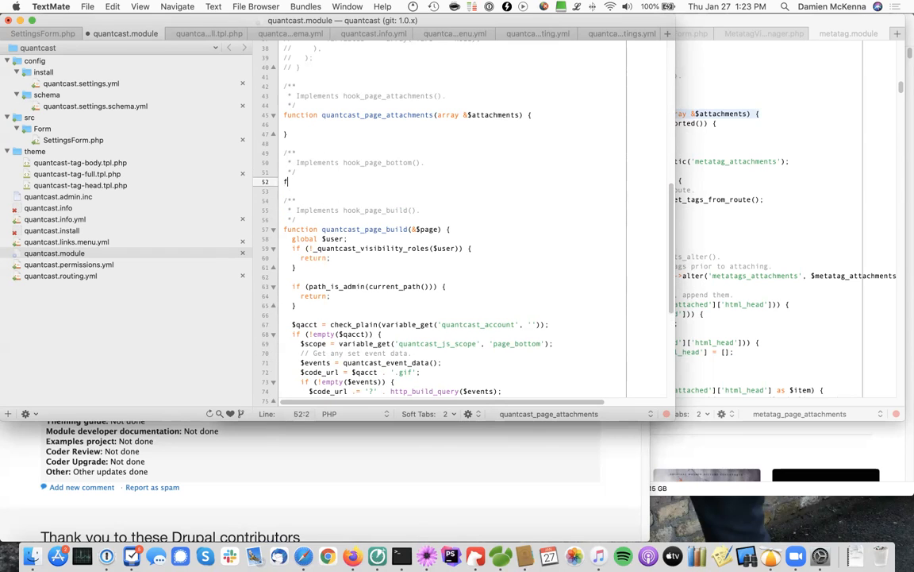
{"action": "type", "text": "unction"}
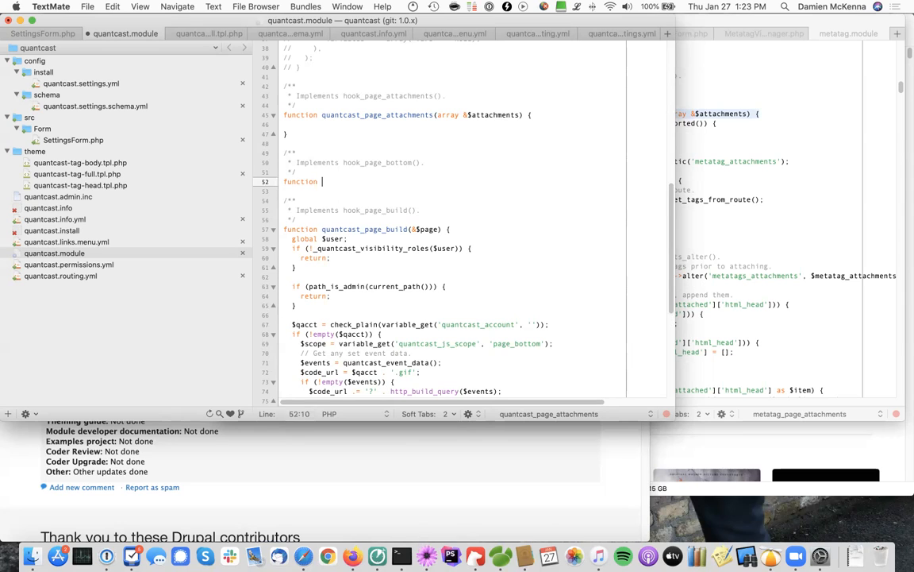
{"action": "type", "text": "quantcast"}
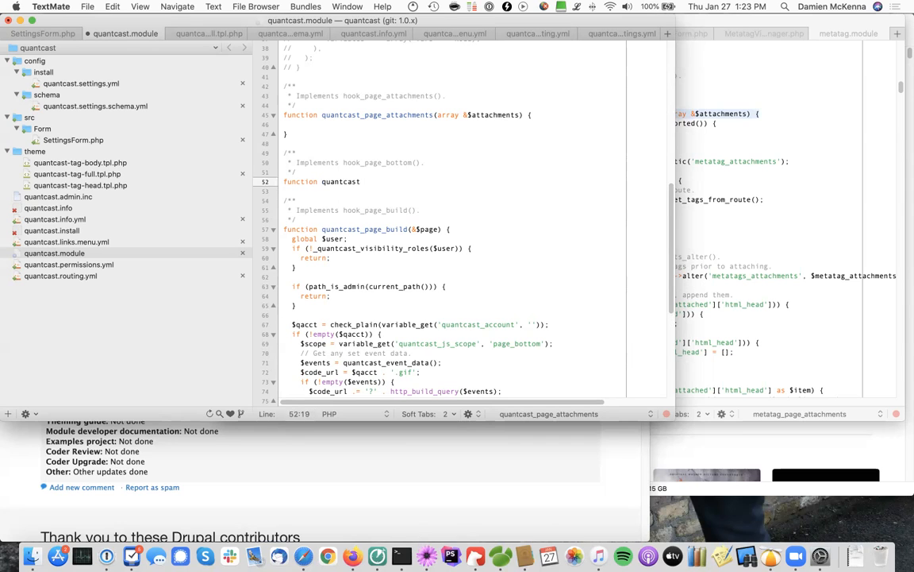
{"action": "type", "text": "_page_bottom() {"}
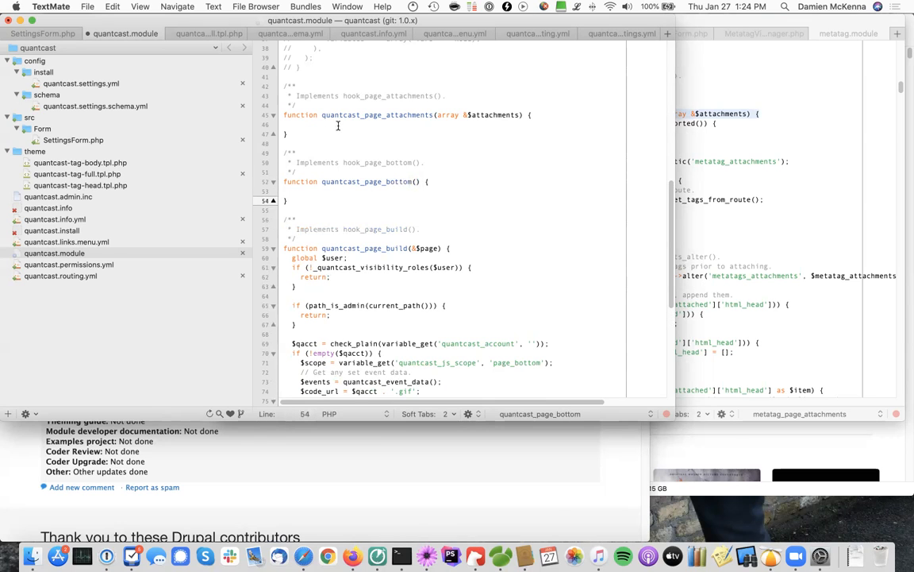
{"action": "left_click", "coordinate": [293, 123]}
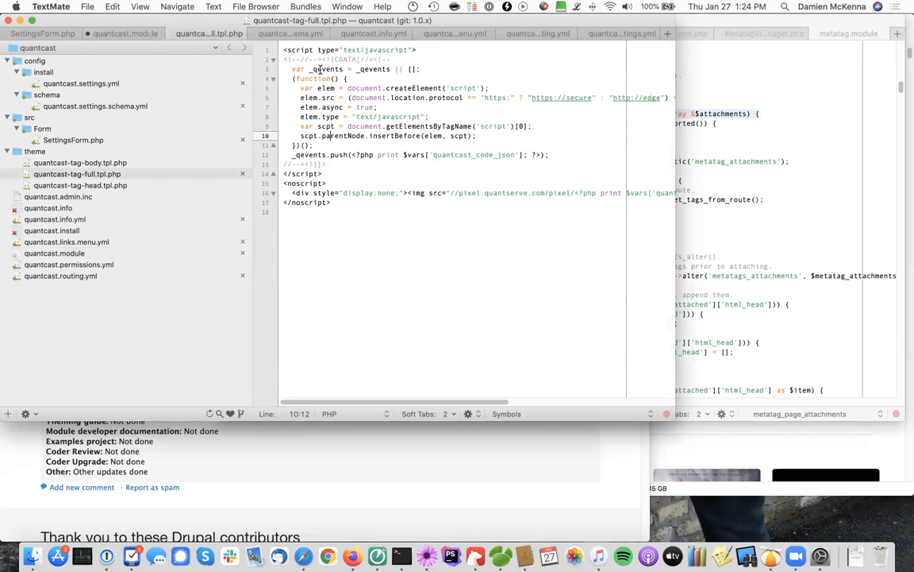
- Copy the script from quantcast-tag-head.tpl.php into quantcast_page_attachments() in quantcast.module
{"action": "left_click", "coordinate": [79, 184]}
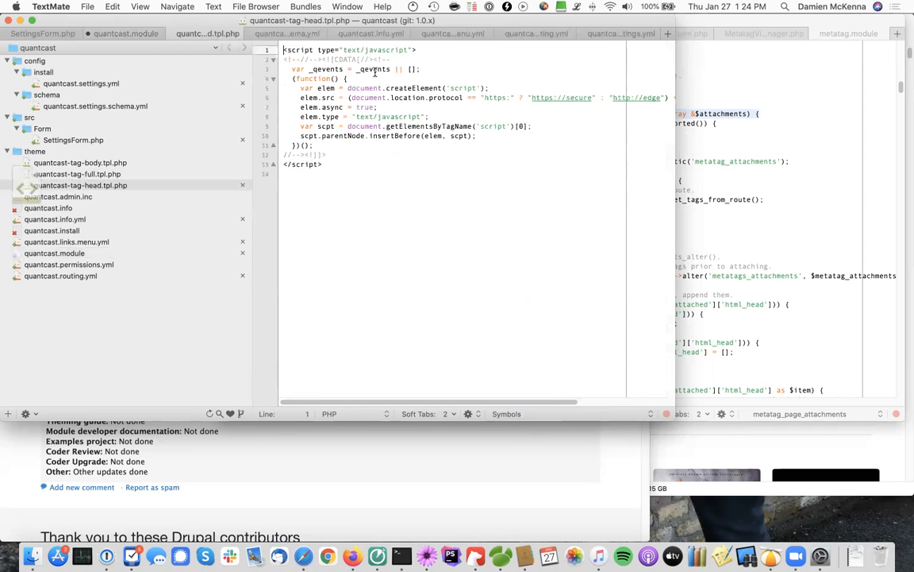
{"action": "key", "text": "cmd+a"}
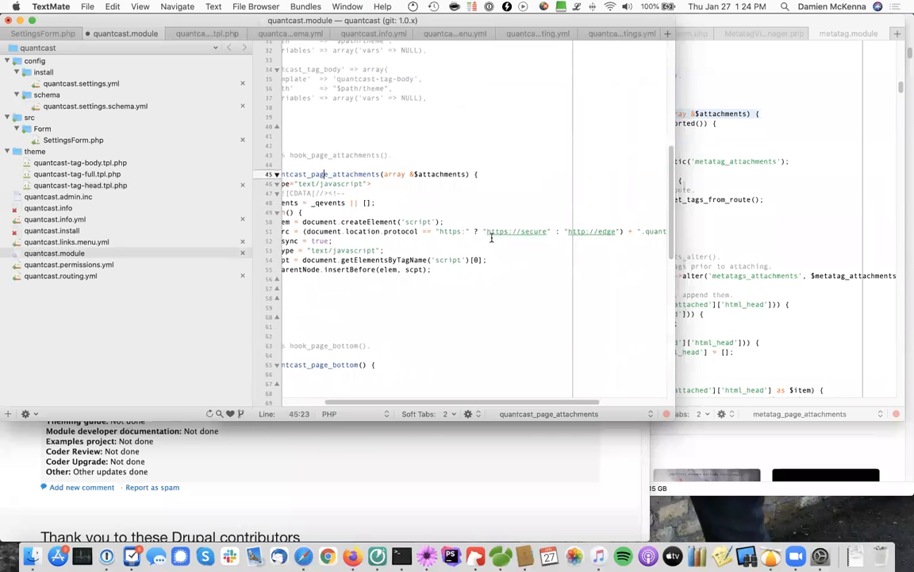
{"action": "scroll", "scroll_direction": "up", "scroll_amount": 3}
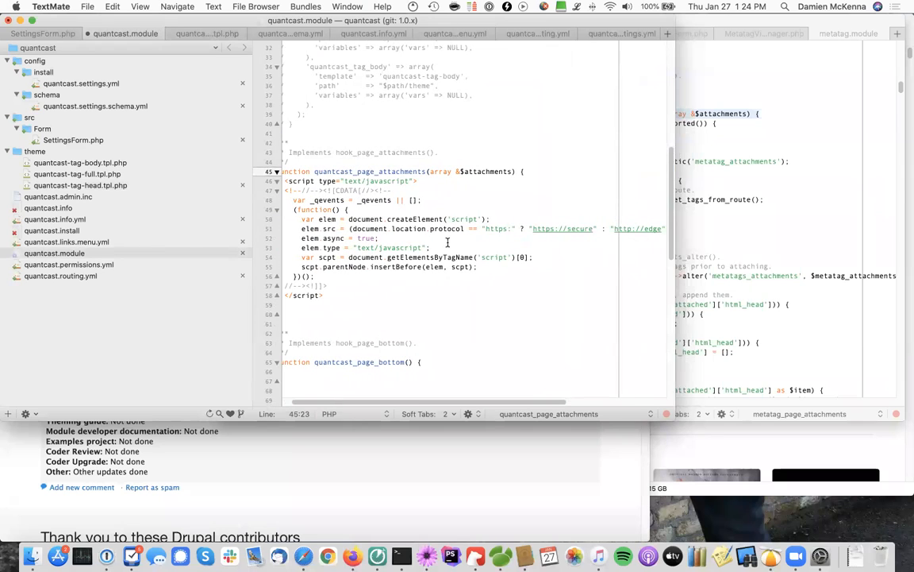
{"action": "mouse_move", "coordinate": [389, 201]}
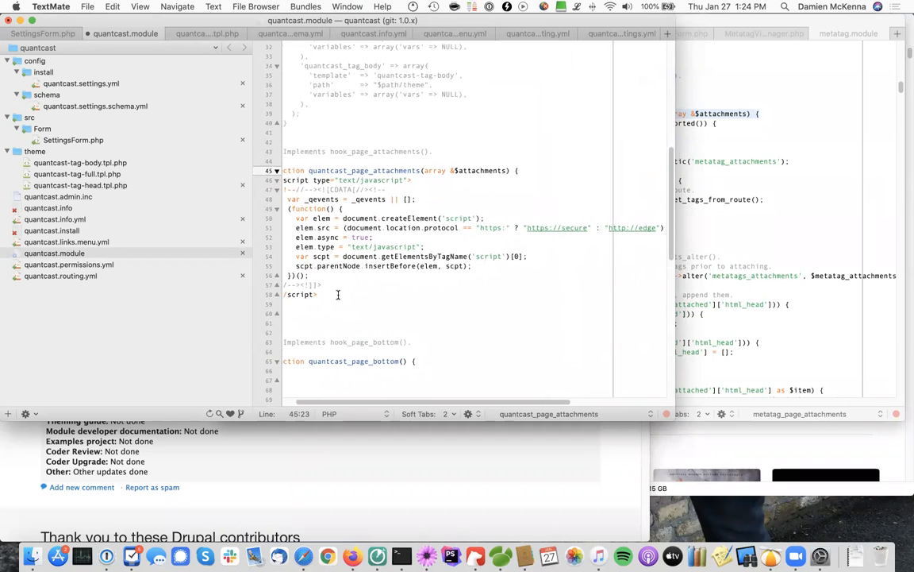
{"action": "scroll", "scroll_direction": "right", "scroll_amount": 3}
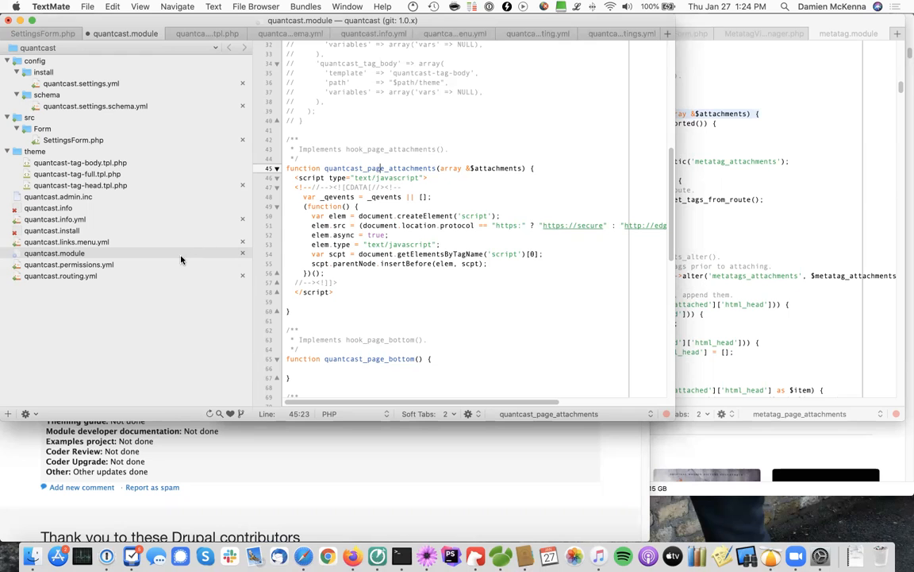
- Create a js folder with quantcast.header.js holding the pasted head tracking script
{"action": "right_click", "coordinate": [54, 252]}
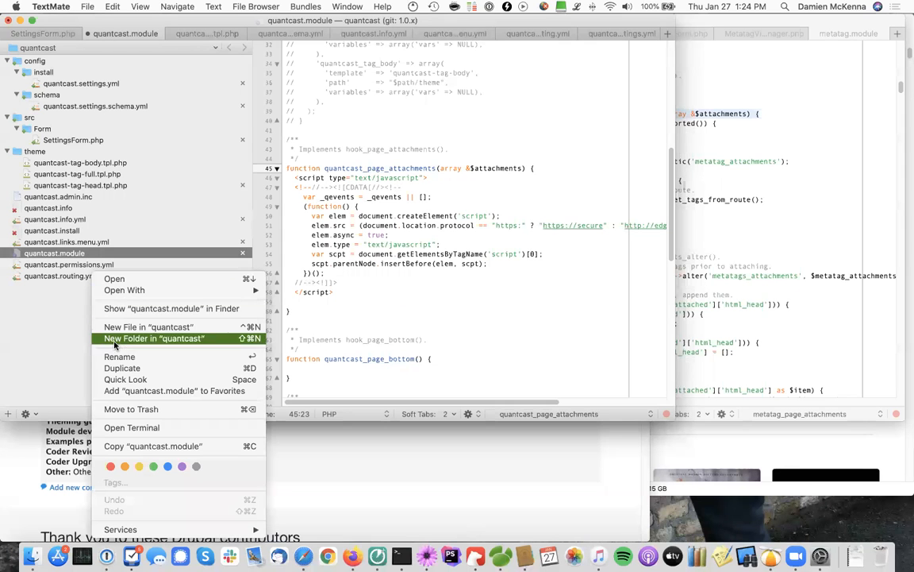
{"action": "left_click", "coordinate": [154, 338]}
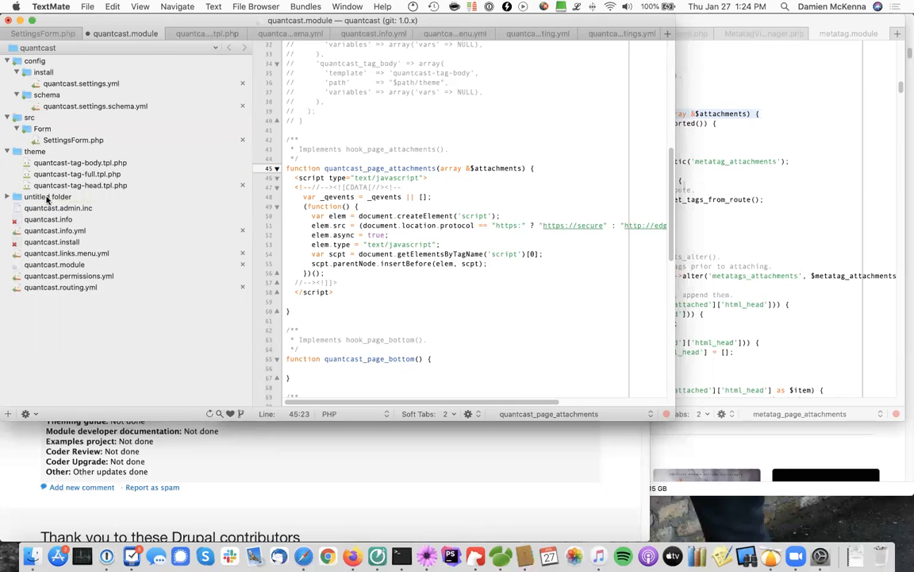
{"action": "mouse_move", "coordinate": [88, 229]}
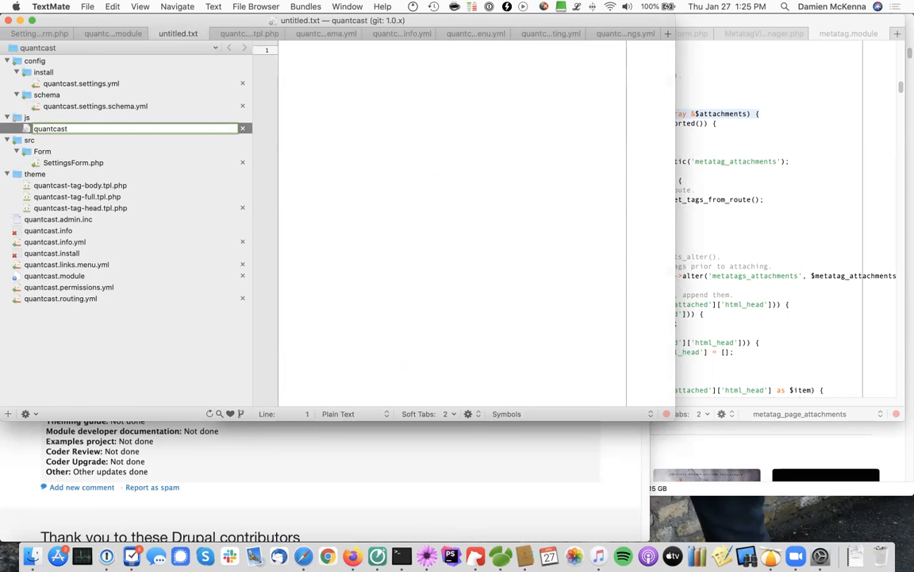
{"action": "type", "text": ".h"}
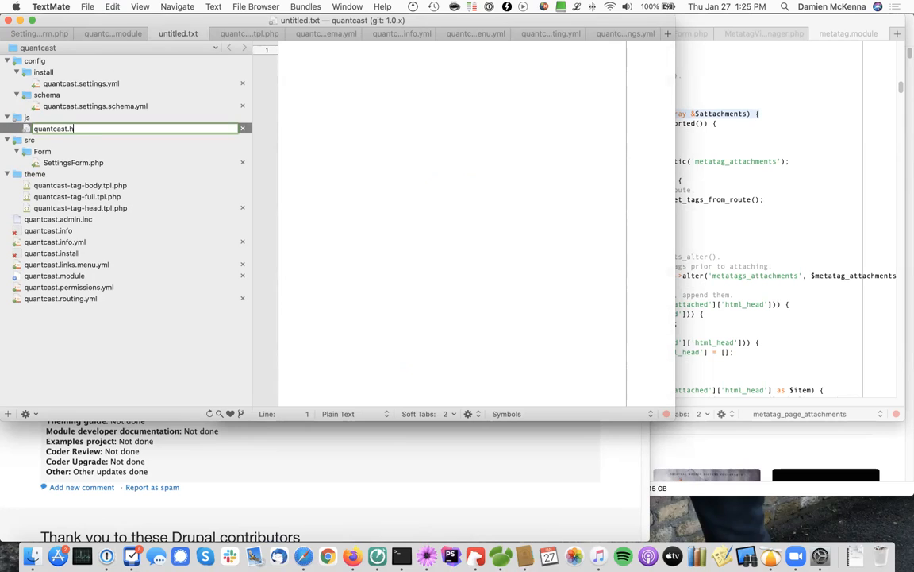
{"action": "type", "text": "eader.js"}
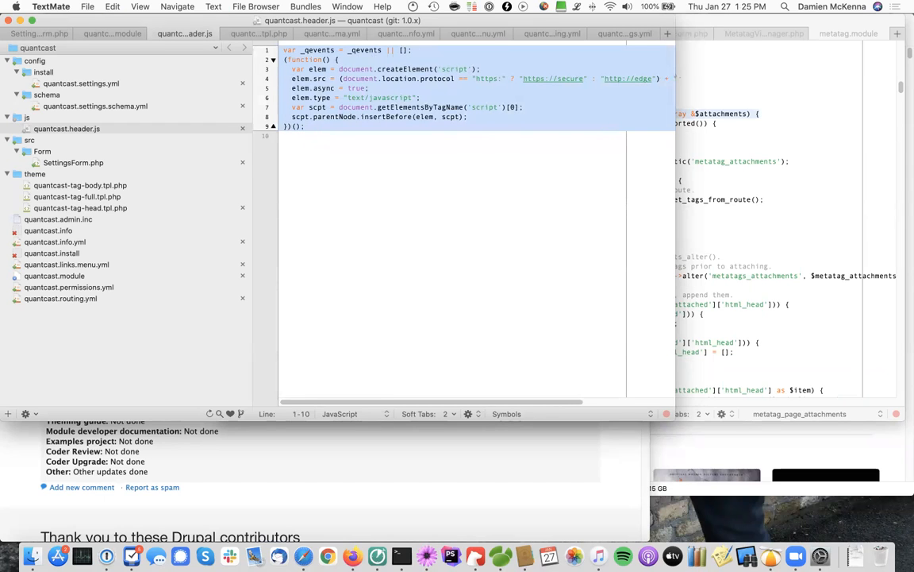
{"action": "key", "text": "Return"}
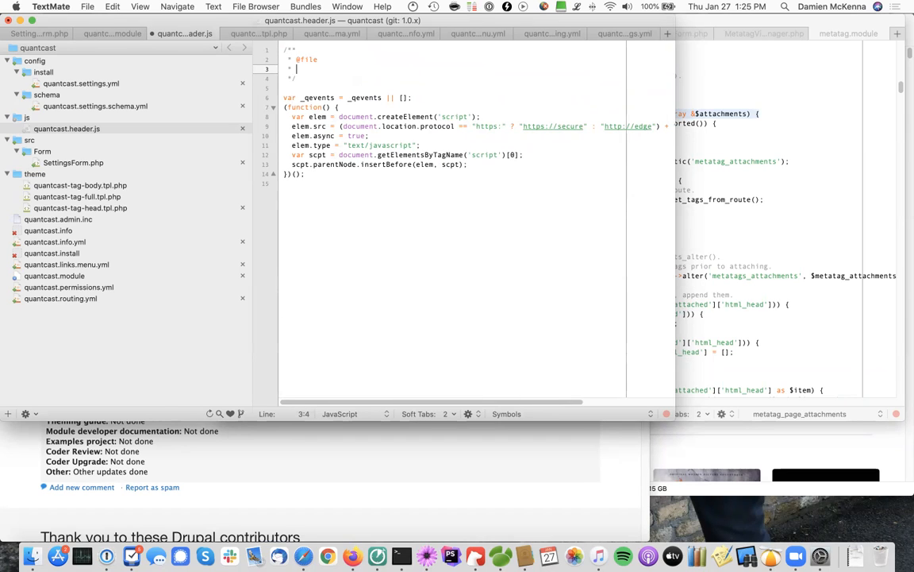
{"action": "type", "text": "Defa"}
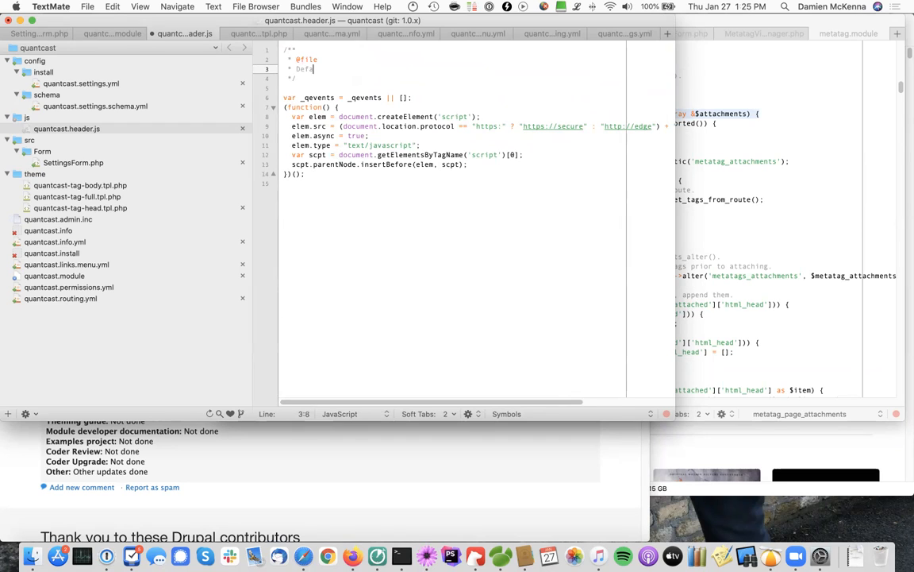
{"action": "type", "text": "Default"}
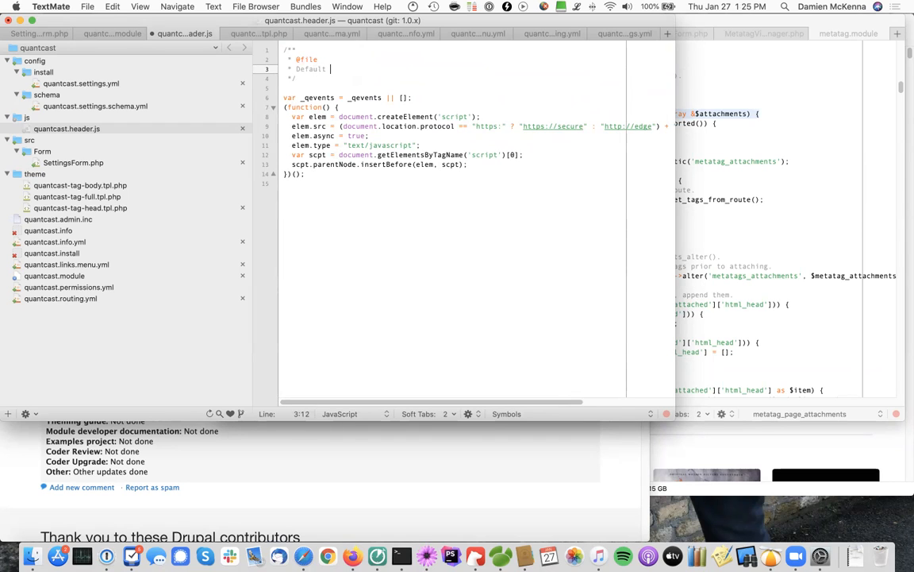
{"action": "type", "text": "\"header\""}
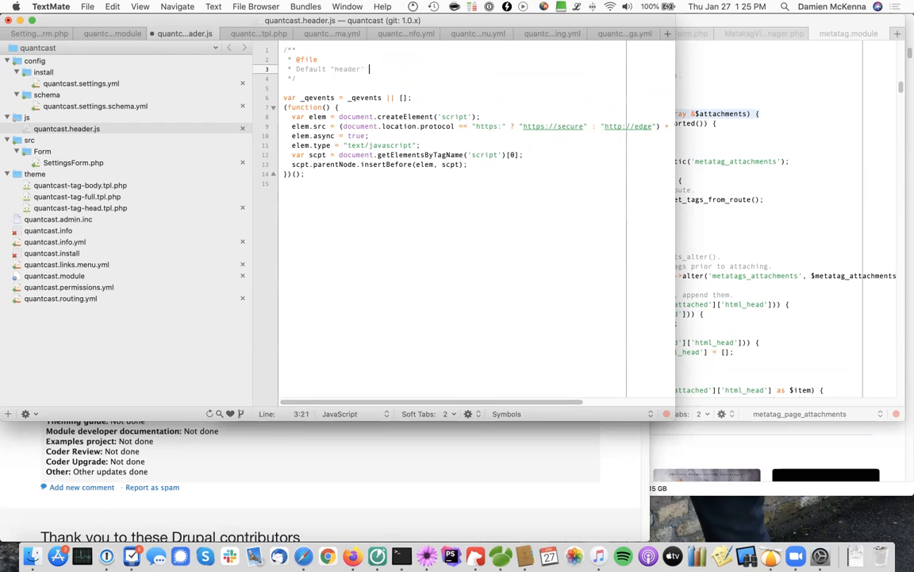
{"action": "type", "text": "portion of the Quantcast t"}
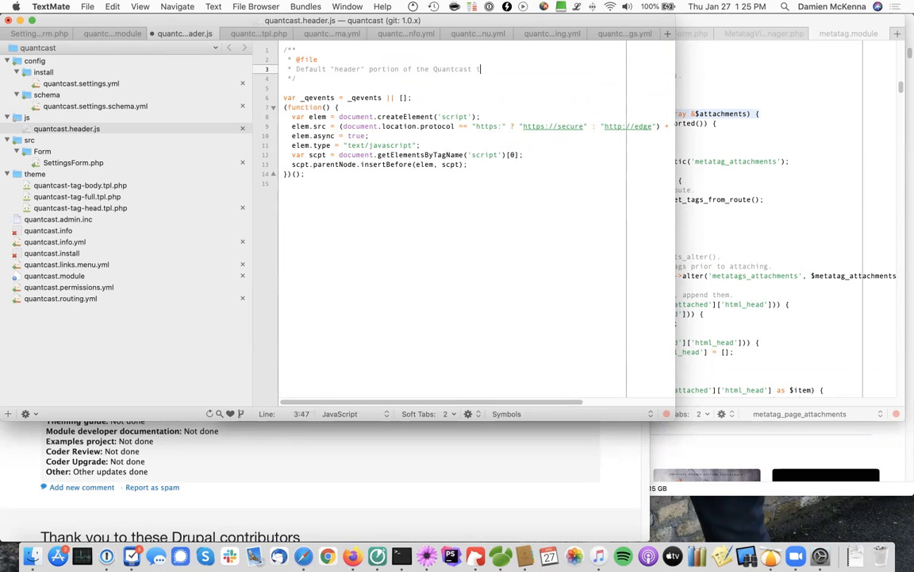
{"action": "type", "text": "racker code."}
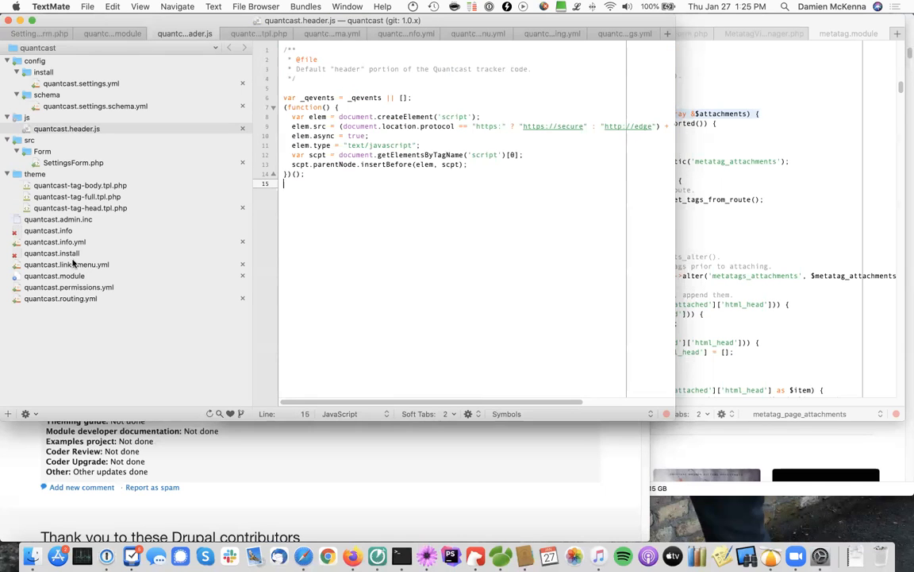
- Create quantcast.libraries.yml and begin it with a 'quantcast:' library entry
{"action": "right_click", "coordinate": [67, 264]}
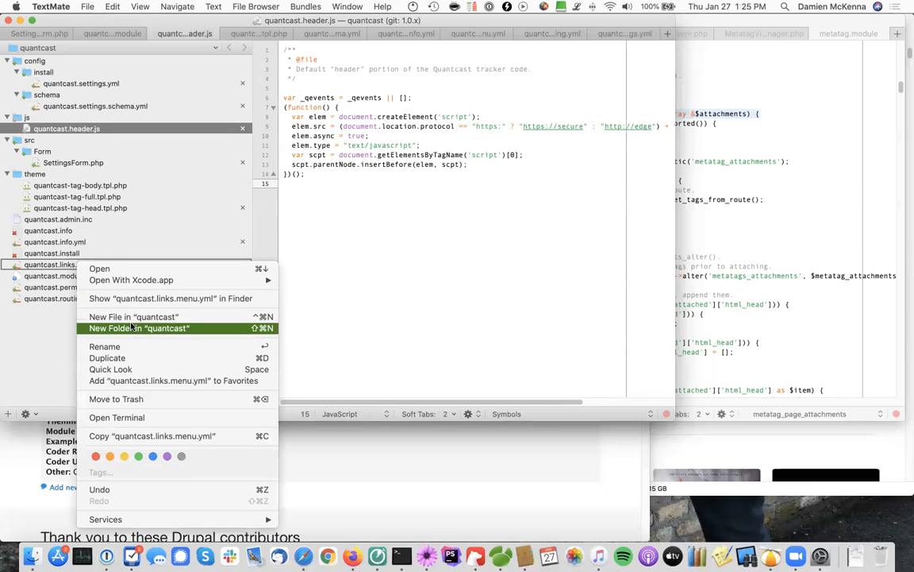
{"action": "left_click", "coordinate": [134, 316]}
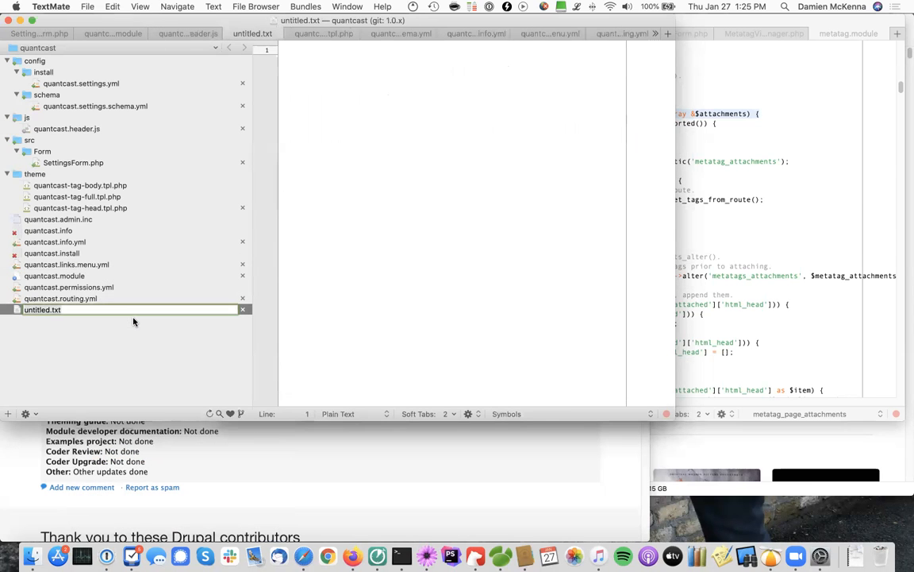
{"action": "type", "text": "quantcast"}
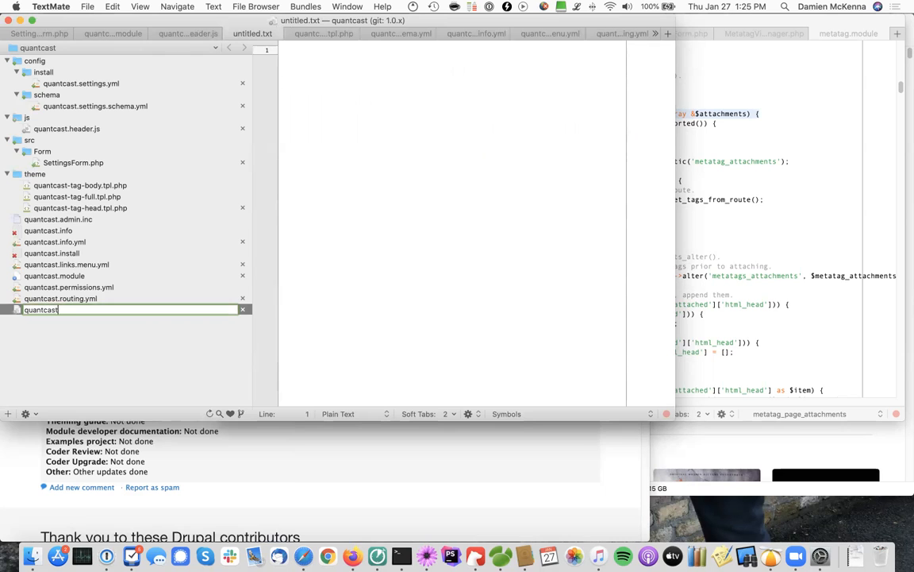
{"action": "type", "text": ".libraries.yml"}
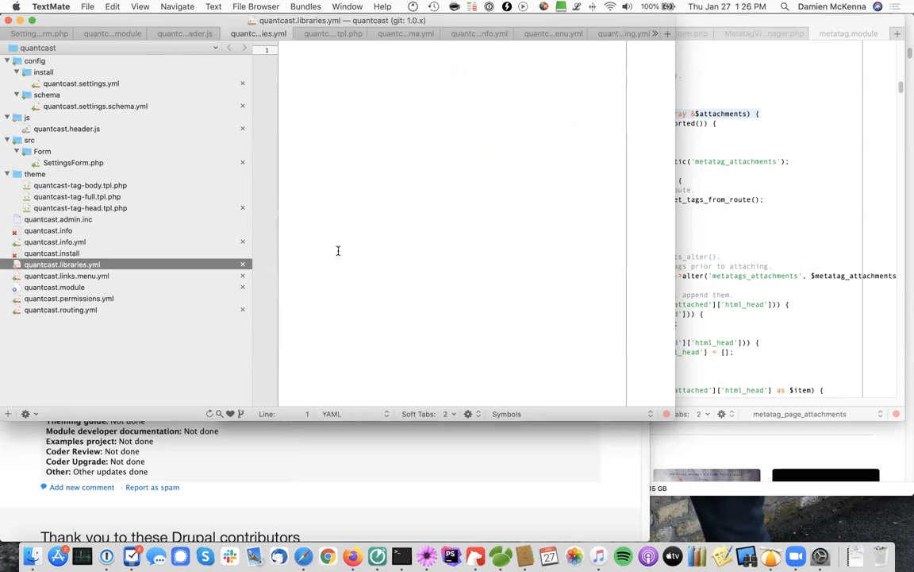
{"action": "type", "text": "quantcas"}
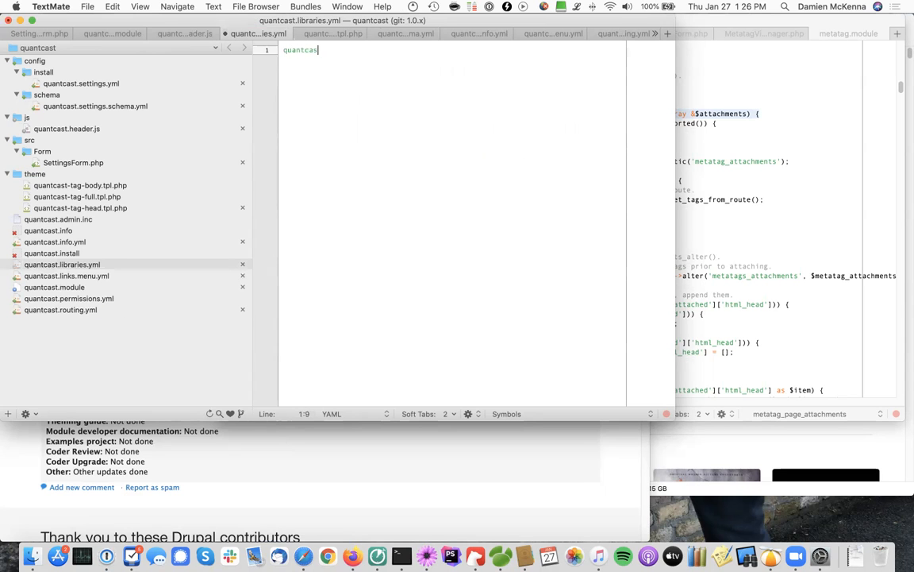
{"action": "type", "text": ":"}
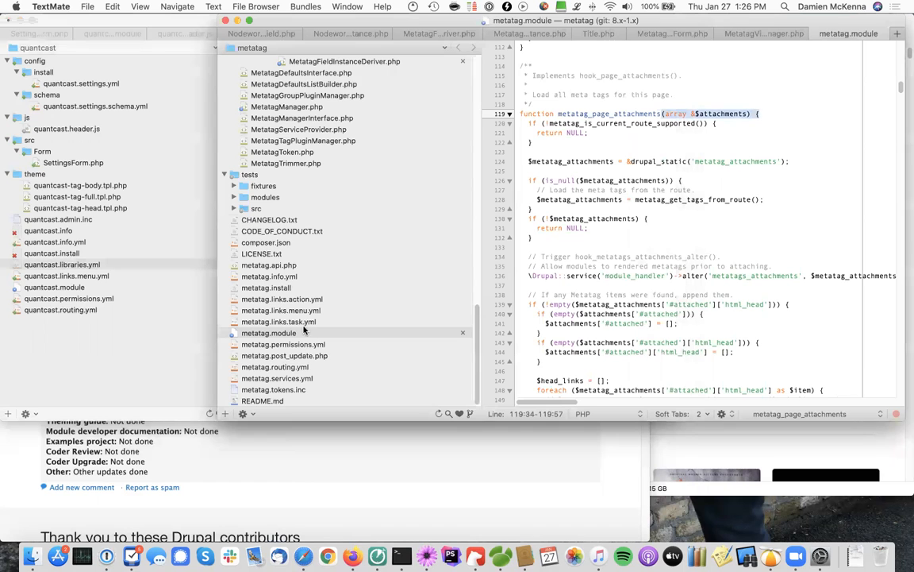
{"action": "mouse_move", "coordinate": [308, 270]}
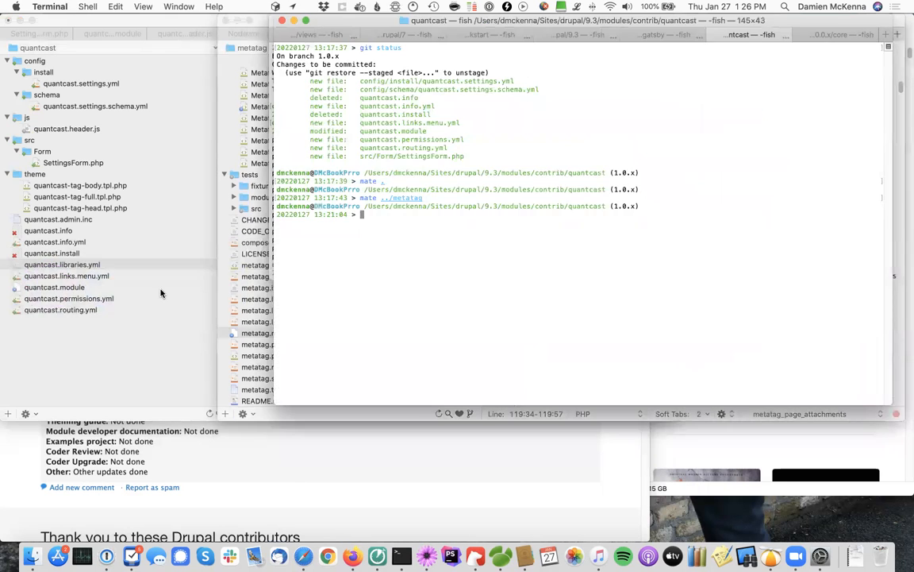
- Run 'mate ../metatag' and move to the Drupal 9.3 site's Terminal session
{"action": "type", "text": "mate ../metatag"}
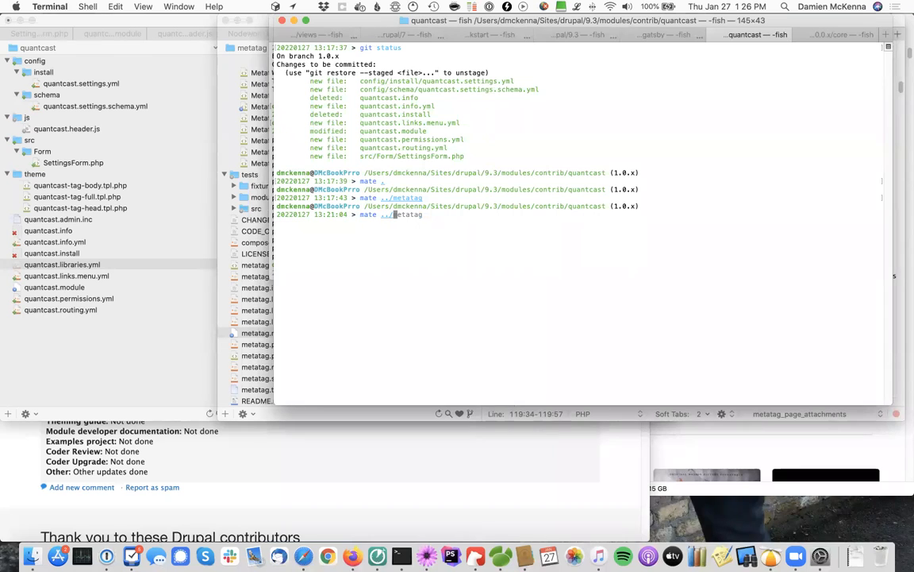
{"action": "left_click", "coordinate": [654, 35]}
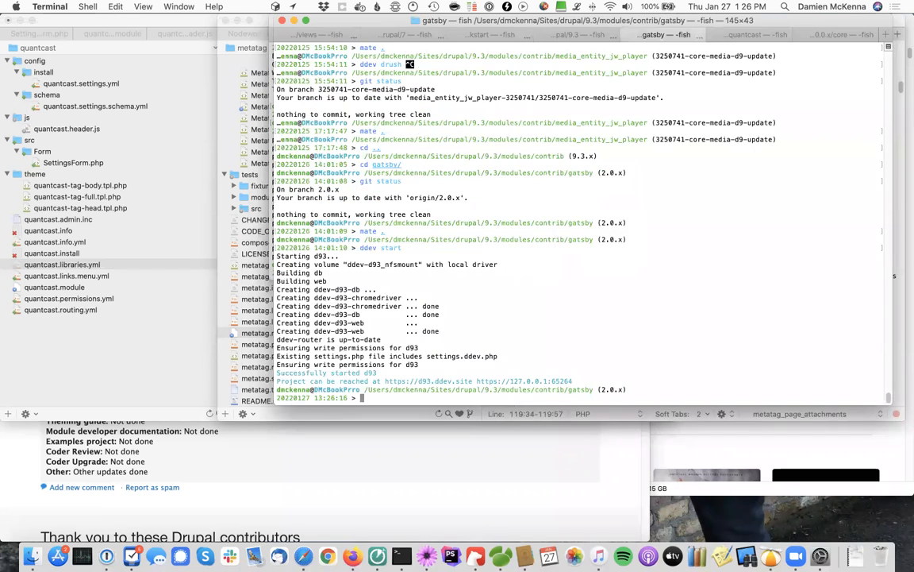
{"action": "left_click", "coordinate": [620, 35]}
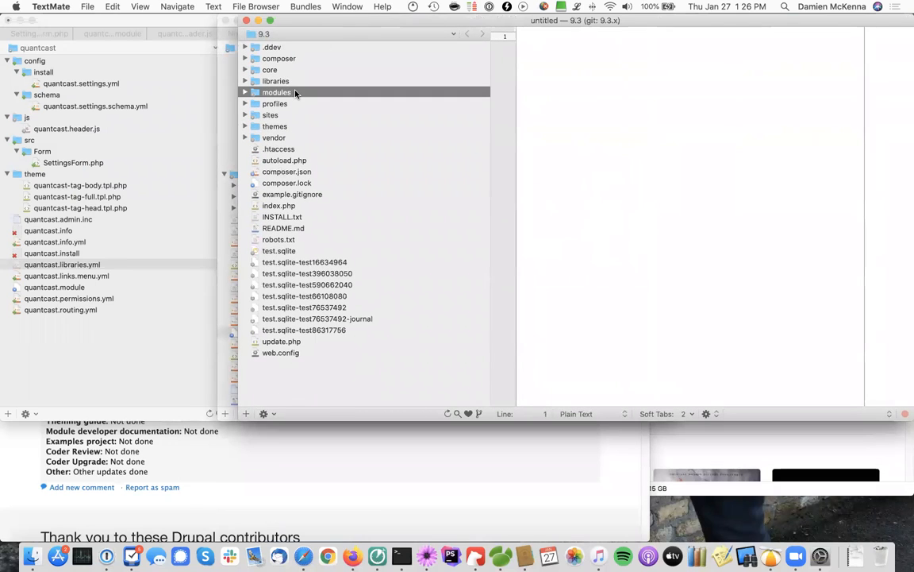
- Browse the codebase drawer through core > themes > claro to reach claro.libraries.yml
{"action": "left_click", "coordinate": [270, 70]}
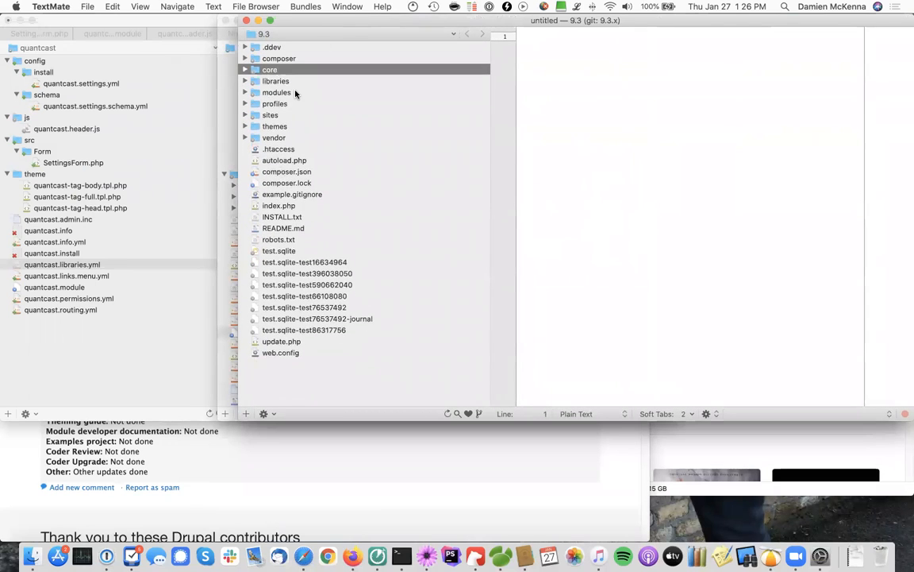
{"action": "left_click", "coordinate": [246, 70]}
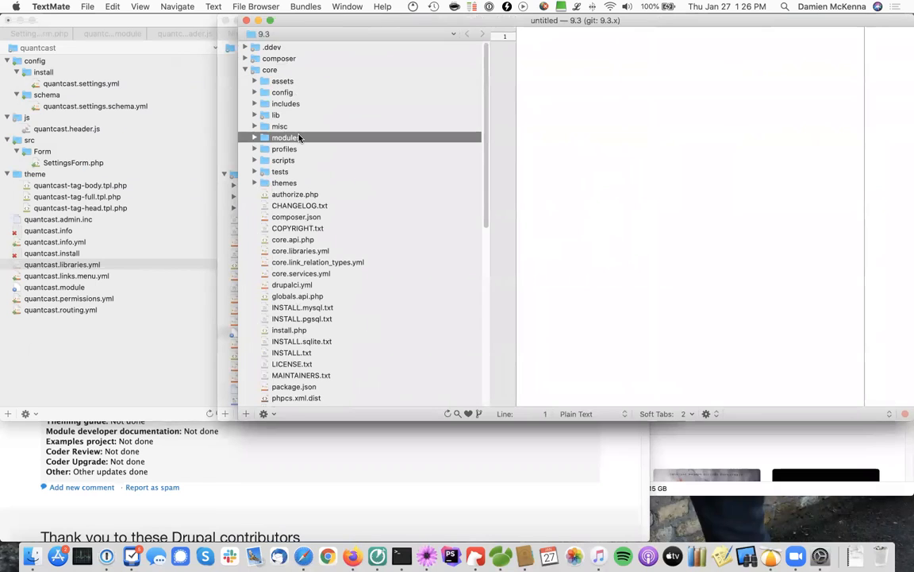
{"action": "left_click", "coordinate": [254, 137]}
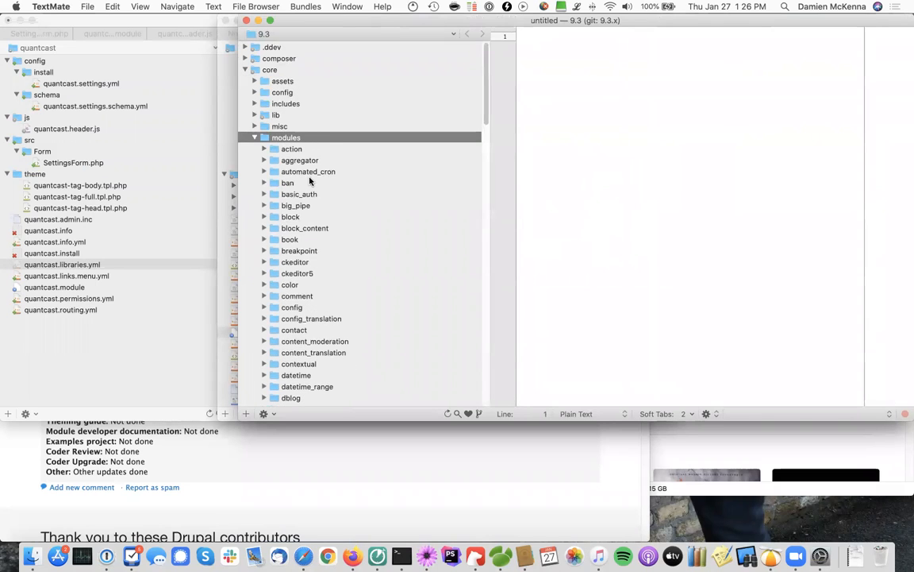
{"action": "mouse_move", "coordinate": [309, 219]}
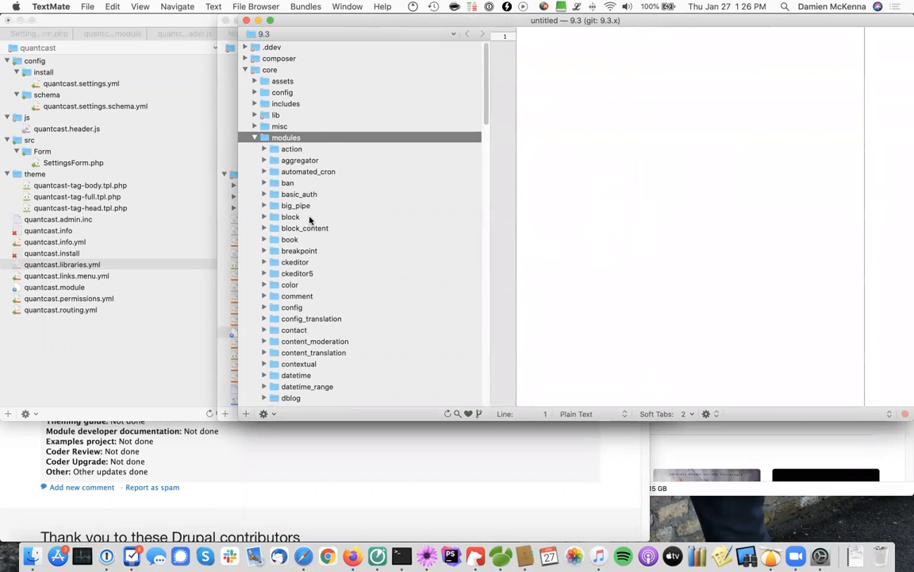
{"action": "left_click", "coordinate": [263, 228]}
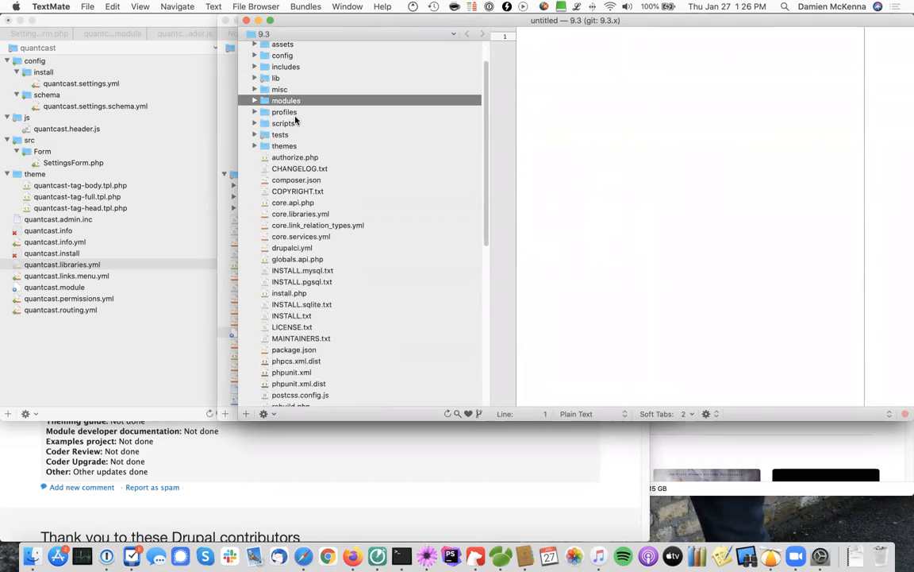
{"action": "left_click", "coordinate": [254, 146]}
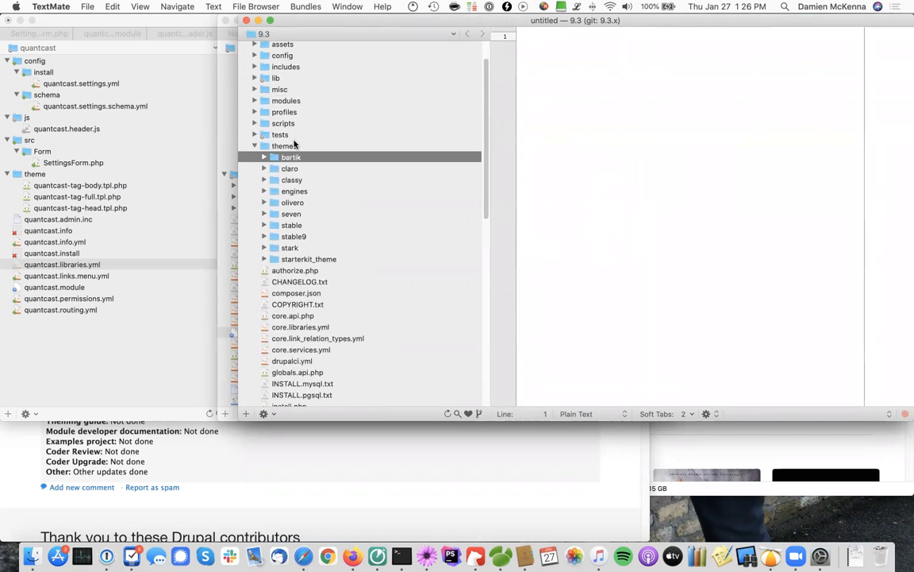
{"action": "left_click", "coordinate": [264, 168]}
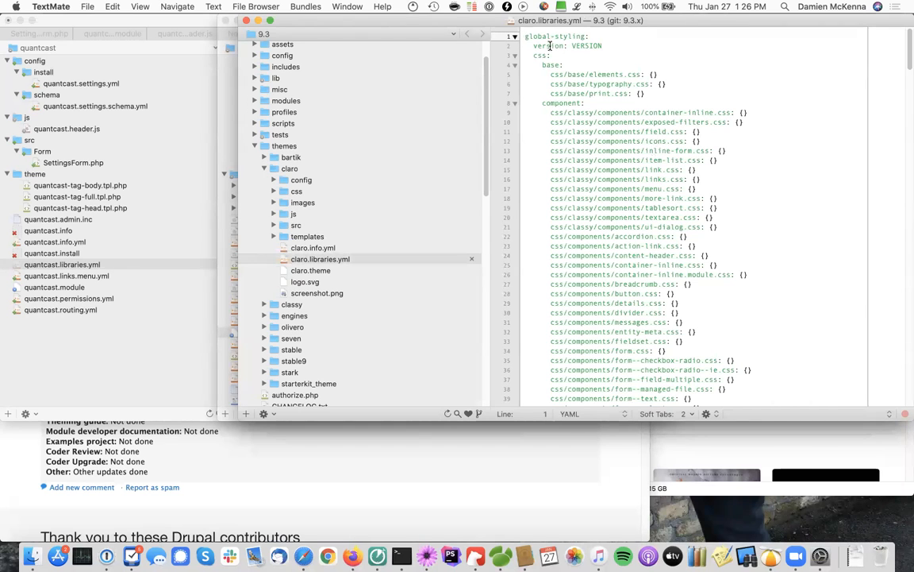
- Study Claro's version line and maintenance-page js entry, then return to quantcast.libraries.yml
{"action": "left_click", "coordinate": [569, 44]}
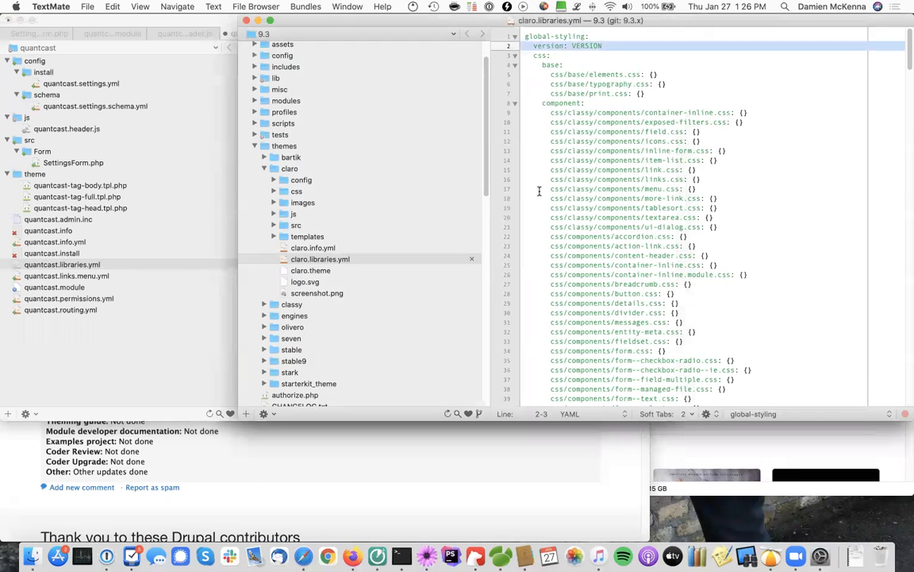
{"action": "scroll", "scroll_direction": "down", "scroll_amount": 3}
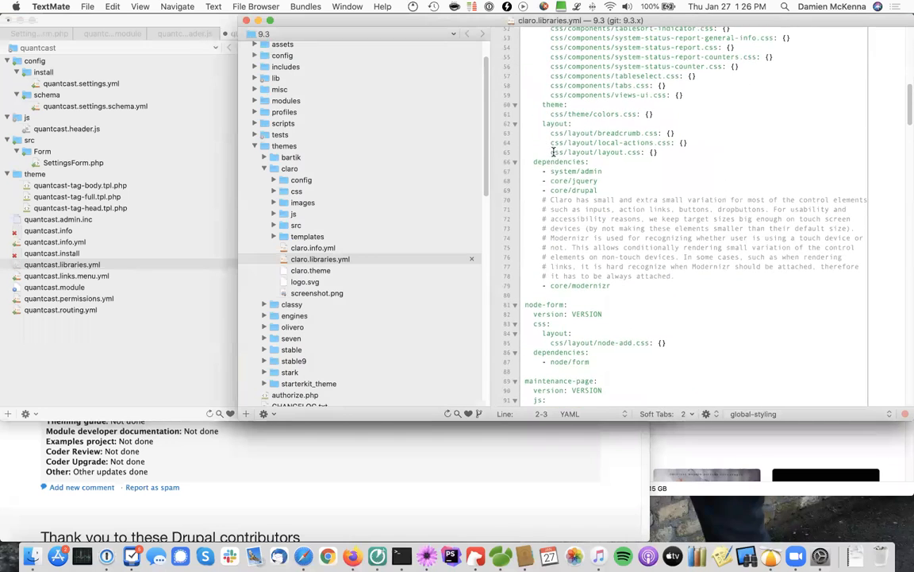
{"action": "mouse_move", "coordinate": [586, 238]}
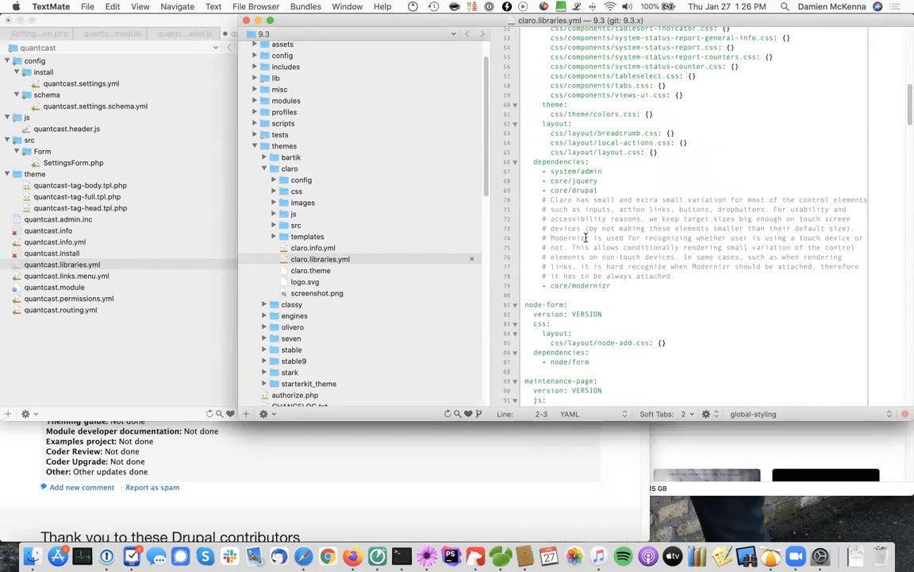
{"action": "scroll", "scroll_direction": "down", "scroll_amount": 3}
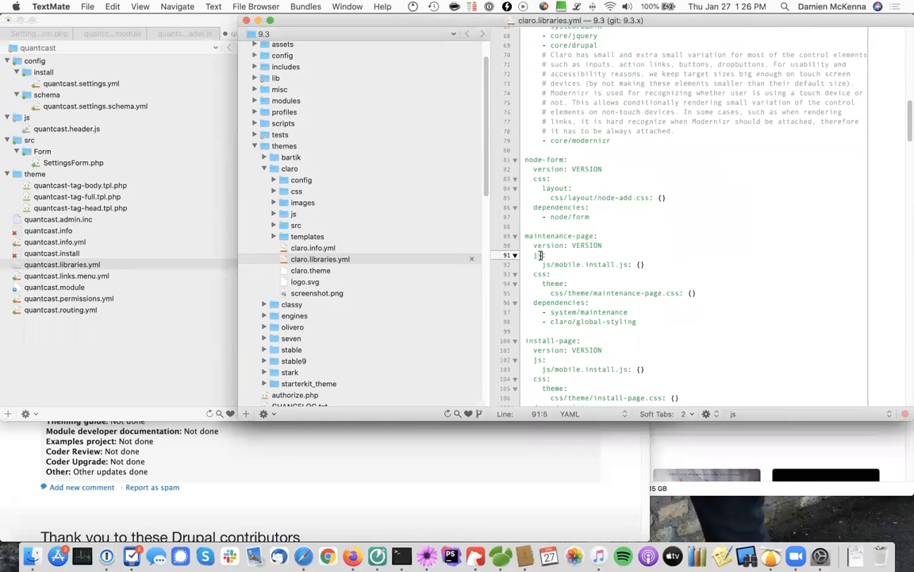
{"action": "left_click", "coordinate": [543, 254]}
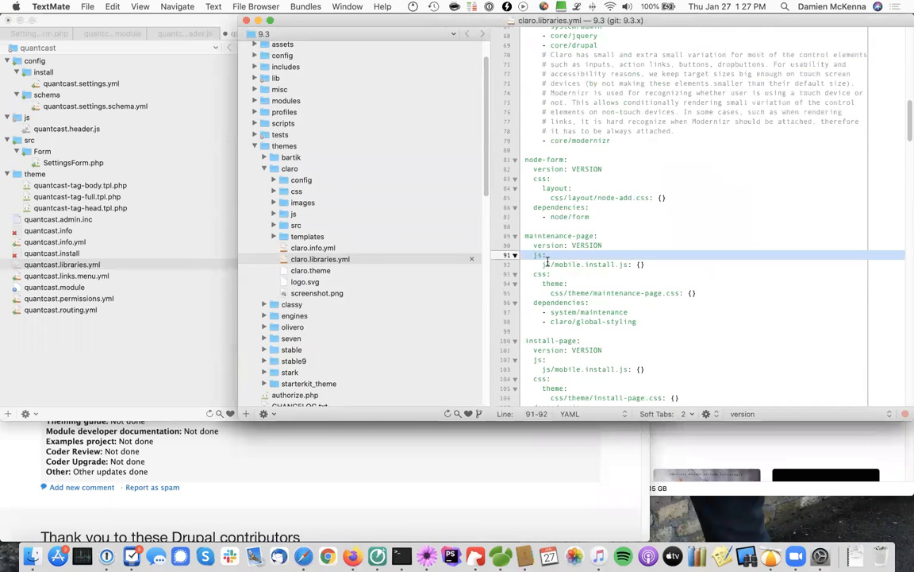
{"action": "left_click", "coordinate": [559, 263]}
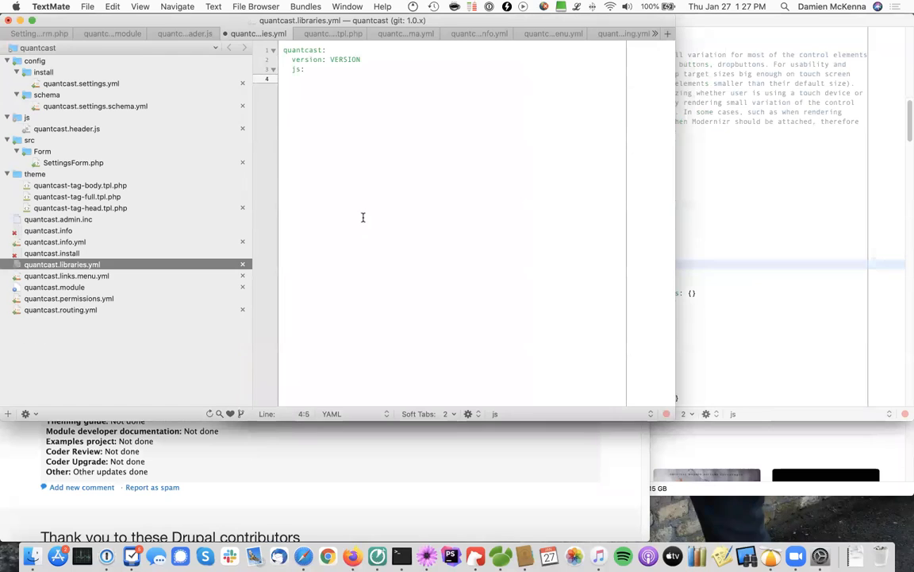
- Give the quantcast library 'version: VERSION' and a js block listing js/quantcast.header.js: {}
{"action": "type", "text": "js/mobile.install.js: {}"}
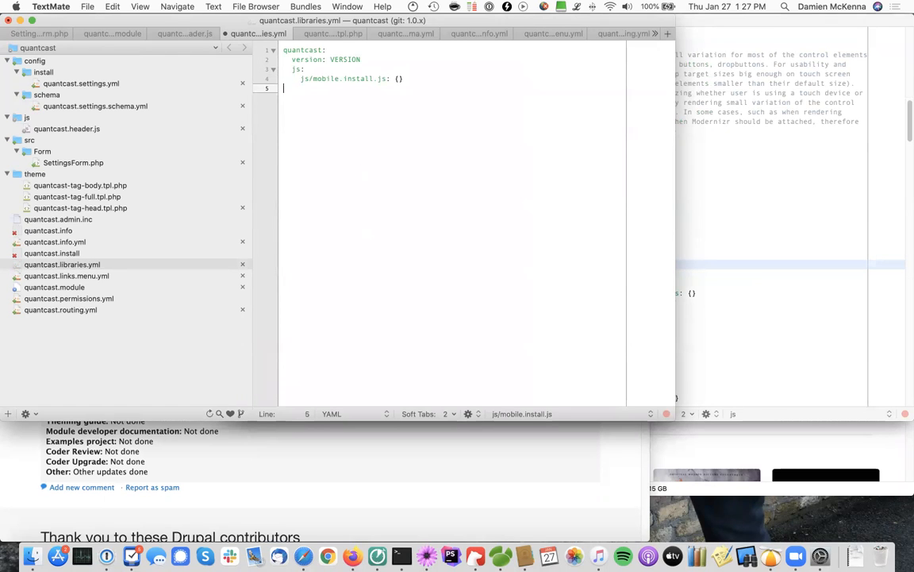
{"action": "double_click", "coordinate": [343, 78]}
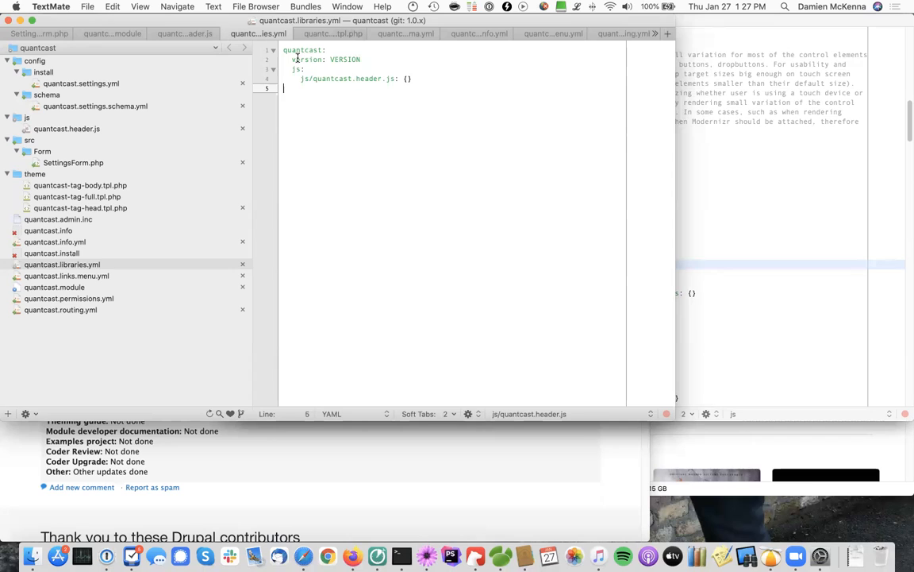
{"action": "mouse_move", "coordinate": [387, 147]}
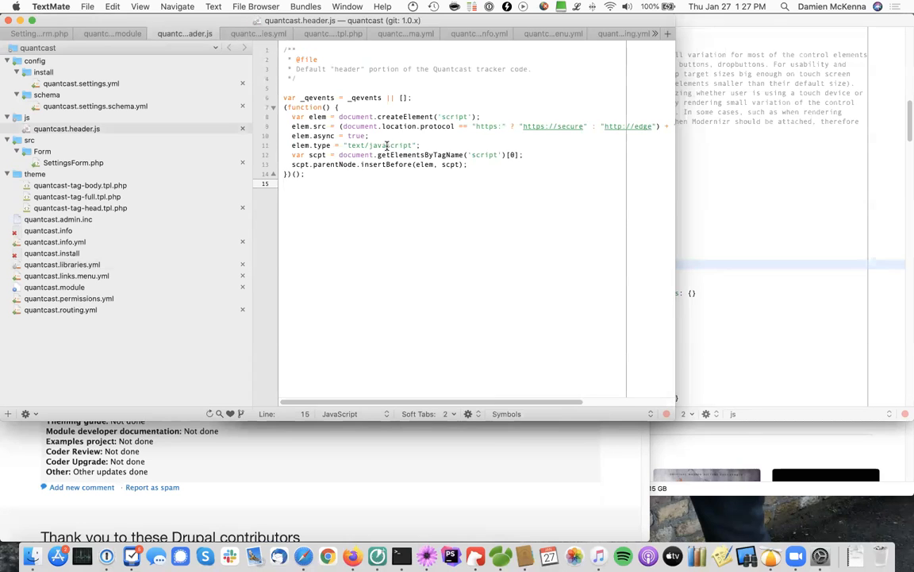
{"action": "mouse_move", "coordinate": [475, 154]}
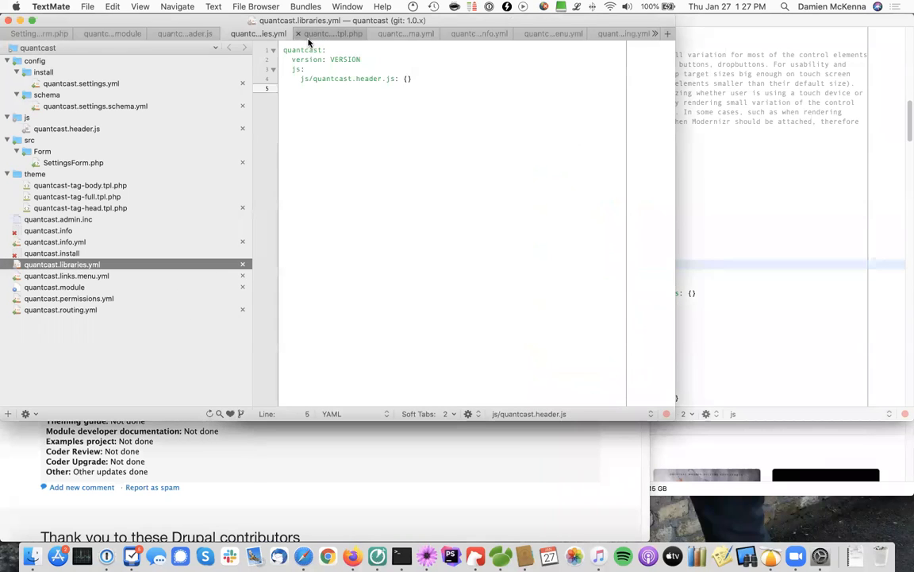
{"action": "left_click", "coordinate": [305, 49]}
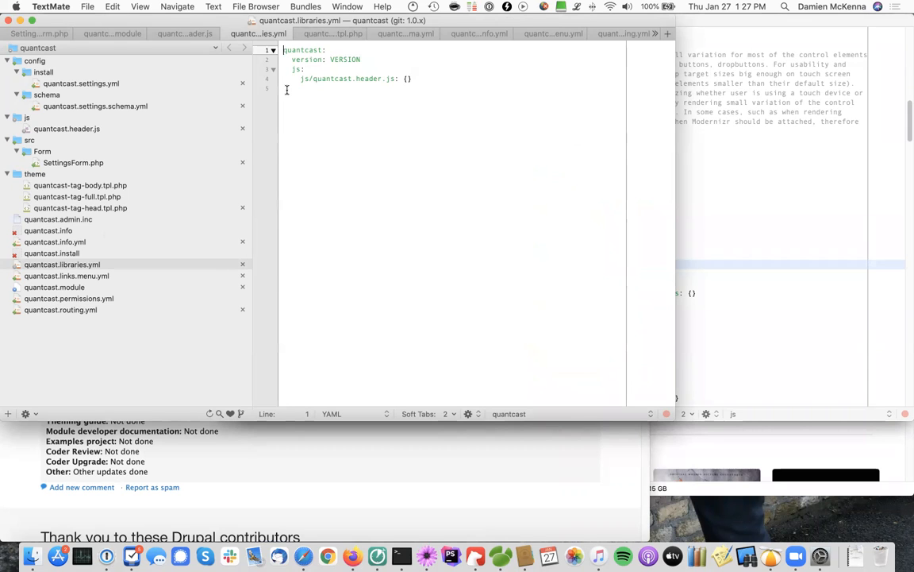
{"action": "left_click", "coordinate": [111, 33]}
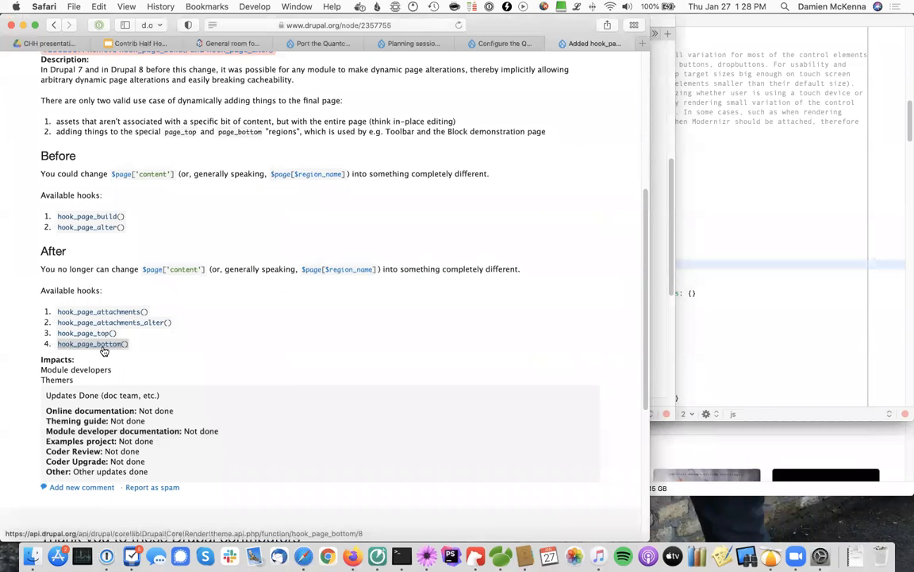
- Follow the hook_page_bottom() link to its api.drupal.org reference page
{"action": "left_click", "coordinate": [89, 343]}
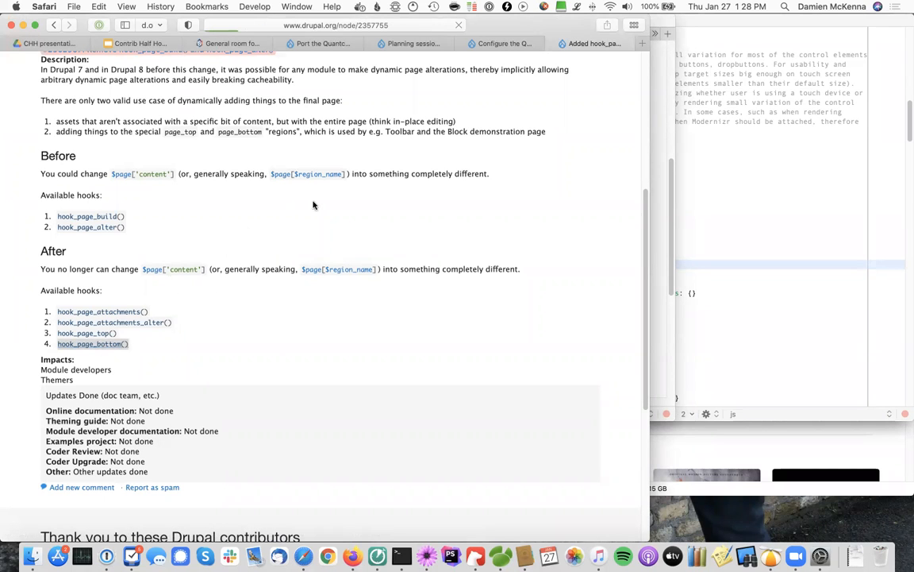
{"action": "mouse_move", "coordinate": [305, 213]}
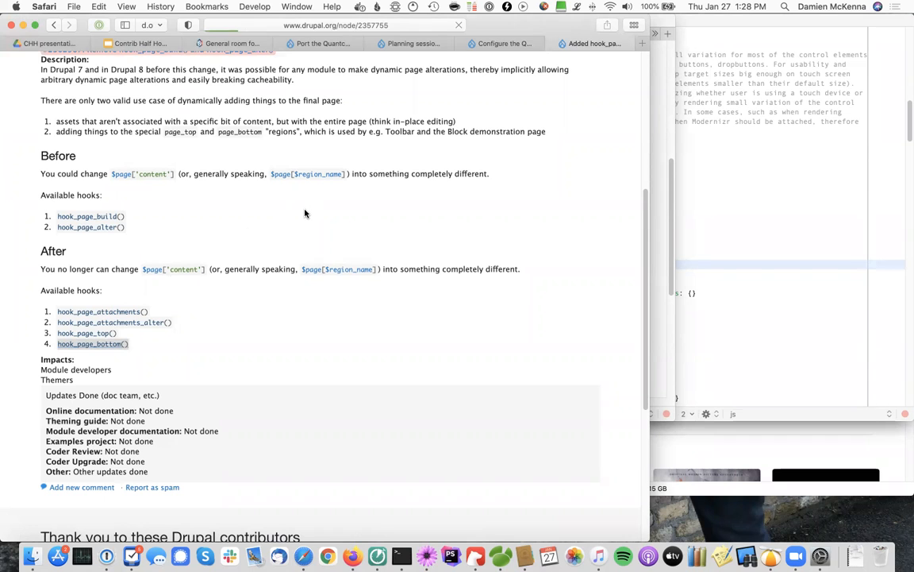
{"action": "left_click", "coordinate": [92, 343]}
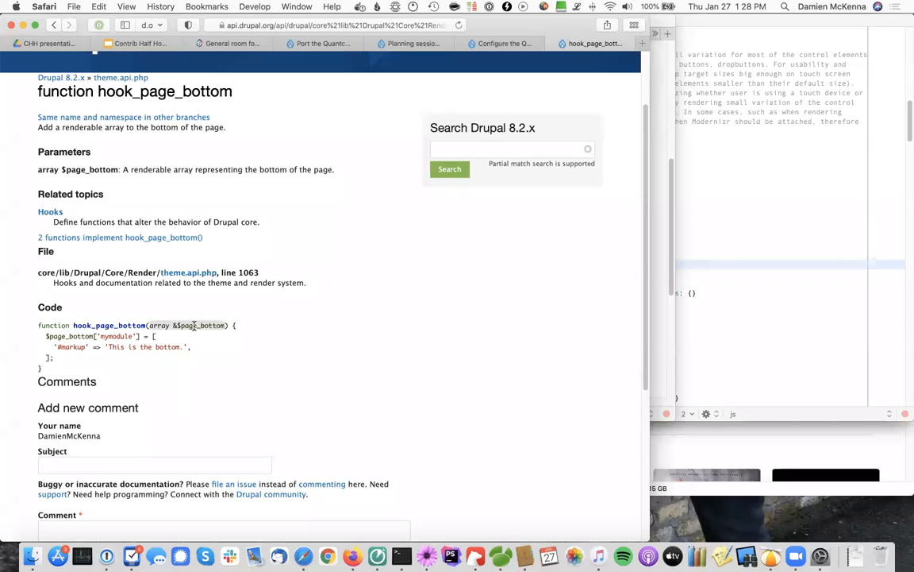
- Give quantcast_page_bottom the parameter array &$page_bottom and begin a $page_bottom['#attach'][] line
{"action": "left_click", "coordinate": [58, 556]}
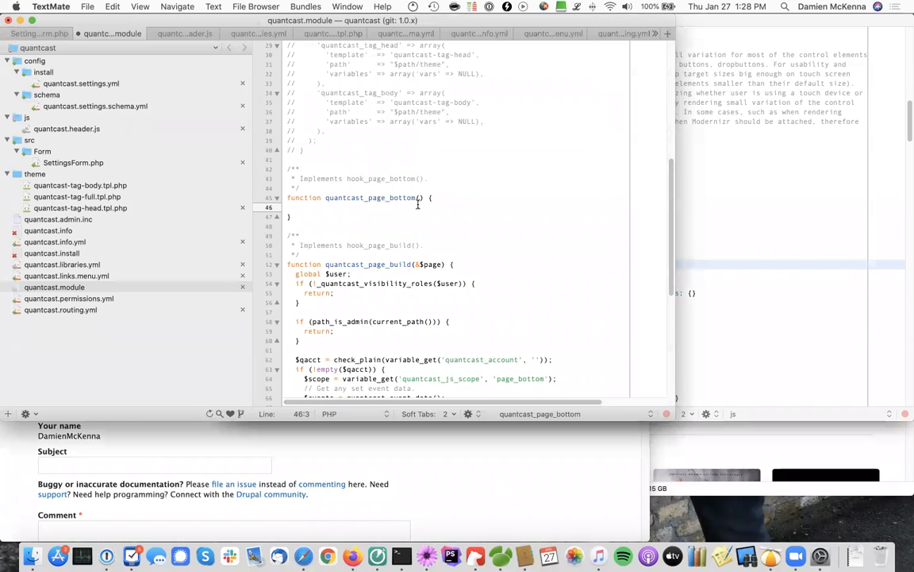
{"action": "type", "text": "array &$page_bottom"}
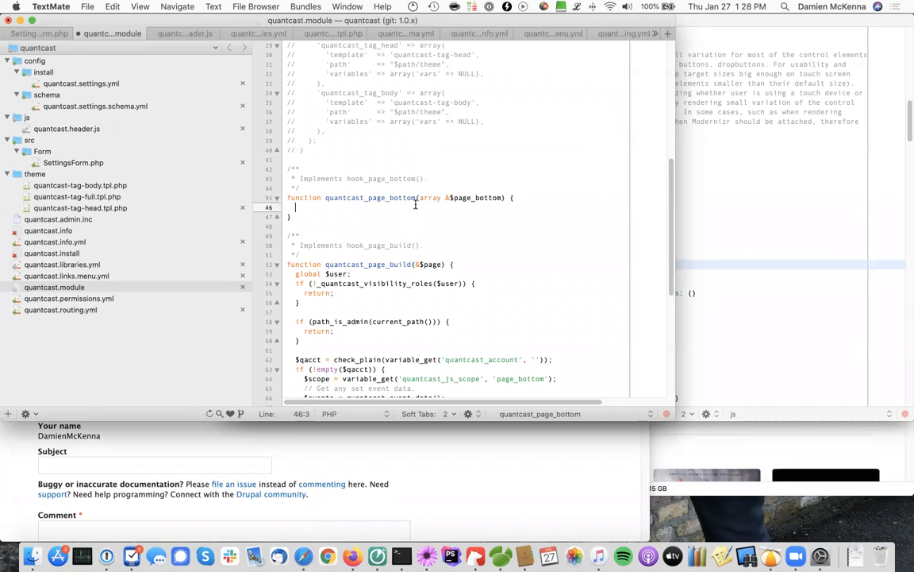
{"action": "type", "text": "$page"}
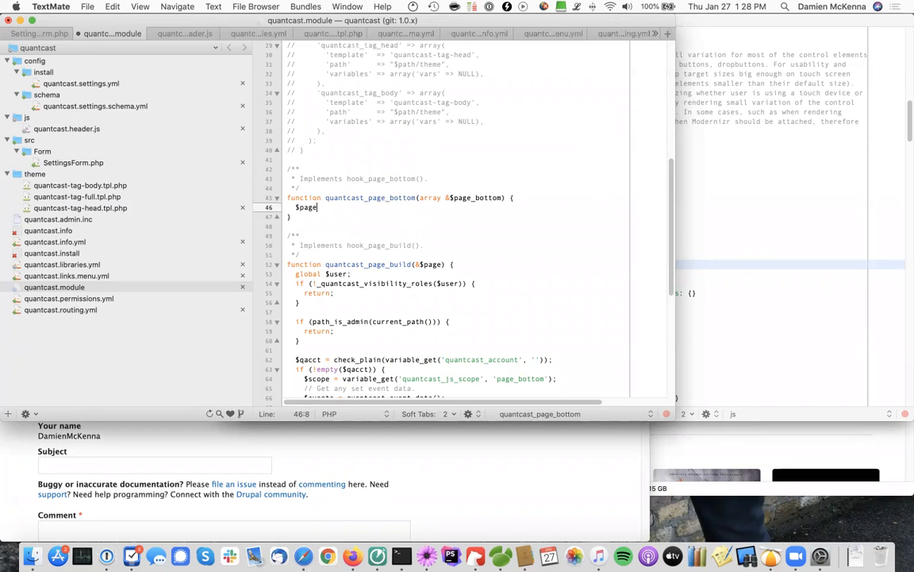
{"action": "type", "text": "_bottom['#attach"}
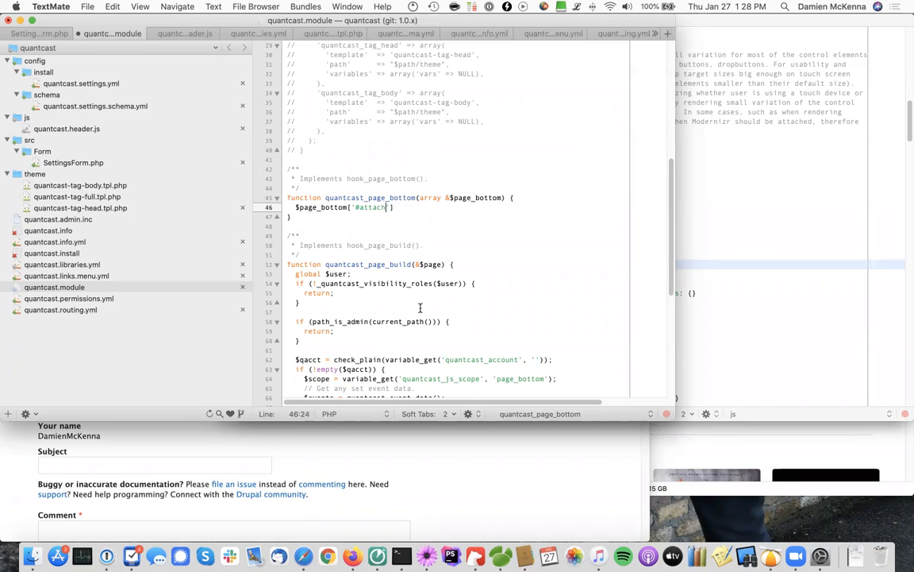
{"action": "mouse_move", "coordinate": [473, 222]}
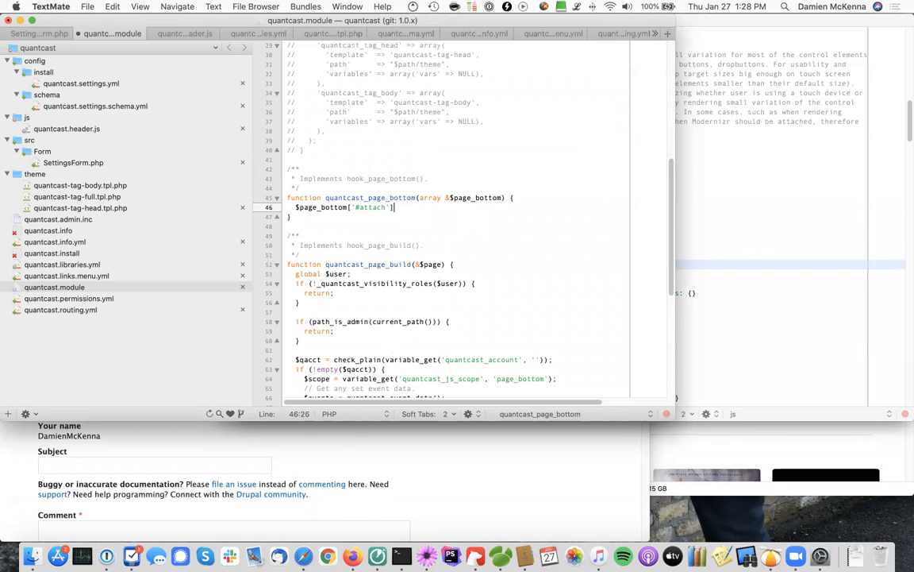
{"action": "type", "text": "[]"}
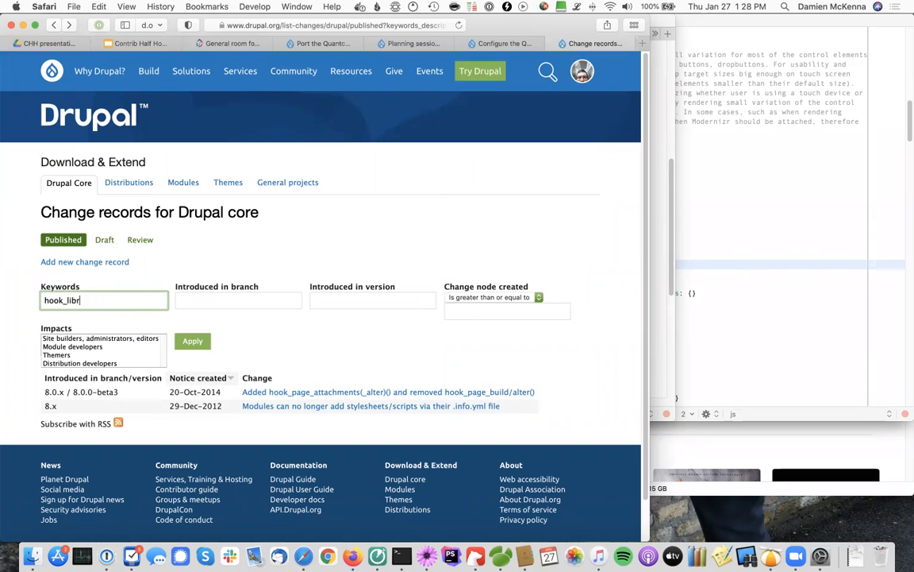
- Filter change records by hook_library_info and read the '*.libraries.yml file' record
{"action": "type", "text": "ary_info"}
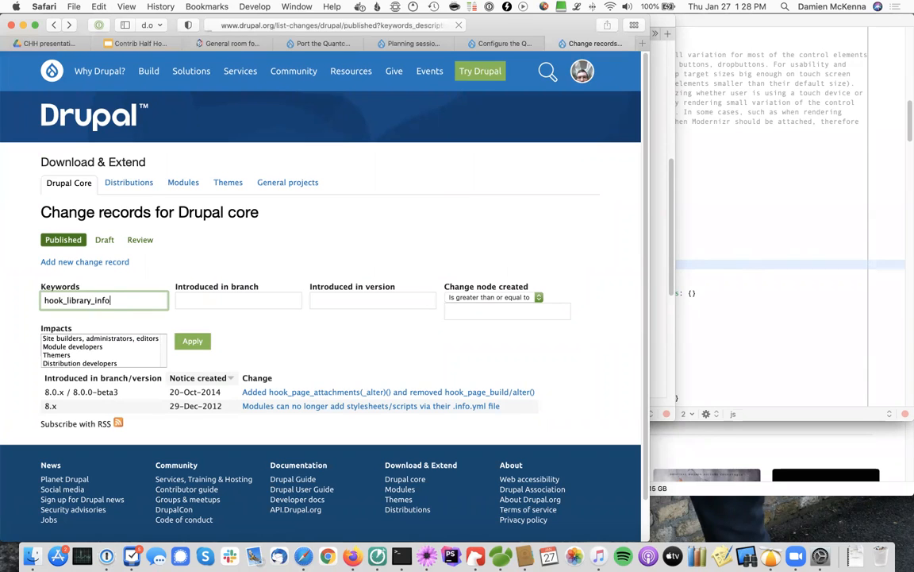
{"action": "left_click", "coordinate": [192, 340]}
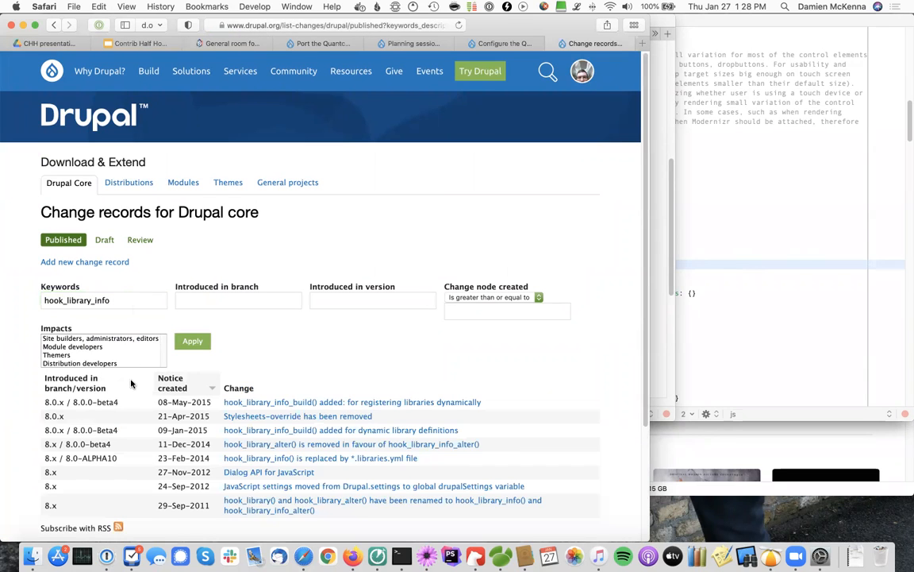
{"action": "scroll", "scroll_direction": "up", "scroll_amount": 3}
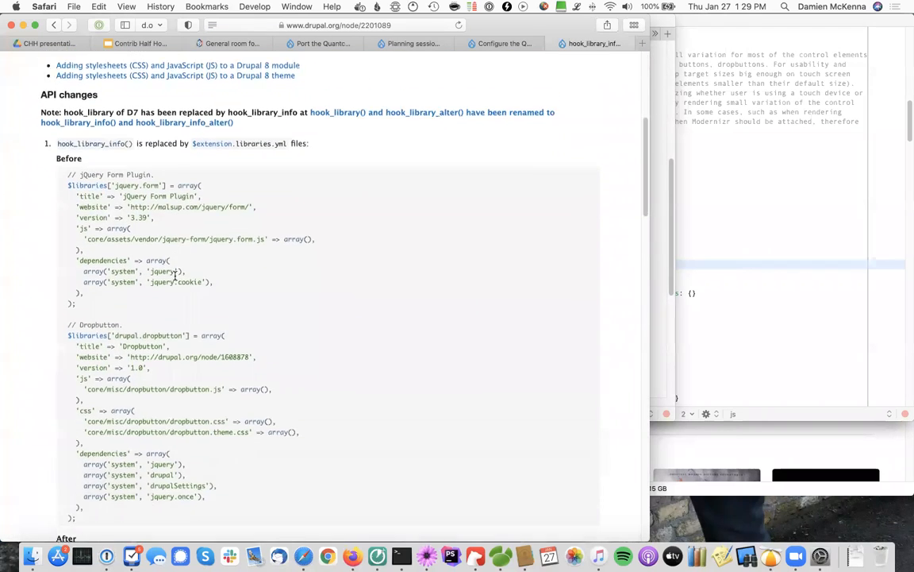
{"action": "scroll", "scroll_direction": "down", "scroll_amount": 3}
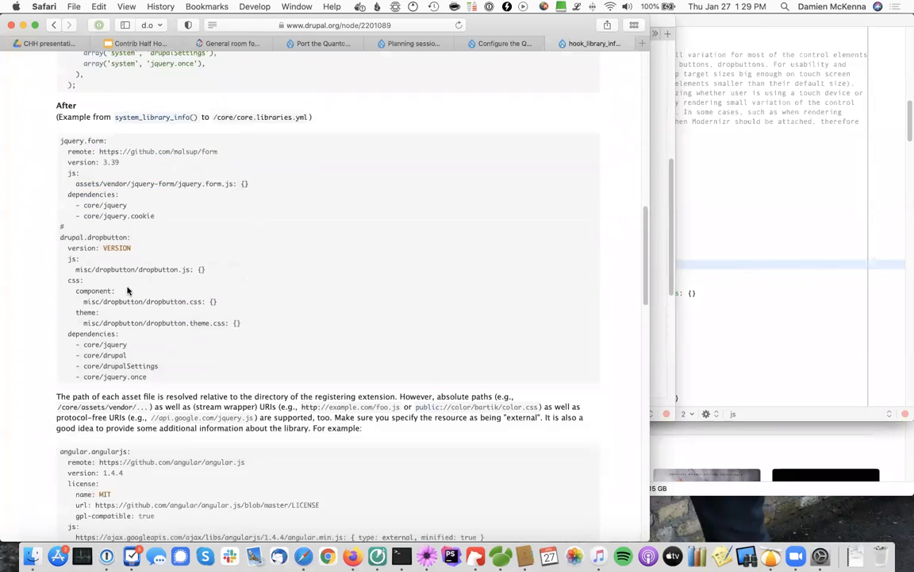
{"action": "scroll", "scroll_direction": "down", "scroll_amount": 3}
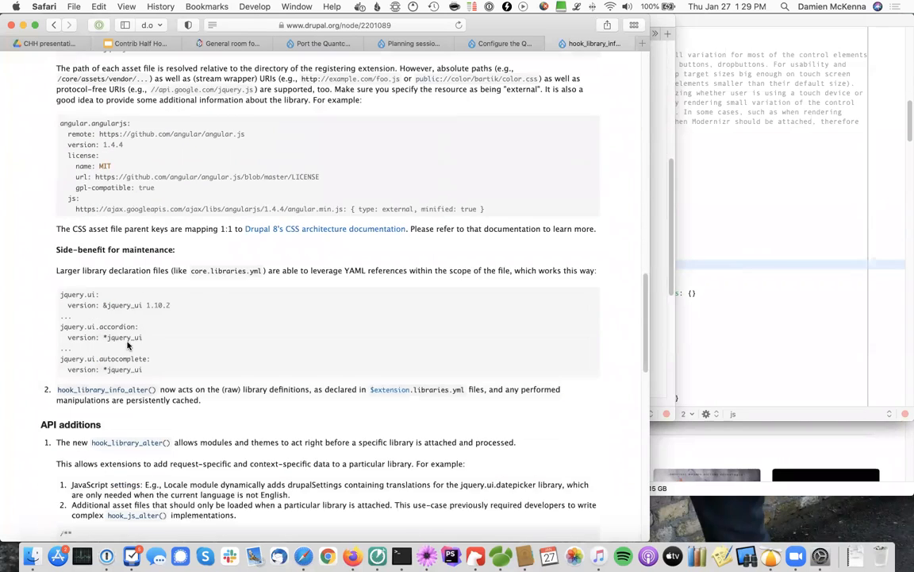
{"action": "scroll", "scroll_direction": "down", "scroll_amount": 3}
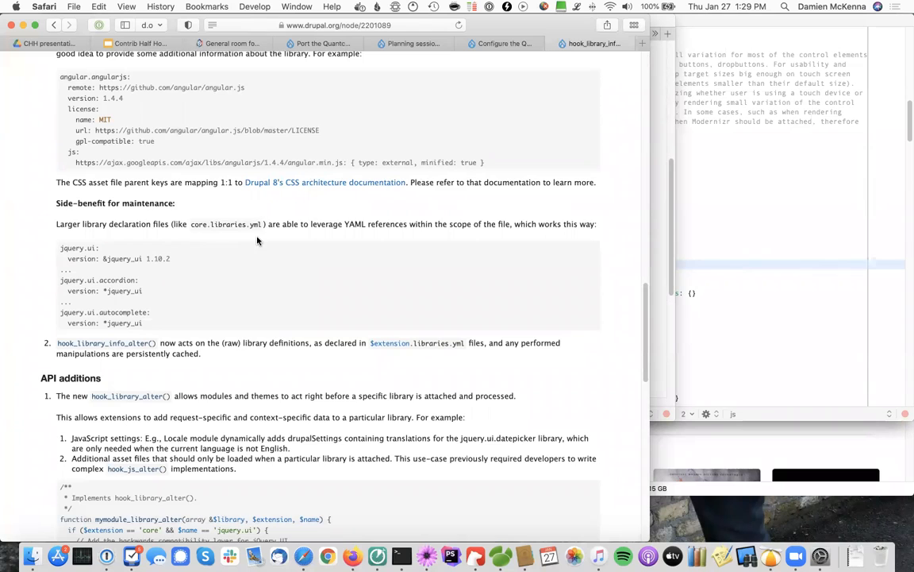
{"action": "scroll", "scroll_direction": "down", "scroll_amount": 3}
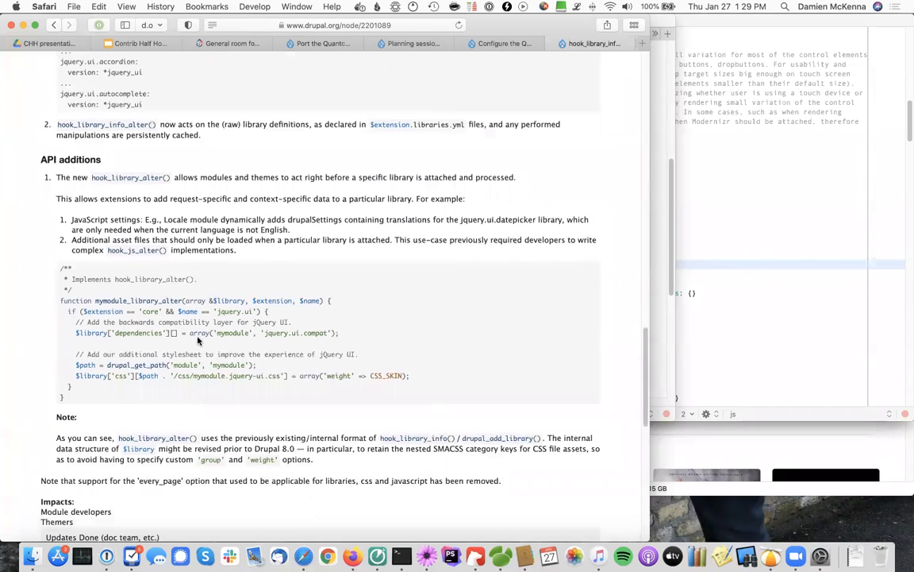
{"action": "scroll", "scroll_direction": "down", "scroll_amount": 3}
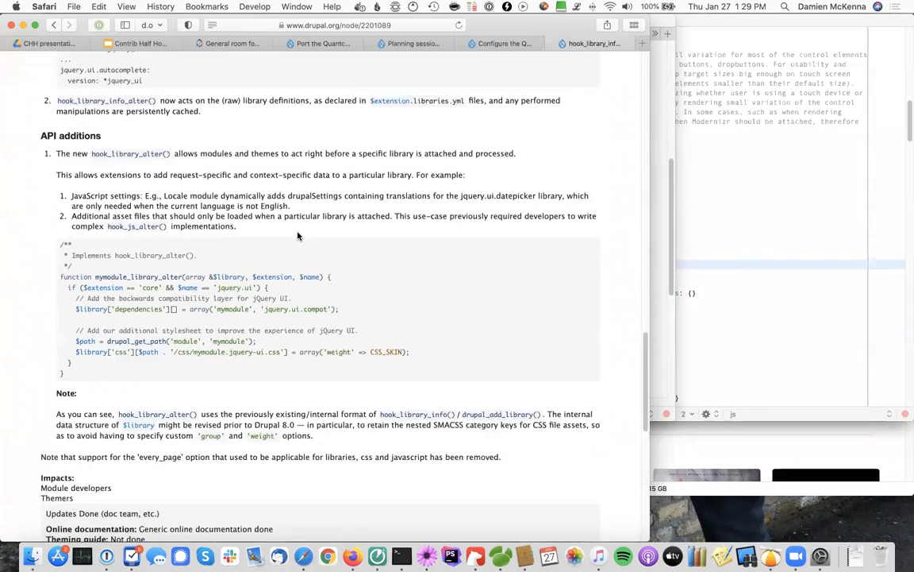
- Briefly search within the change record, then continue reviewing its API additions
{"action": "key", "text": "cmd+f"}
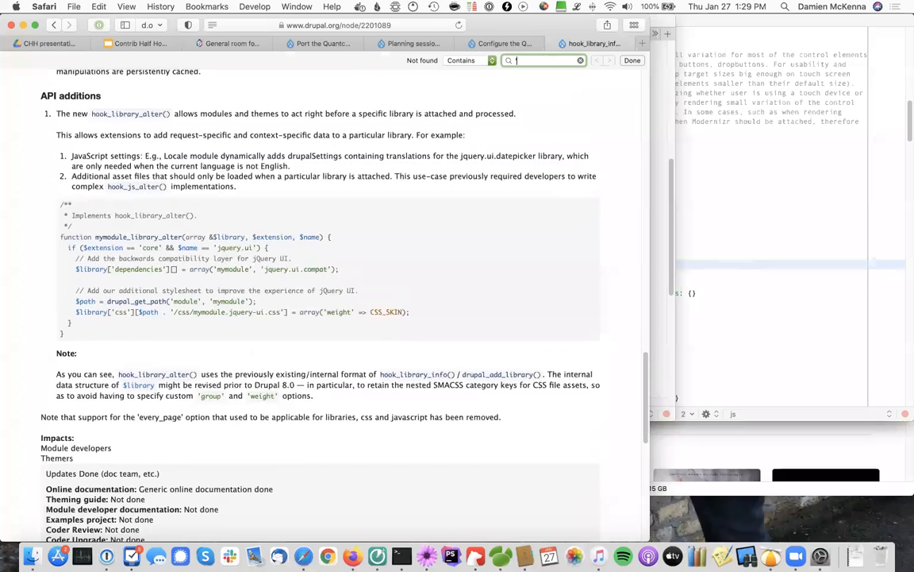
{"action": "left_click", "coordinate": [632, 61]}
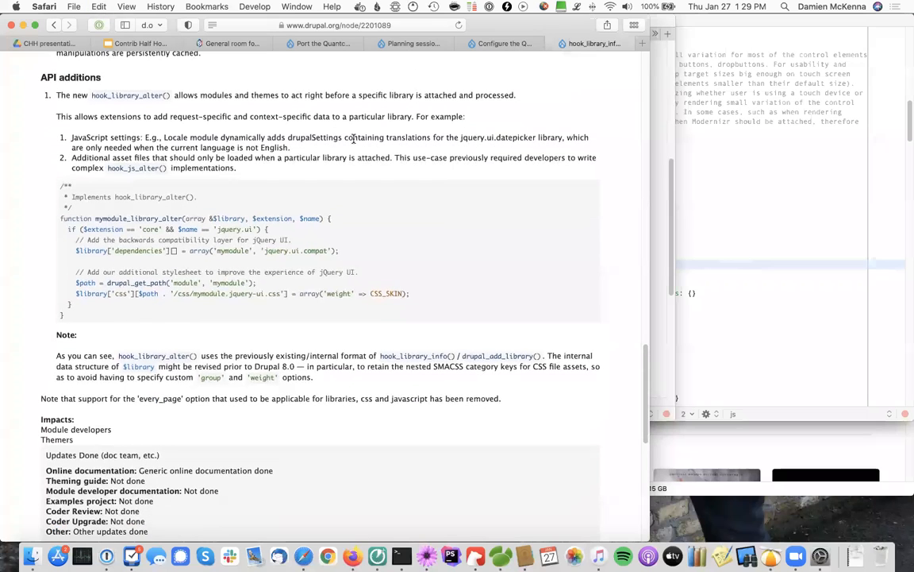
{"action": "scroll", "scroll_direction": "down", "scroll_amount": 3}
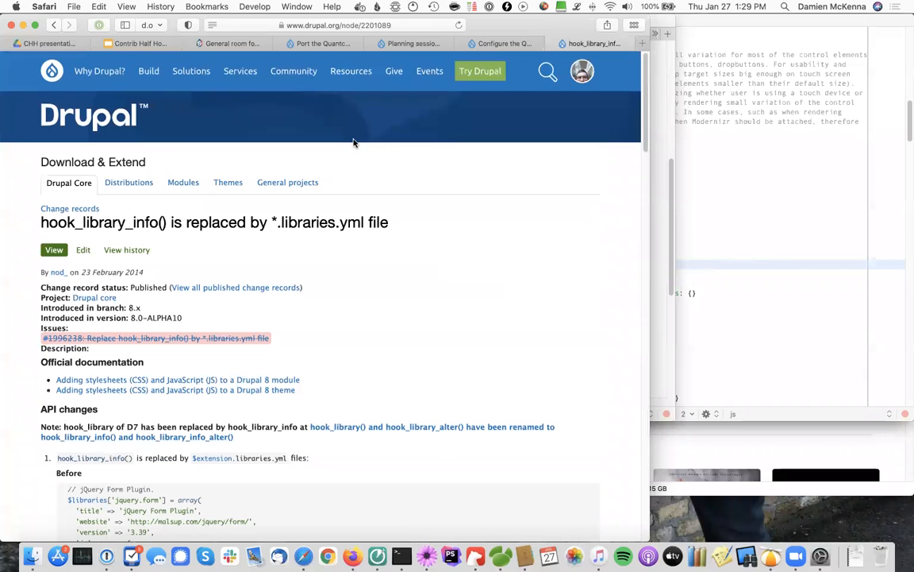
{"action": "mouse_move", "coordinate": [370, 403]}
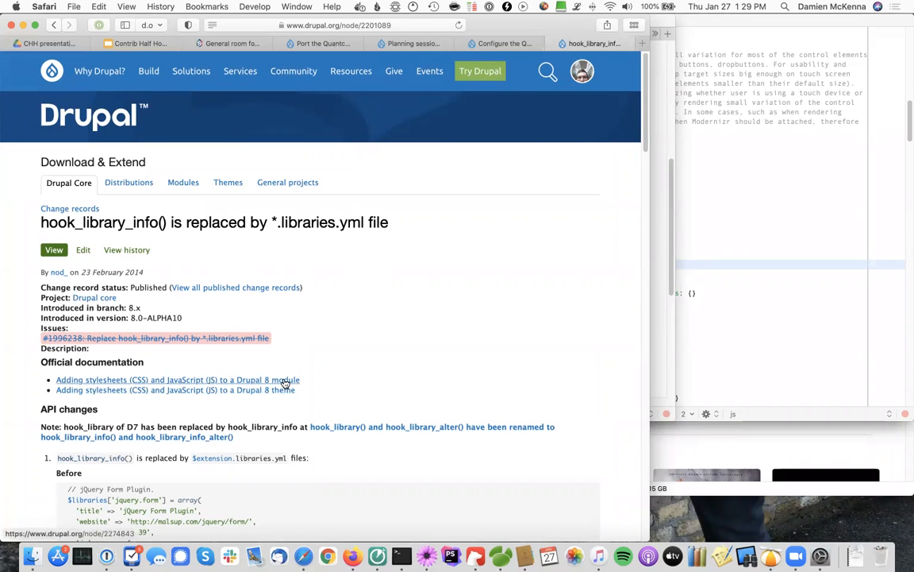
- Read the 'Adding CSS and JS to a Drupal 8 module' guide down to 'Attaching to a render array'
{"action": "left_click", "coordinate": [178, 379]}
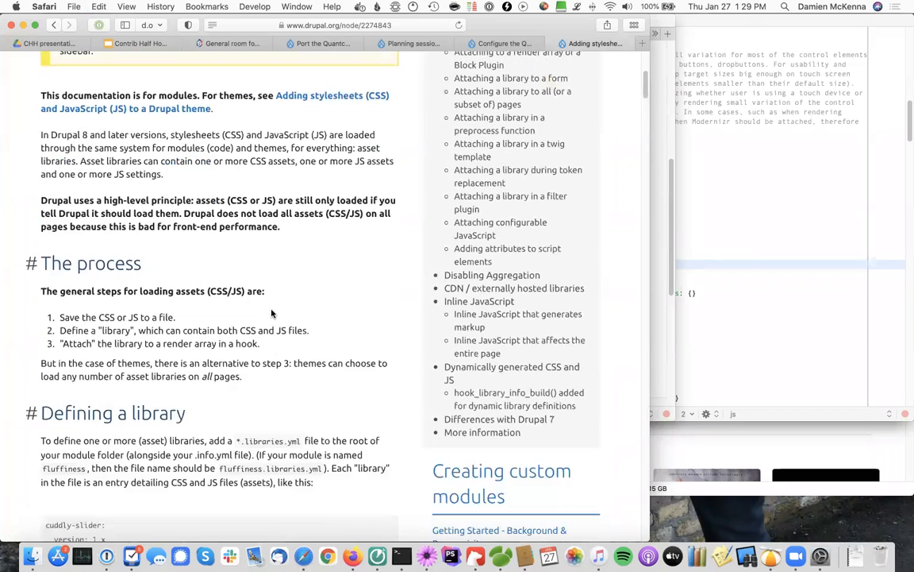
{"action": "scroll", "scroll_direction": "down", "scroll_amount": 3}
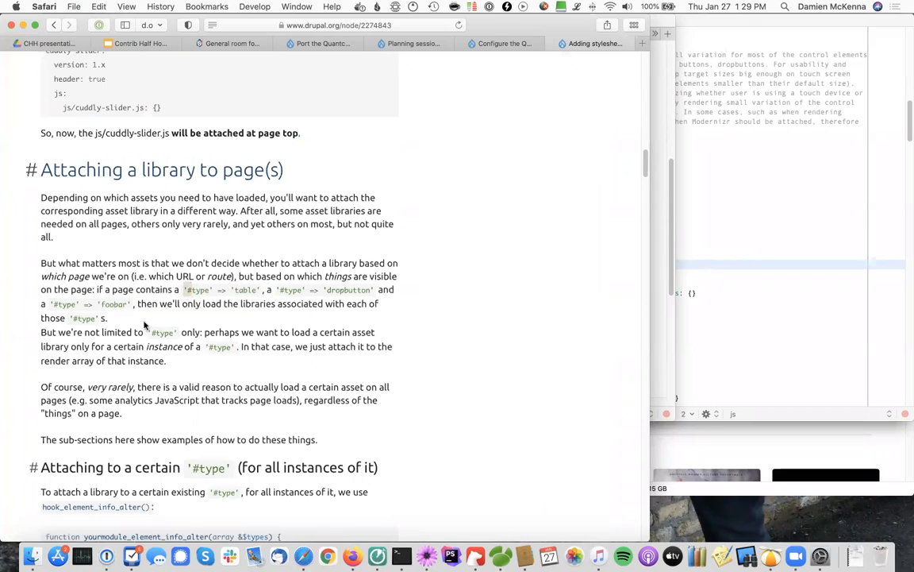
{"action": "scroll", "scroll_direction": "down", "scroll_amount": 3}
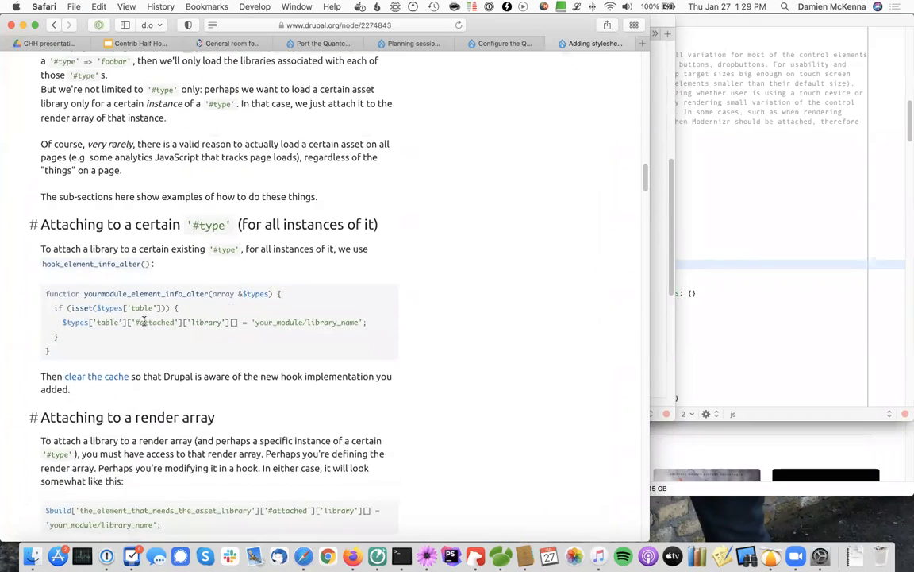
{"action": "scroll", "scroll_direction": "down", "scroll_amount": 3}
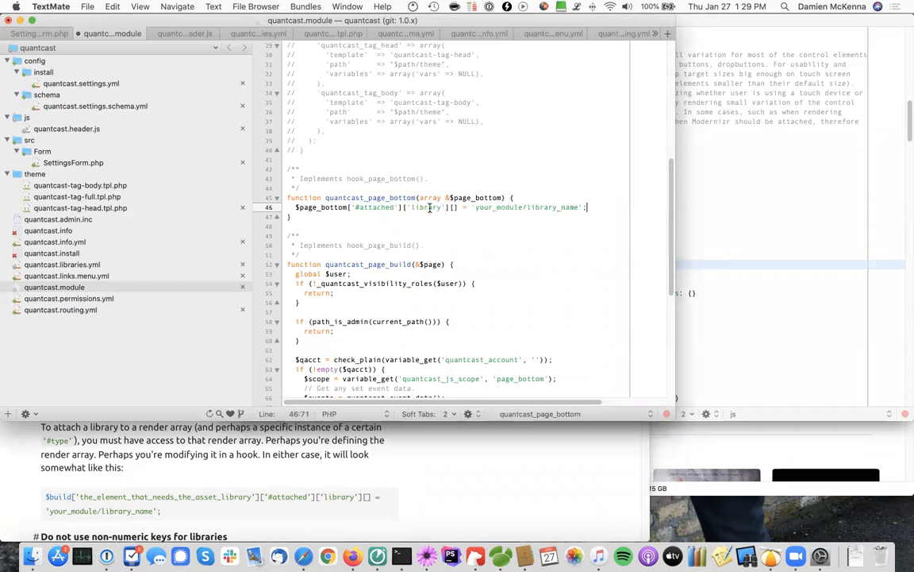
- Replace the placeholder with the quantcast/header library, checking it against quantcast.libraries.yml
{"action": "double_click", "coordinate": [498, 206]}
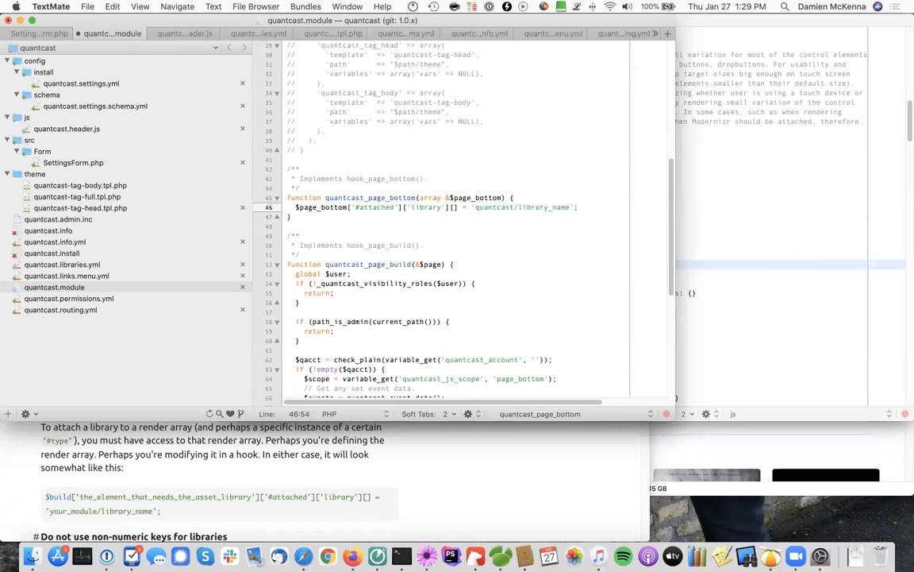
{"action": "type", "text": "header"}
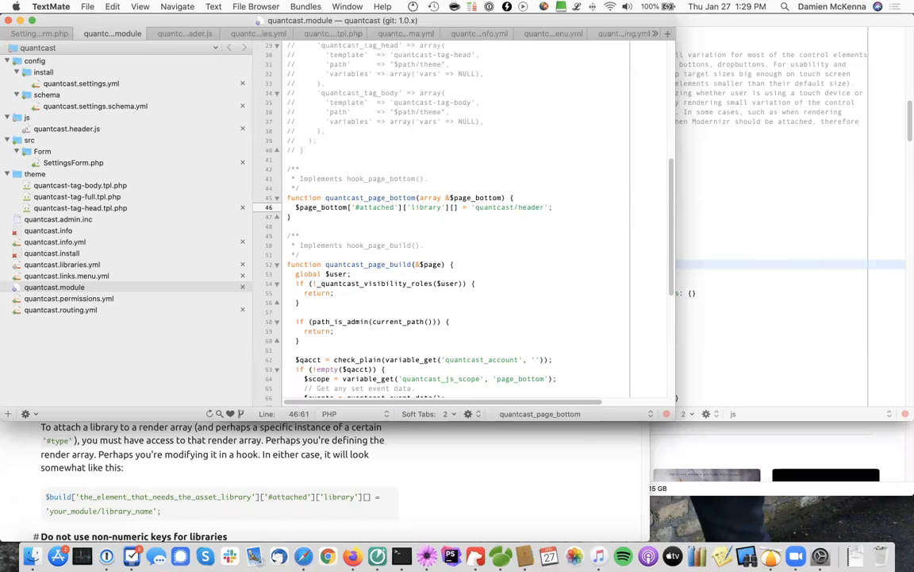
{"action": "left_click", "coordinate": [257, 34]}
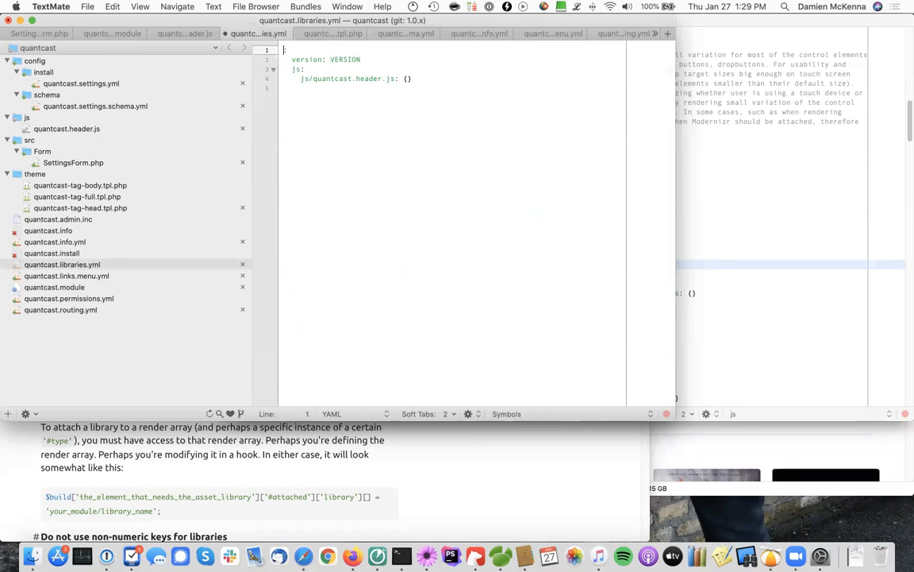
{"action": "left_click", "coordinate": [112, 34]}
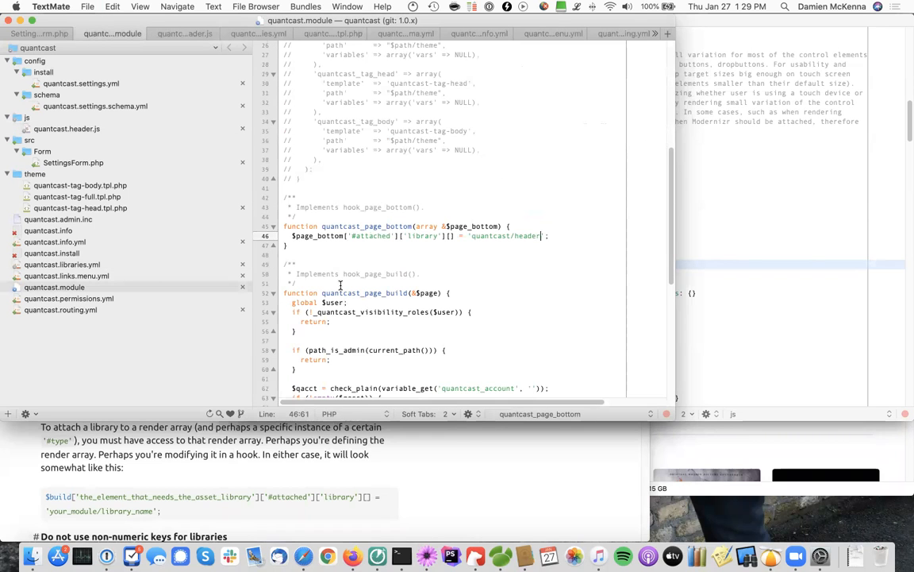
{"action": "scroll", "scroll_direction": "down", "scroll_amount": 3}
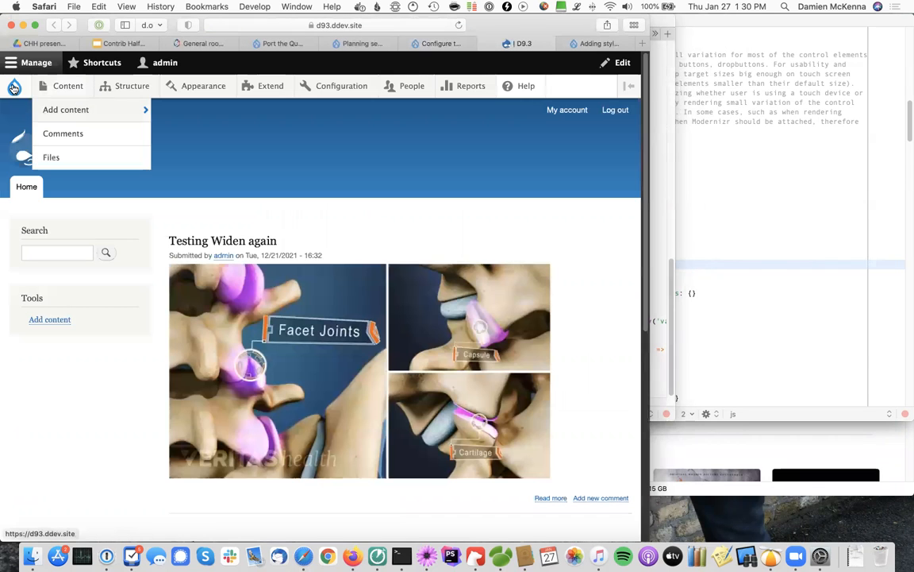
- Flush all caches, visit Configuration > Development > Performance, and return to the front page
{"action": "left_click", "coordinate": [13, 86]}
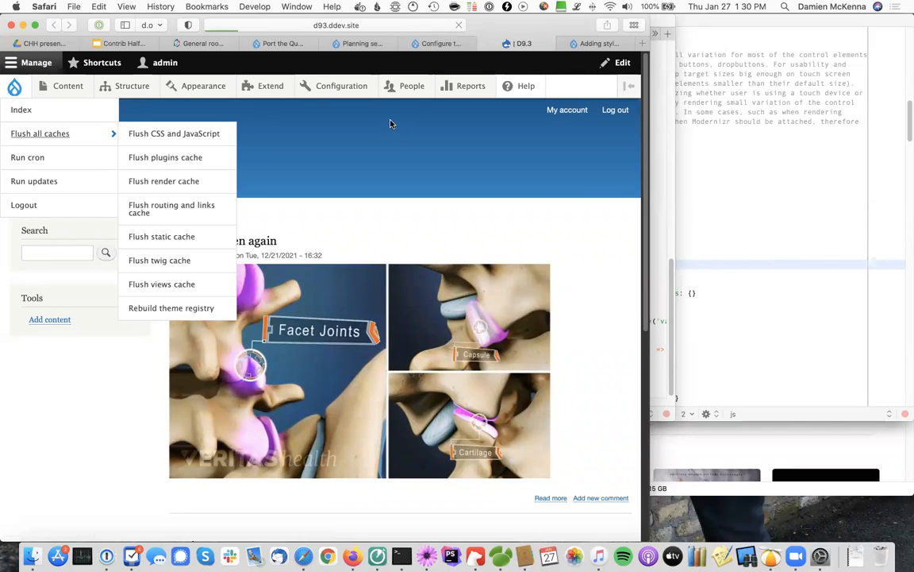
{"action": "mouse_move", "coordinate": [334, 197]}
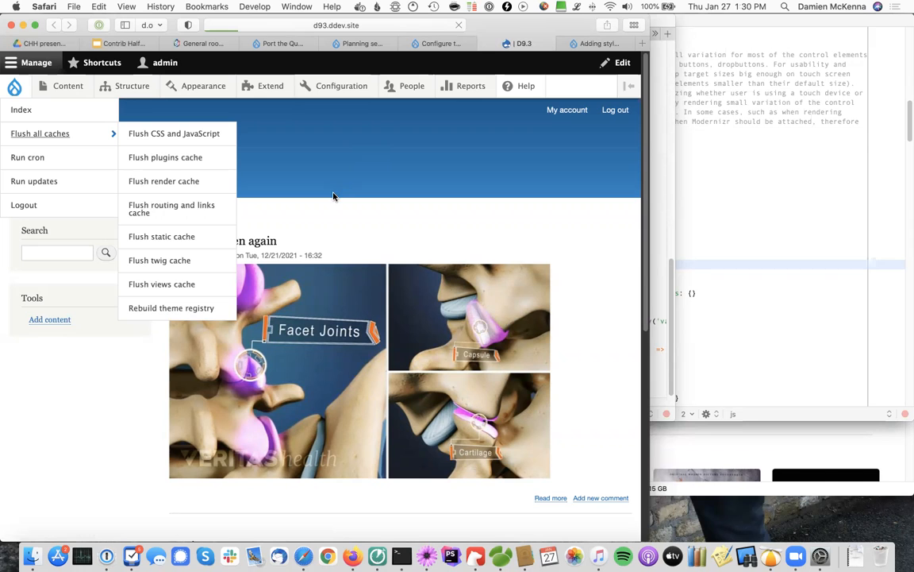
{"action": "mouse_move", "coordinate": [333, 206]}
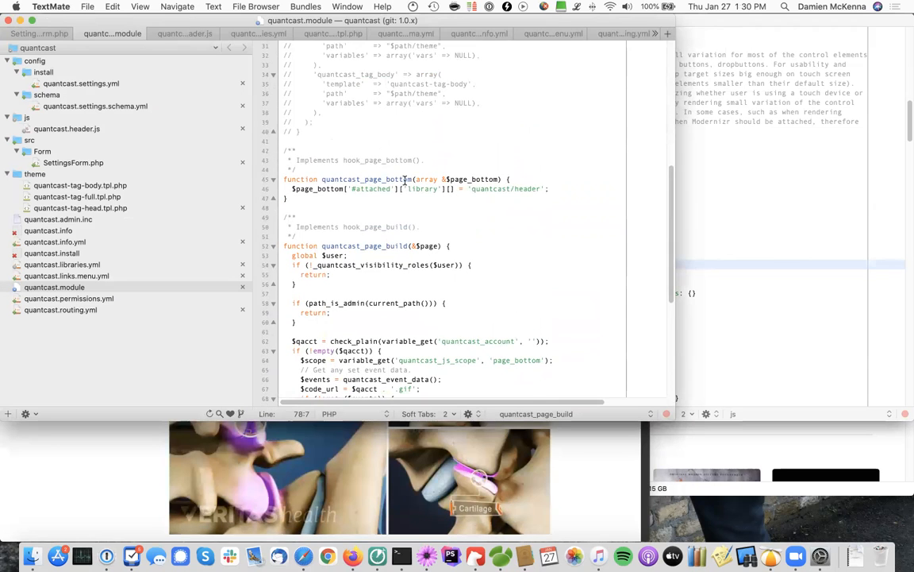
{"action": "mouse_move", "coordinate": [525, 194]}
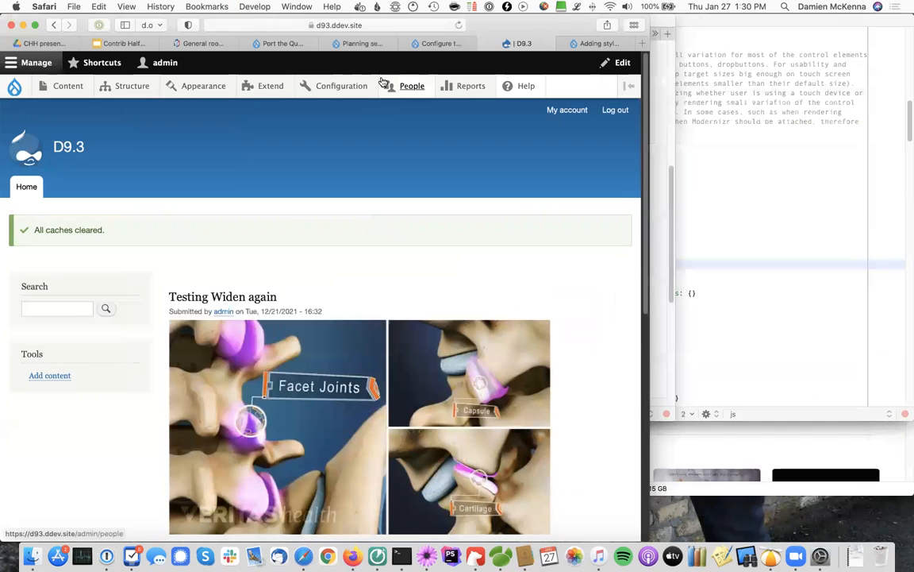
{"action": "left_click", "coordinate": [341, 86]}
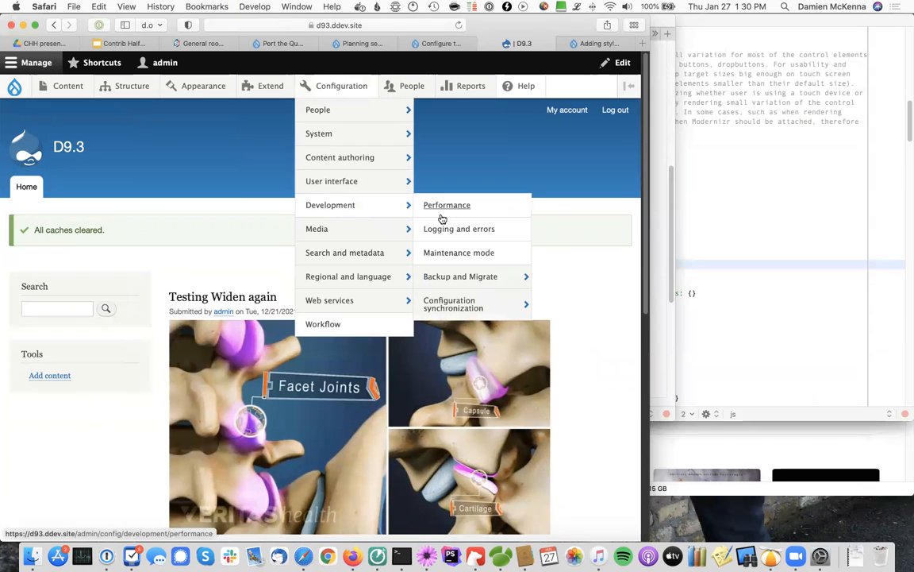
{"action": "left_click", "coordinate": [447, 205]}
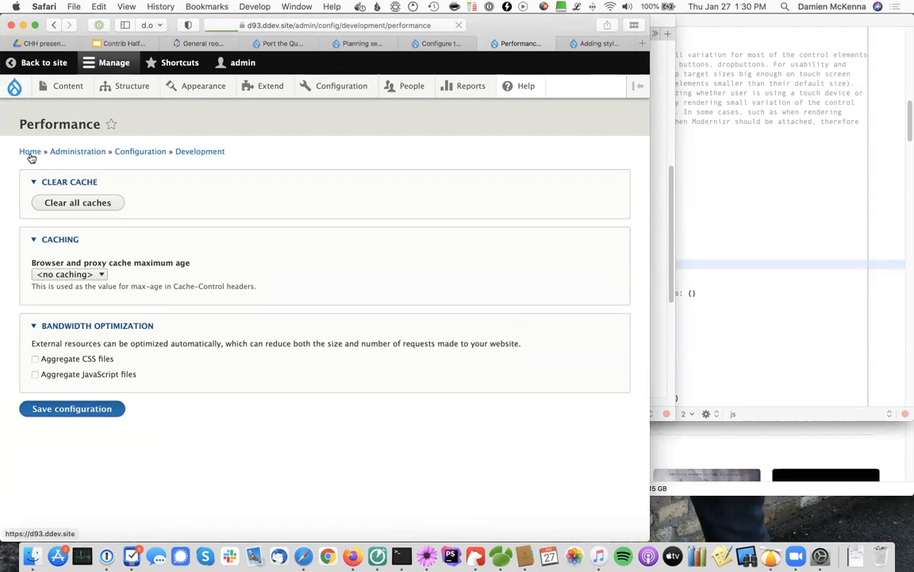
{"action": "left_click", "coordinate": [71, 408]}
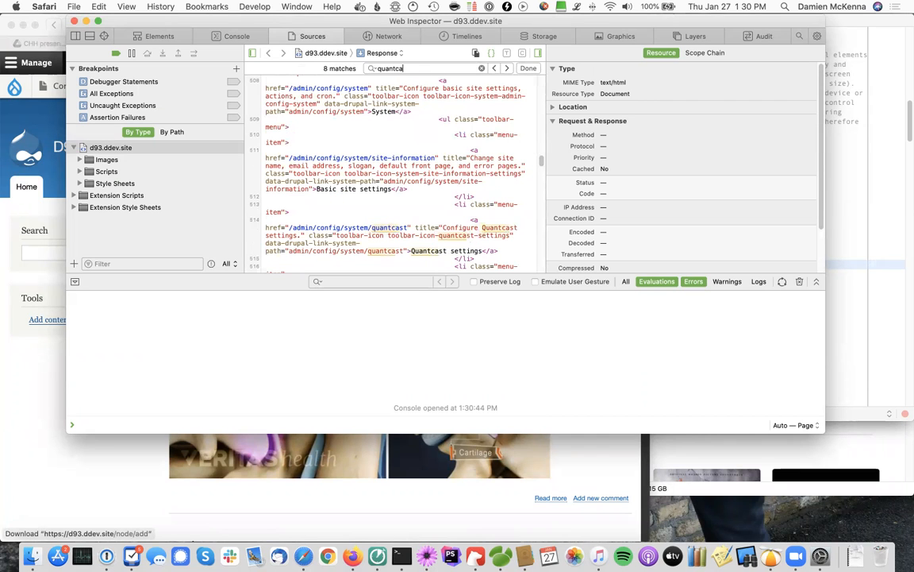
- Search the front page's source in Web Inspector for 'quantcast'
{"action": "left_click", "coordinate": [508, 68]}
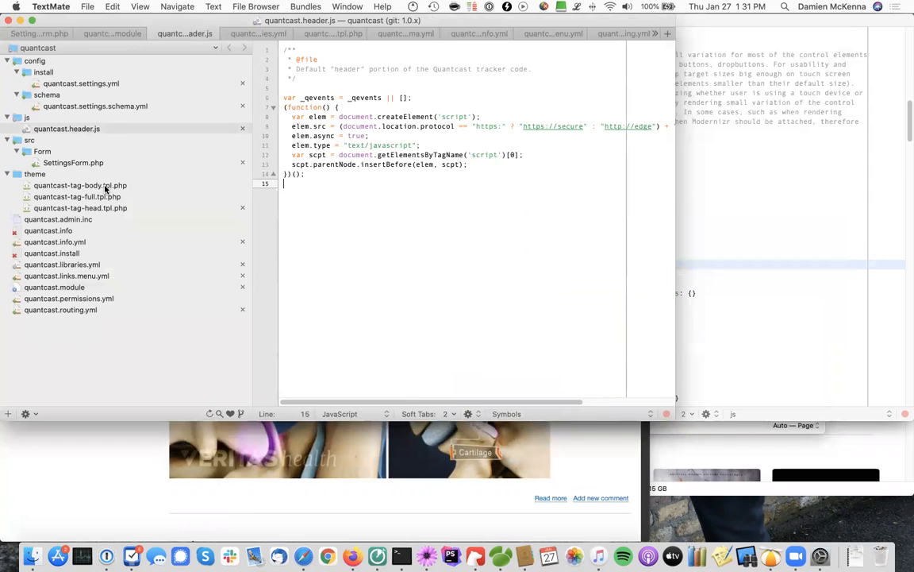
- Select all markup in quantcast-tag-body.tpl.php and return to quantcast.module
{"action": "left_click", "coordinate": [79, 184]}
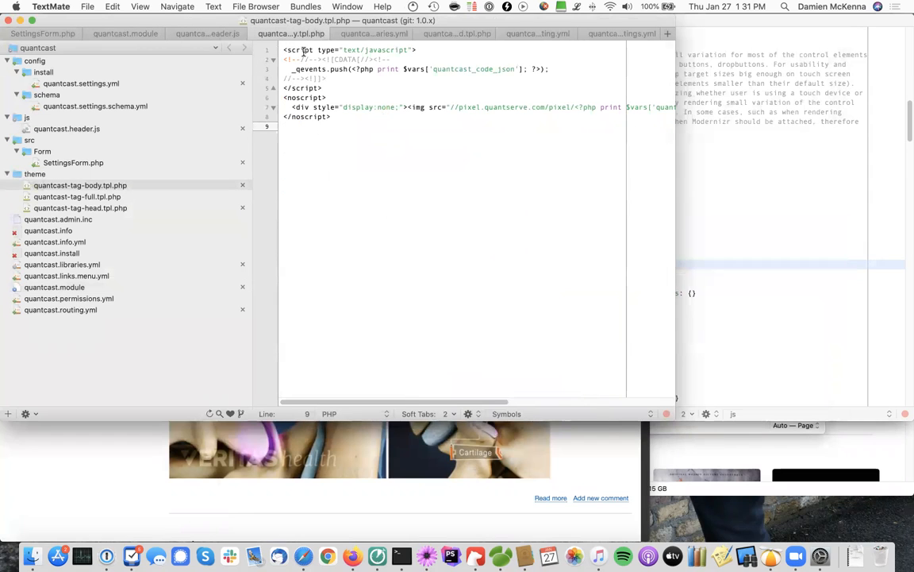
{"action": "key", "text": "cmd+a"}
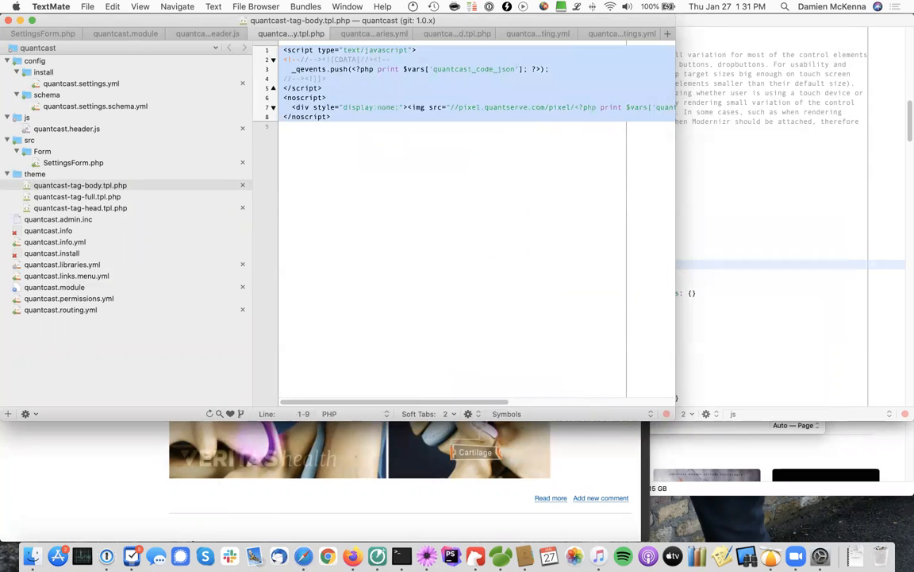
{"action": "left_click", "coordinate": [123, 34]}
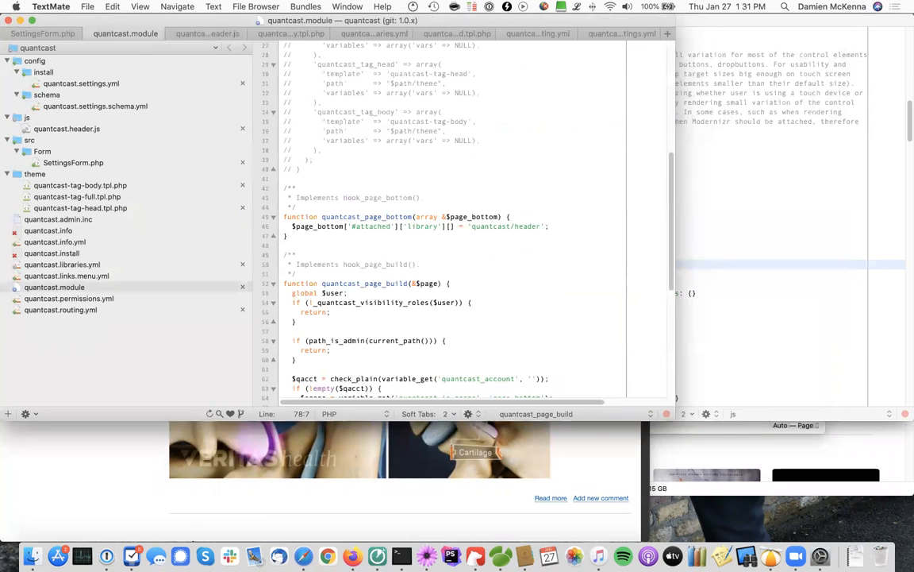
- Add a $page_bottom['quantcast'] render array entry to hold the inline markup
{"action": "left_click", "coordinate": [286, 235]}
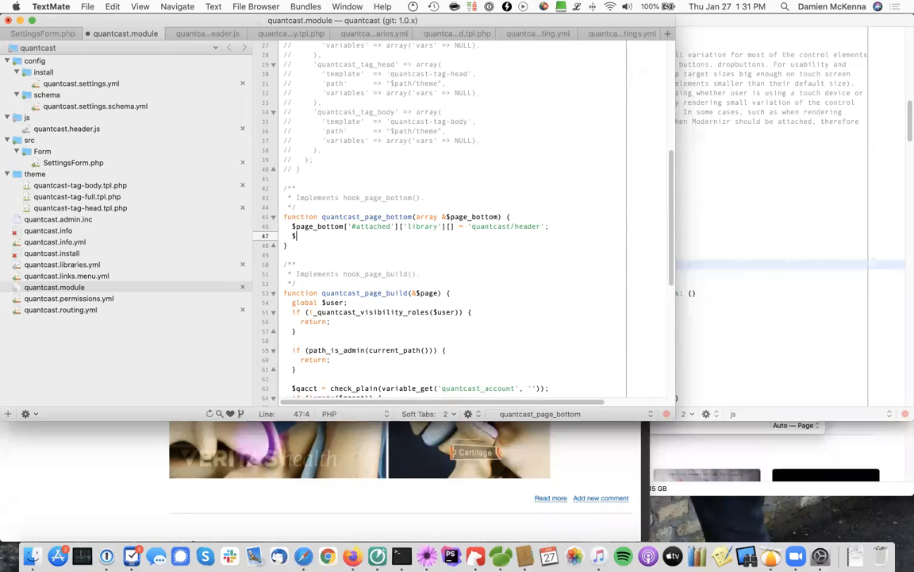
{"action": "type", "text": "page"}
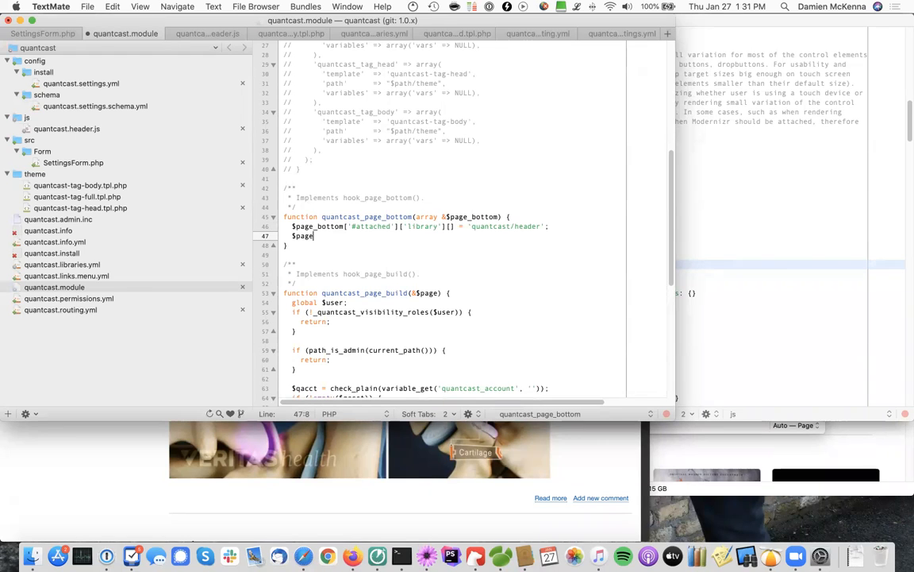
{"action": "type", "text": "_bottom['quantcast'] ="}
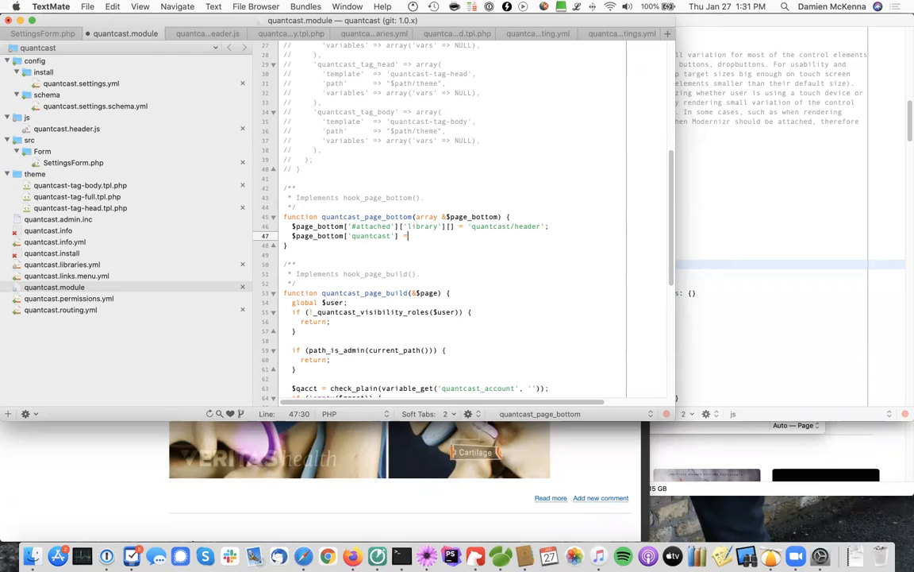
{"action": "type", "text": "array"}
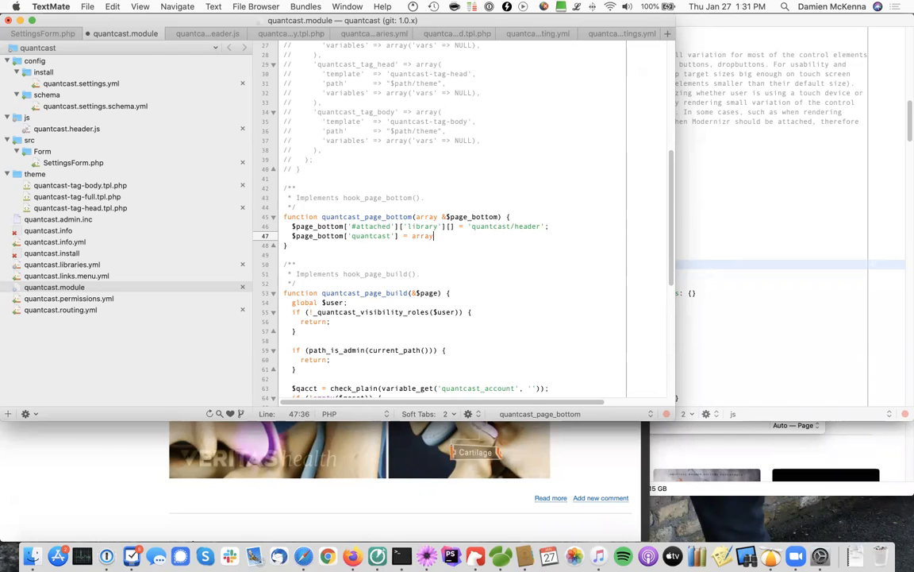
{"action": "type", "text": "["}
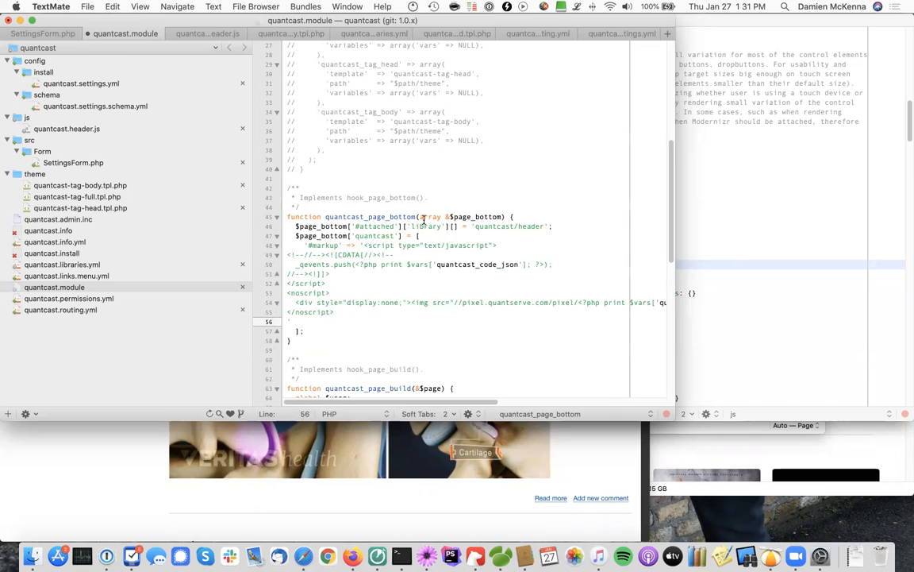
- Concatenate $code into the _qevents.push call and review the noscript image line
{"action": "left_click", "coordinate": [378, 264]}
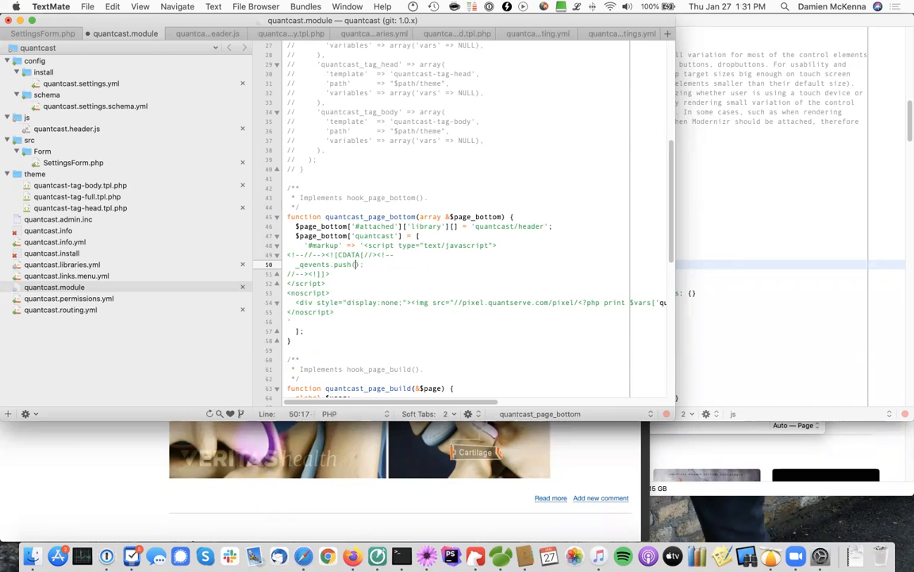
{"action": "type", "text": "''"}
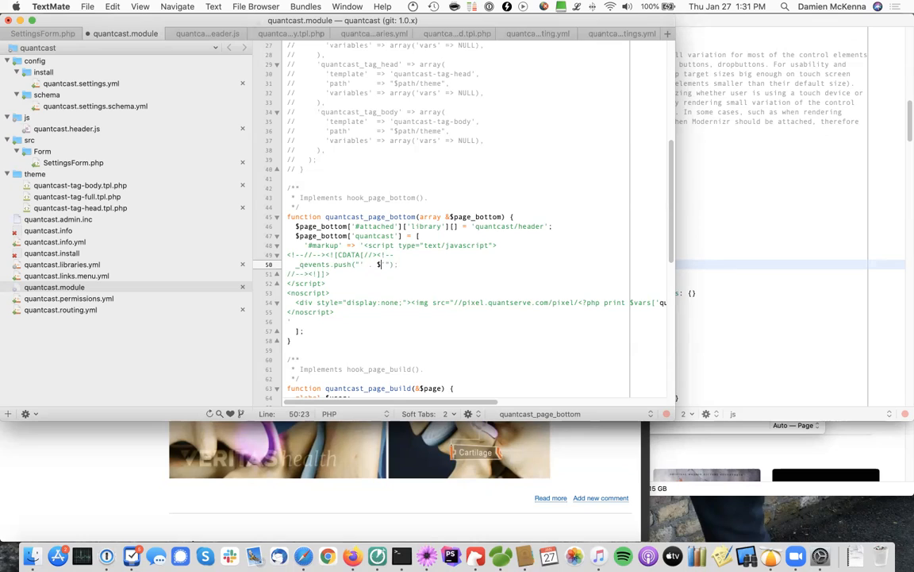
{"action": "type", "text": "$code ."}
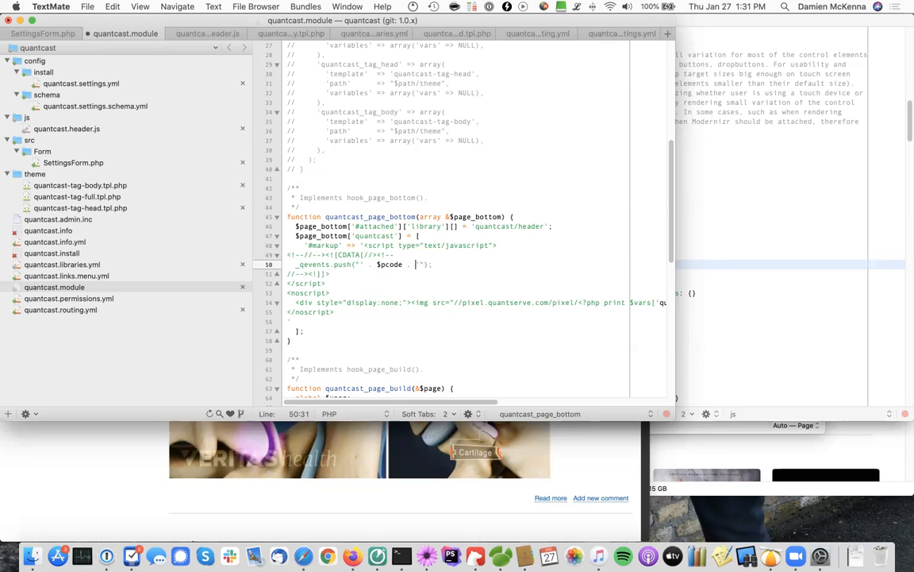
{"action": "left_click", "coordinate": [540, 302]}
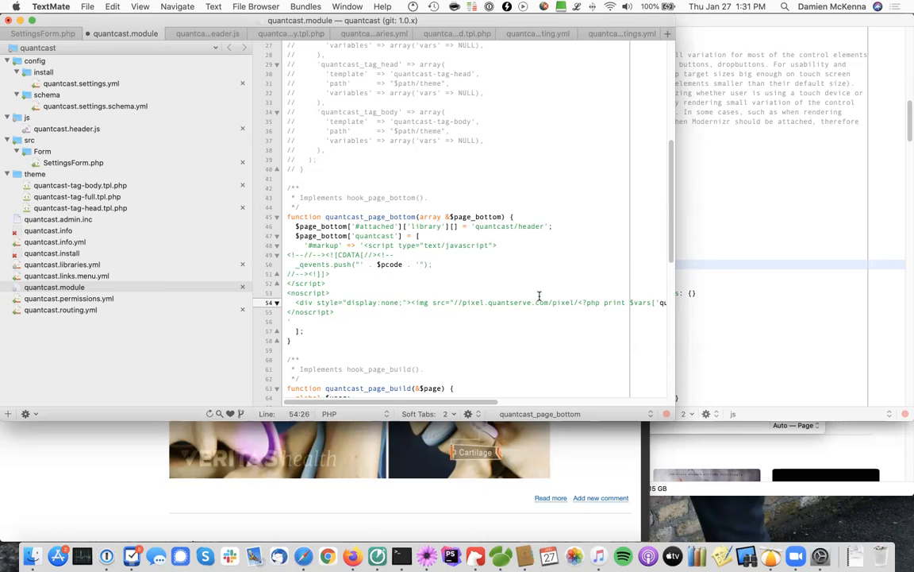
{"action": "scroll", "scroll_direction": "right", "scroll_amount": 3}
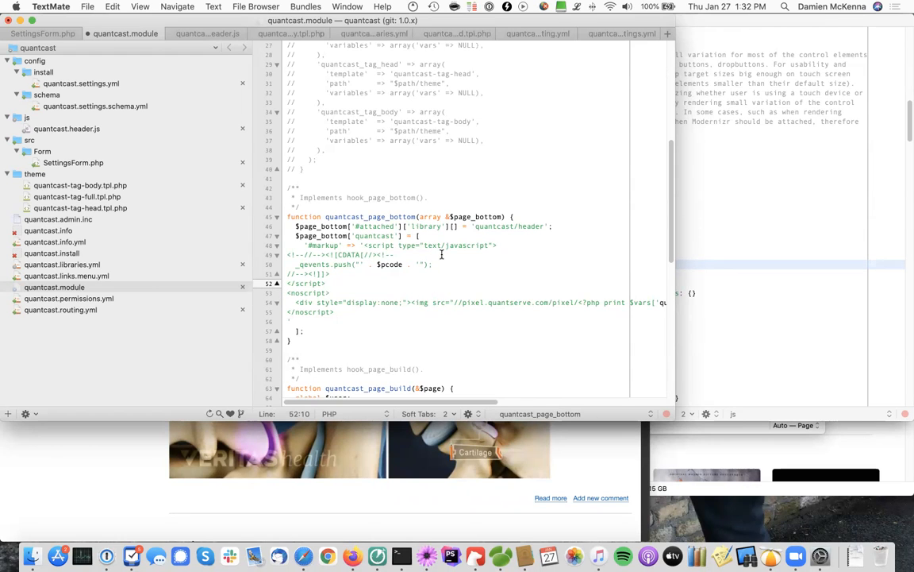
{"action": "scroll", "scroll_direction": "up", "scroll_amount": 3}
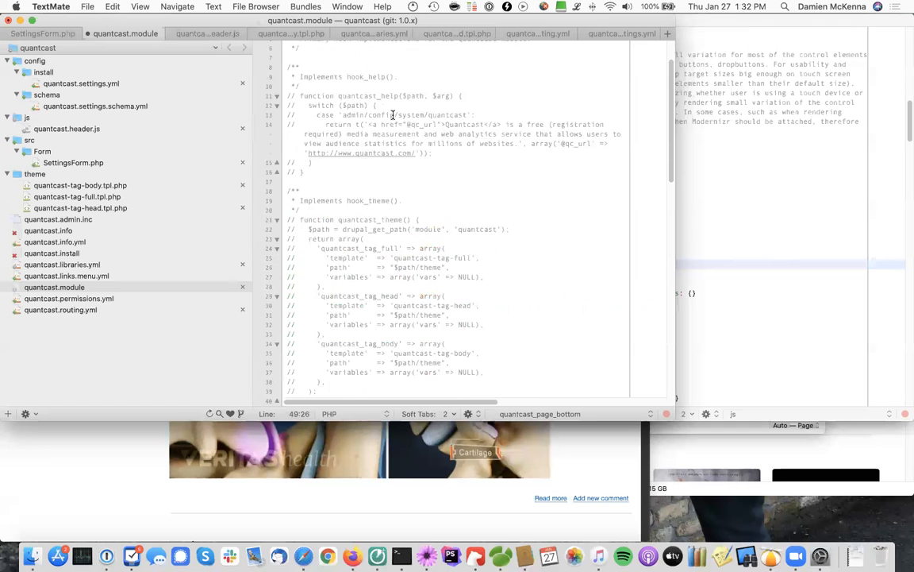
{"action": "scroll", "scroll_direction": "down", "scroll_amount": 3}
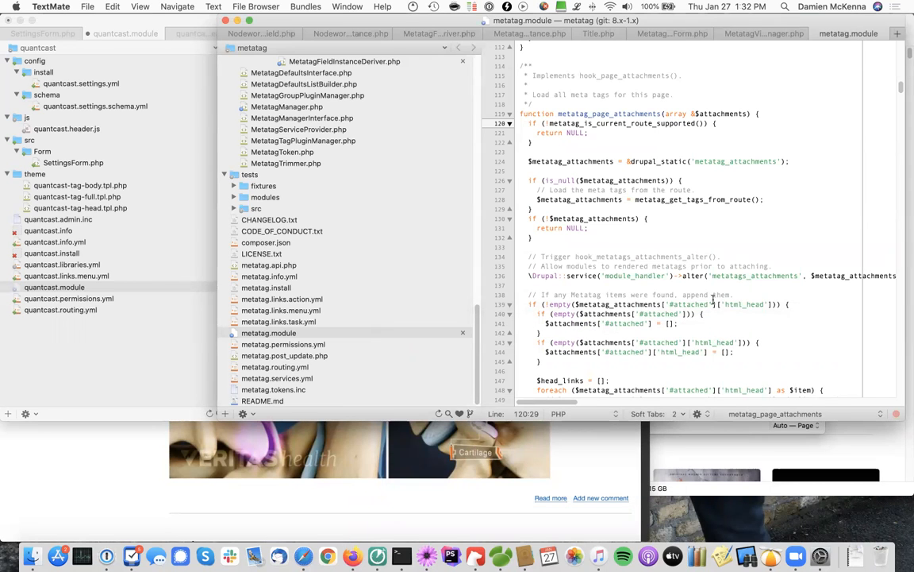
{"action": "scroll", "scroll_direction": "down", "scroll_amount": 3}
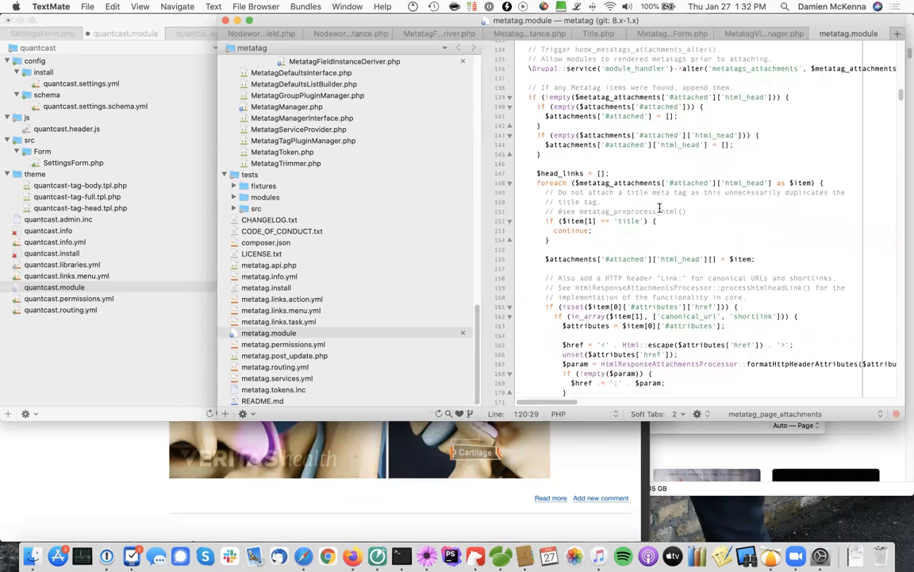
{"action": "scroll", "scroll_direction": "down", "scroll_amount": 3}
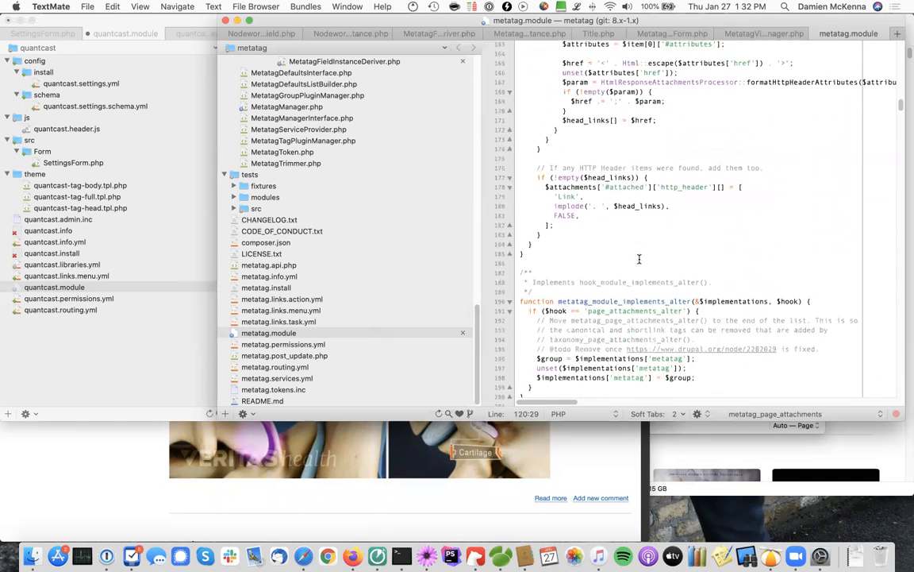
{"action": "scroll", "scroll_direction": "down", "scroll_amount": 3}
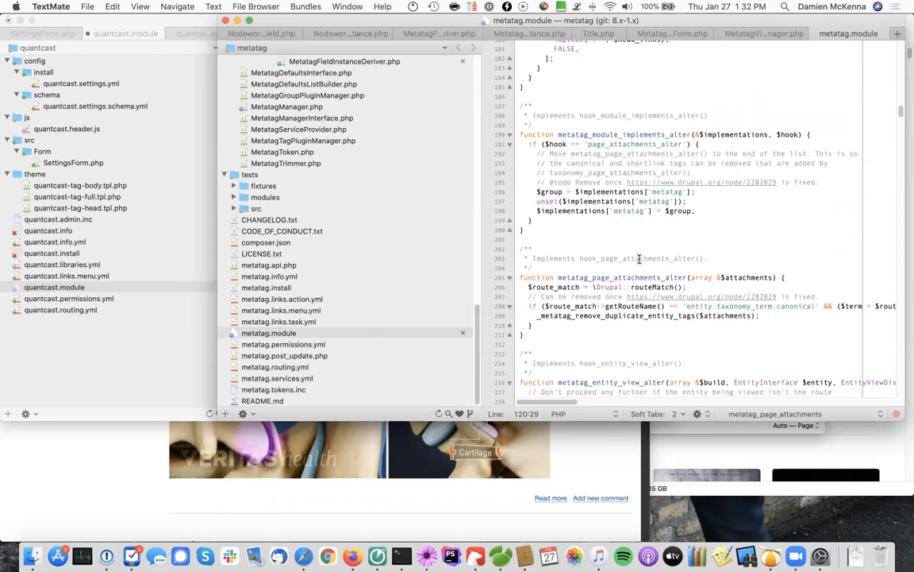
{"action": "scroll", "scroll_direction": "down", "scroll_amount": 3}
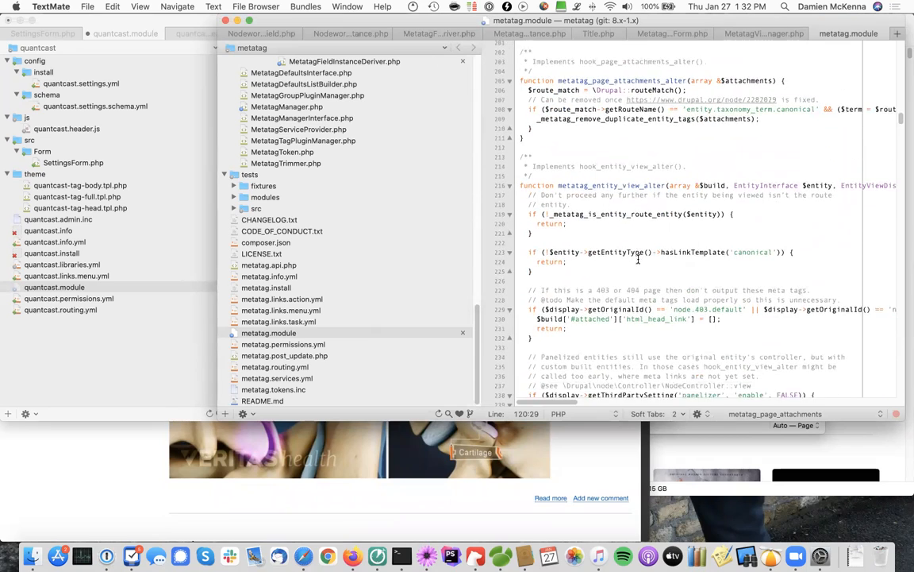
{"action": "scroll", "scroll_direction": "down", "scroll_amount": 3}
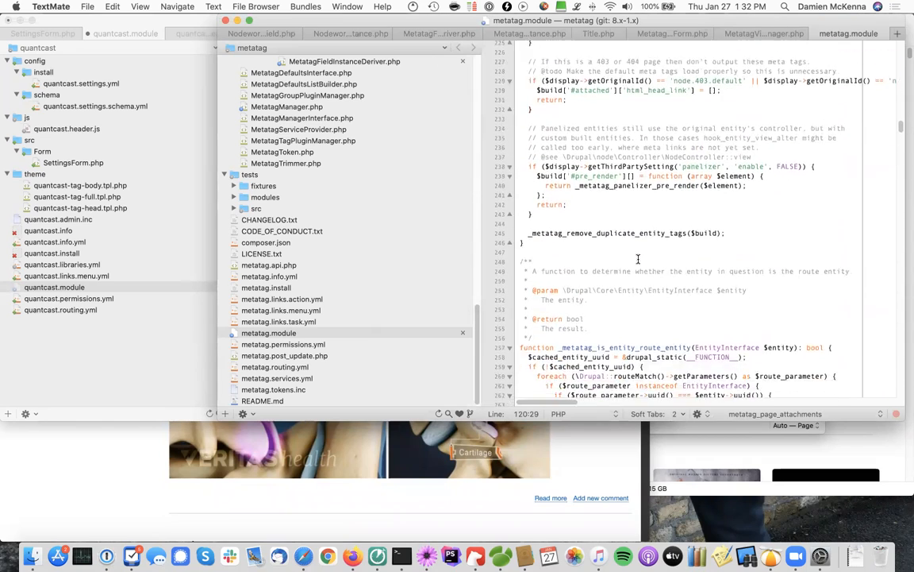
{"action": "scroll", "scroll_direction": "down", "scroll_amount": 3}
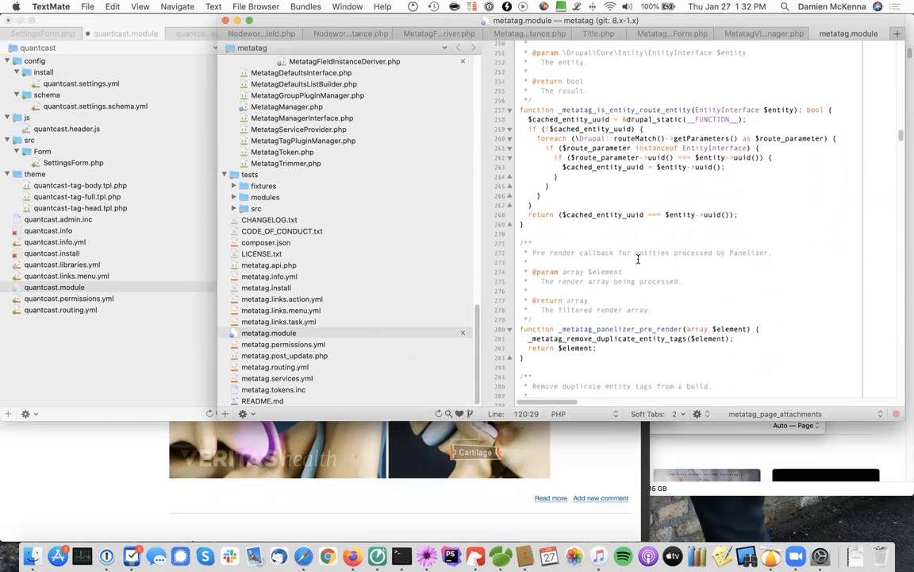
{"action": "scroll", "scroll_direction": "down", "scroll_amount": 3}
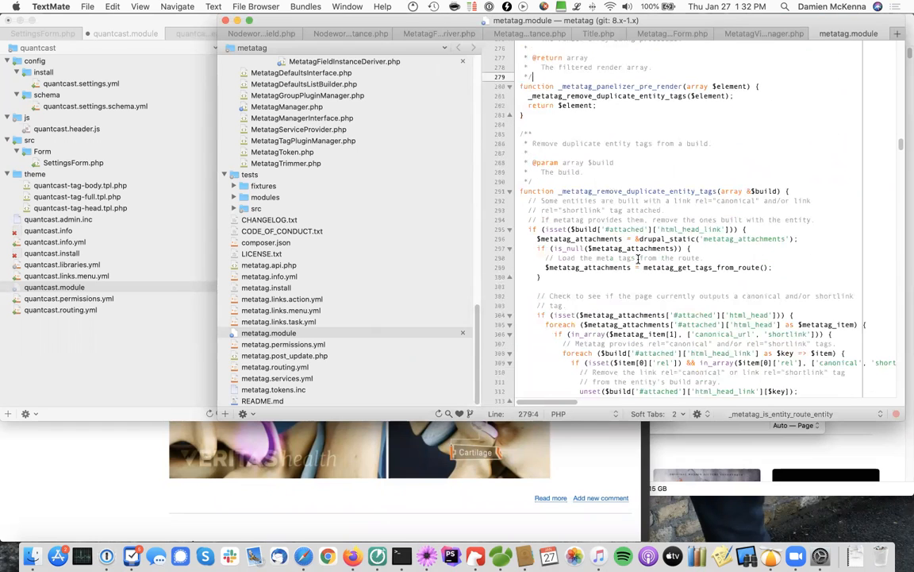
{"action": "key", "text": "cmd+f"}
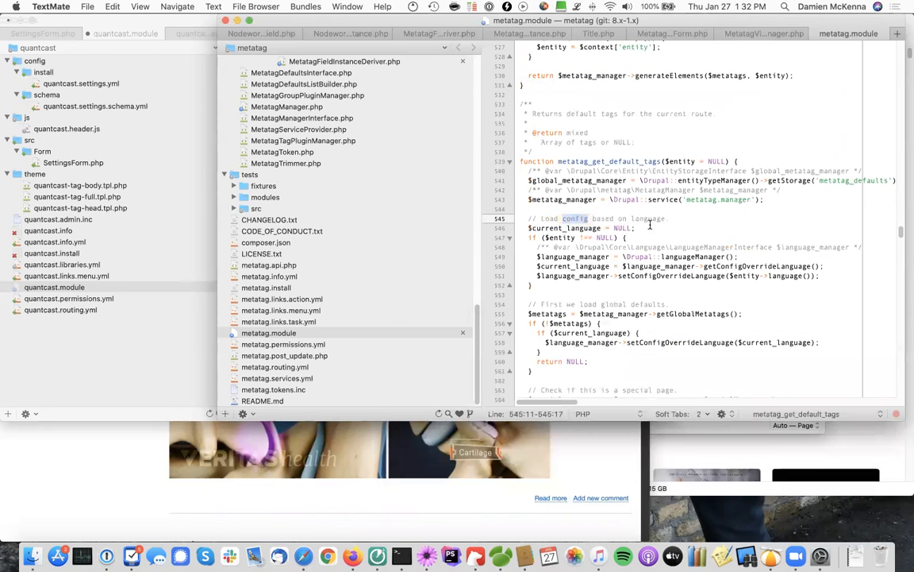
{"action": "mouse_move", "coordinate": [749, 184]}
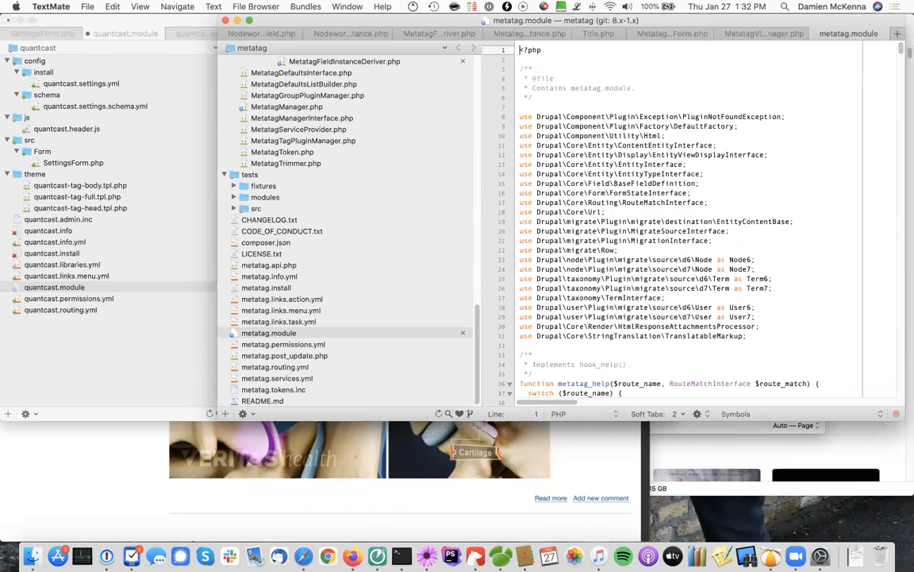
{"action": "scroll", "scroll_direction": "down", "scroll_amount": 3}
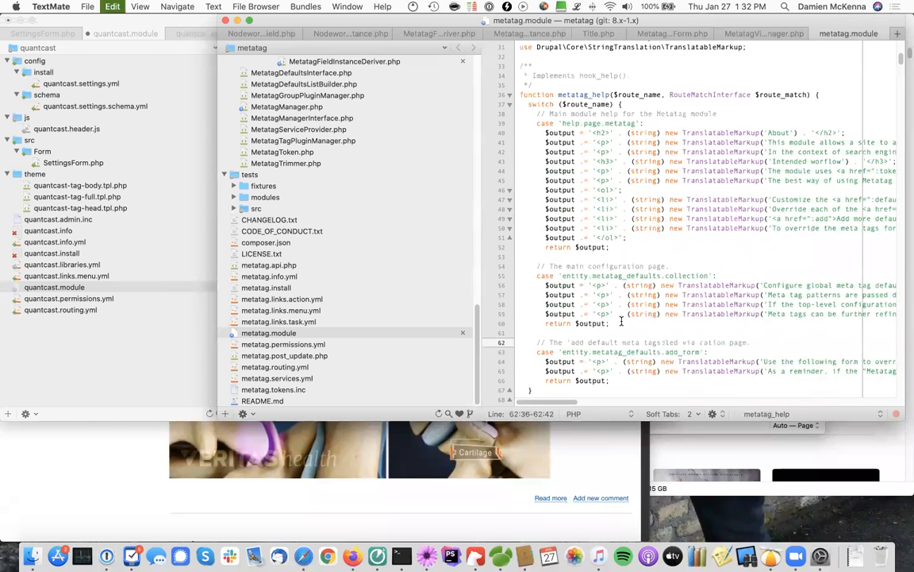
{"action": "scroll", "scroll_direction": "down", "scroll_amount": 3}
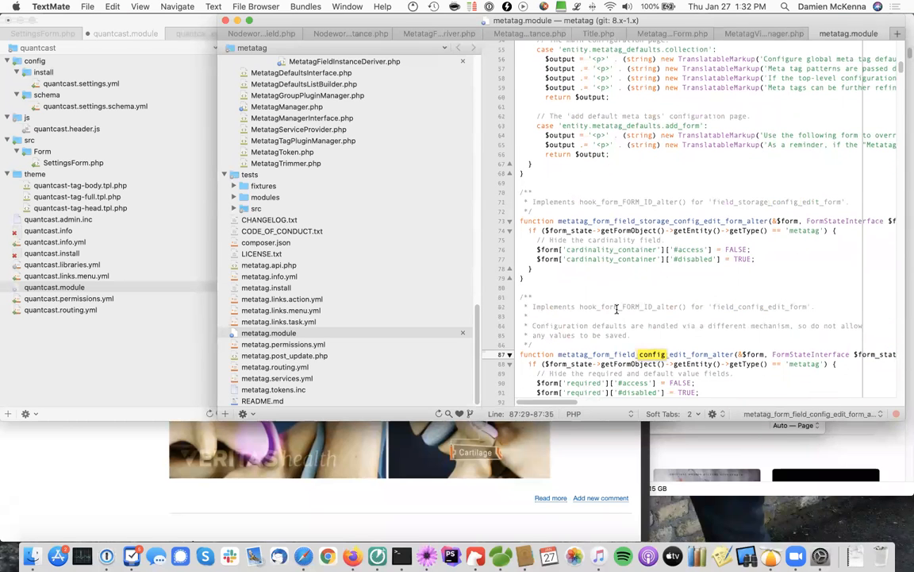
{"action": "scroll", "scroll_direction": "down", "scroll_amount": 3}
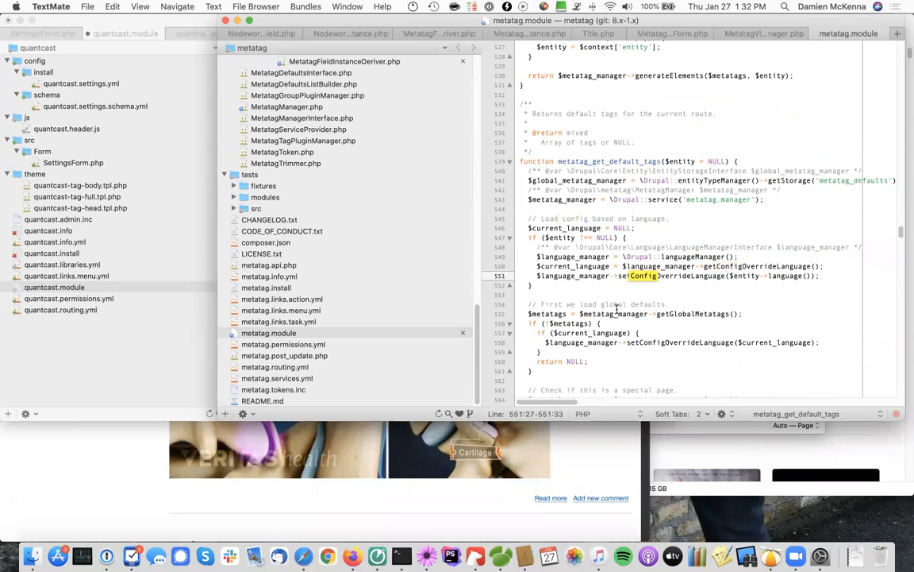
{"action": "scroll", "scroll_direction": "down", "scroll_amount": 3}
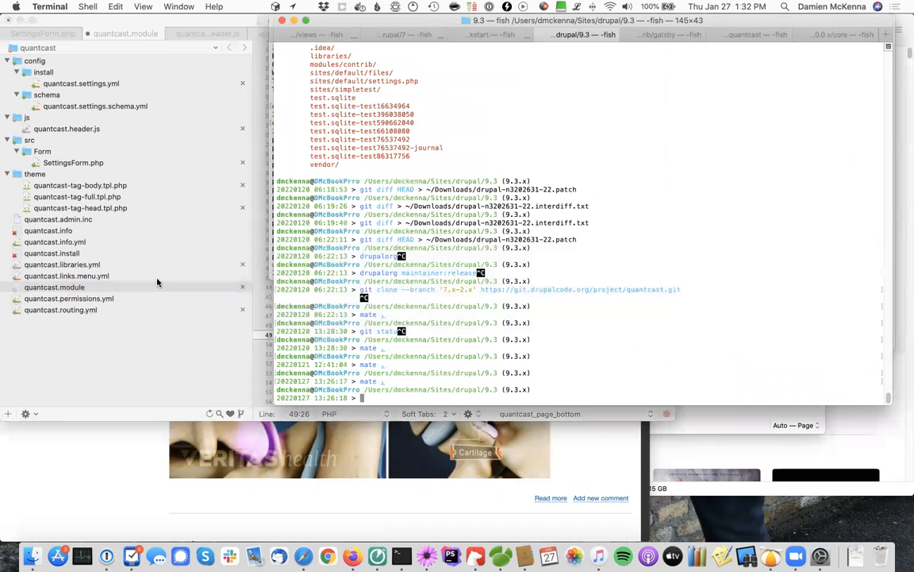
- Switch from Terminal to the gatsby project and view gatsby.module for reference
{"action": "left_click", "coordinate": [670, 35]}
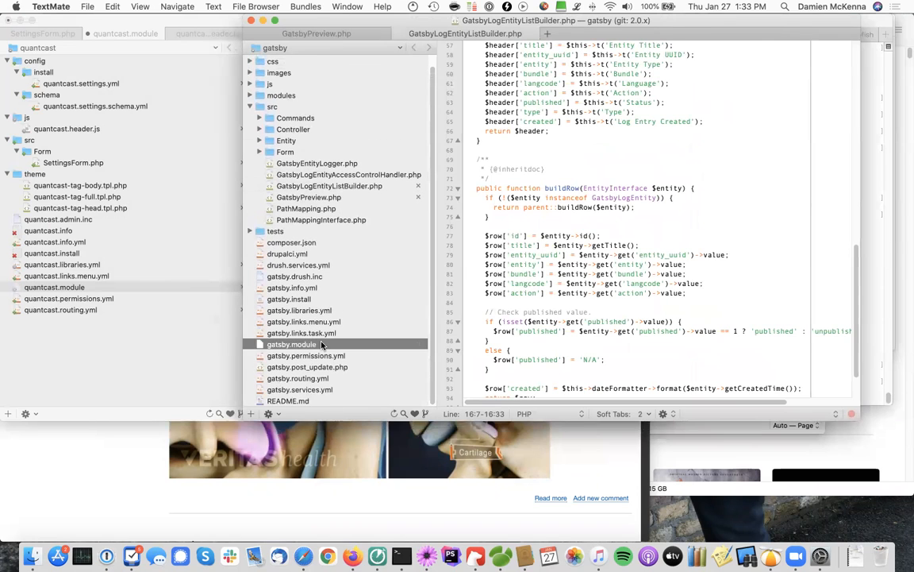
{"action": "left_click", "coordinate": [292, 343]}
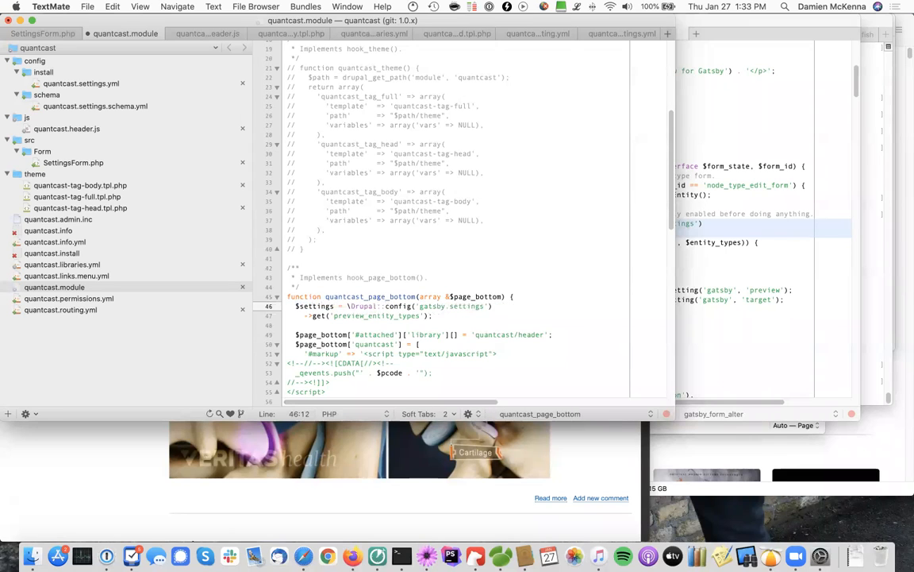
- Swap the gatsby settings name for quantcast.settings after confirming the pcode key in the settings form
{"action": "double_click", "coordinate": [429, 307]}
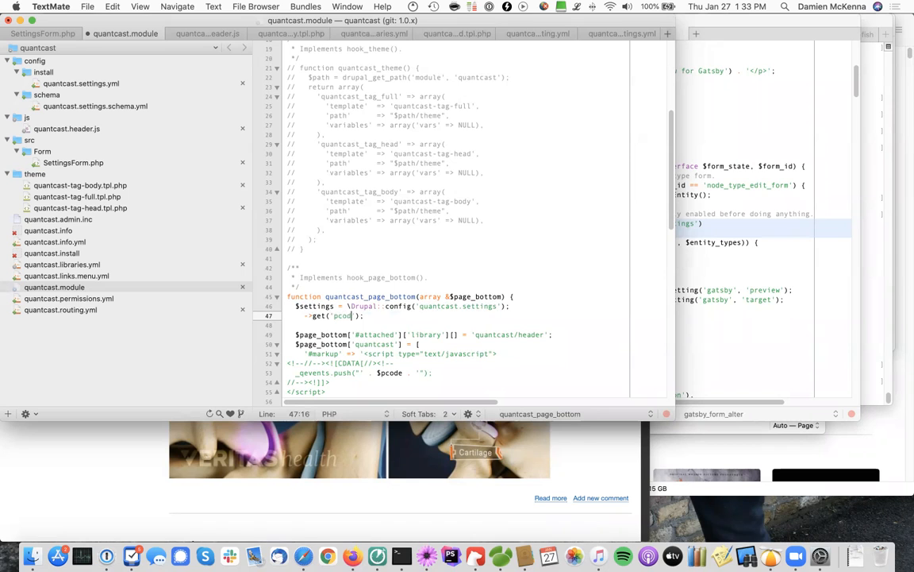
{"action": "left_click", "coordinate": [290, 33]}
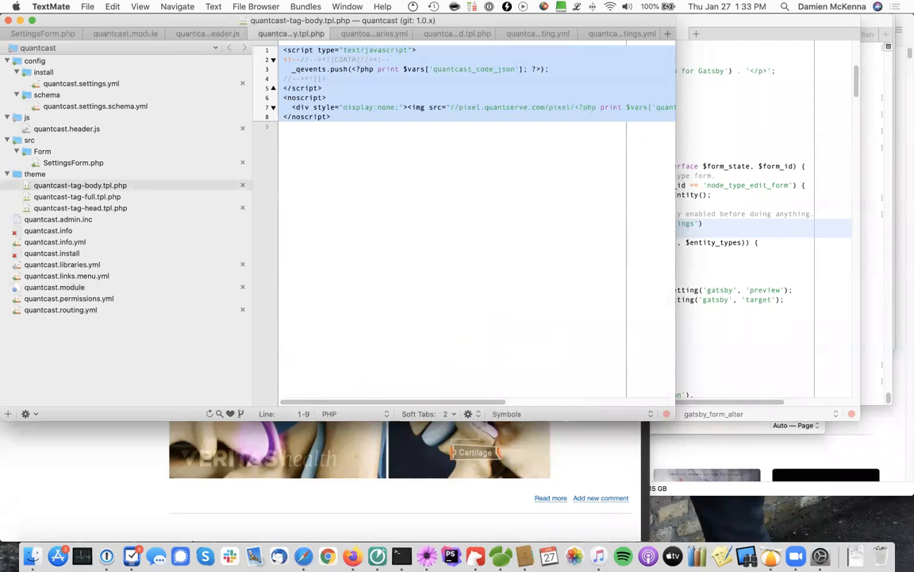
{"action": "left_click", "coordinate": [537, 33]}
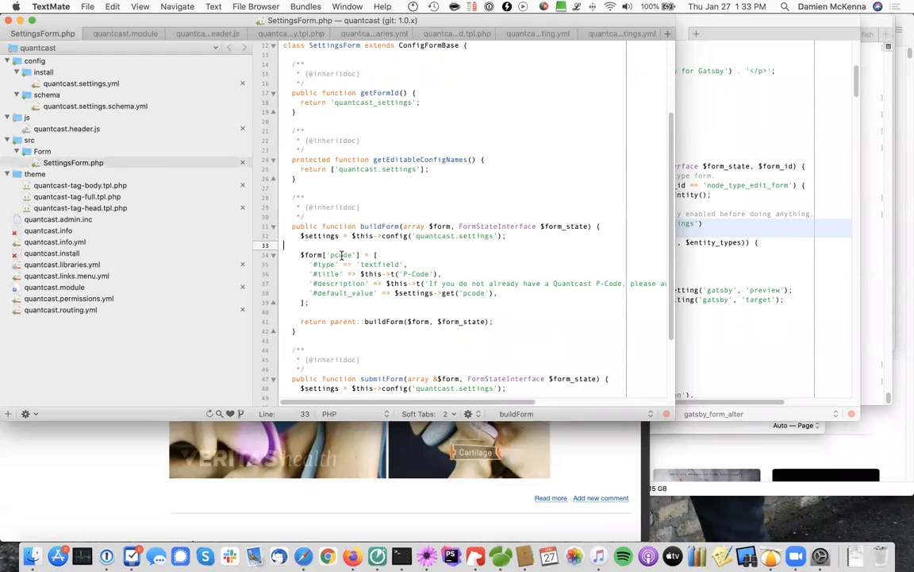
{"action": "left_click", "coordinate": [124, 33]}
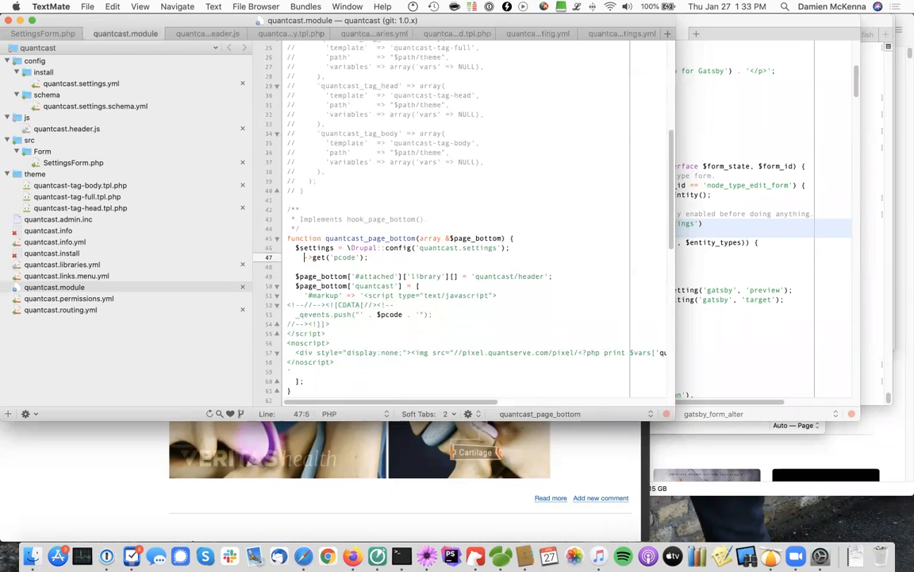
- Assign $pcode from the settings and concatenate it into the noscript pixel URL
{"action": "type", "text": "$pcode = $settings"}
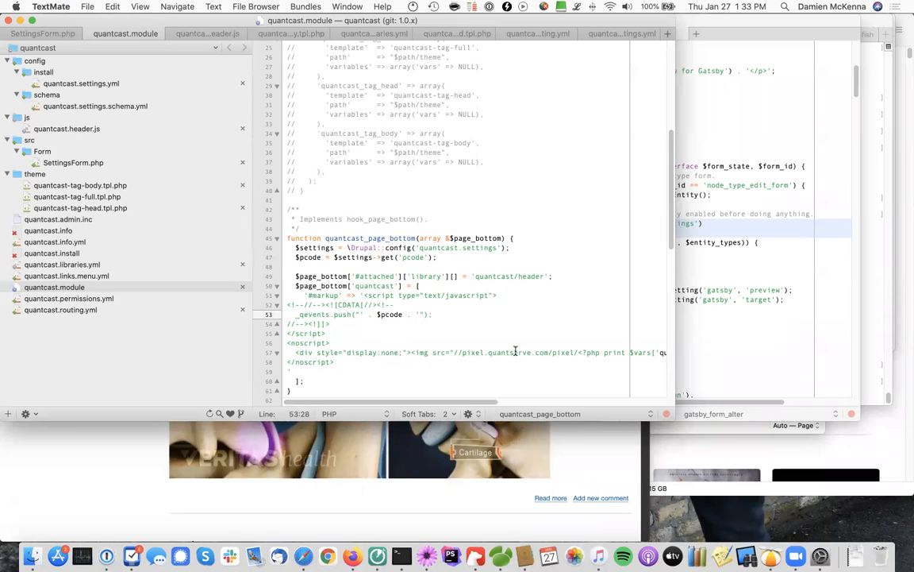
{"action": "left_click", "coordinate": [410, 352]}
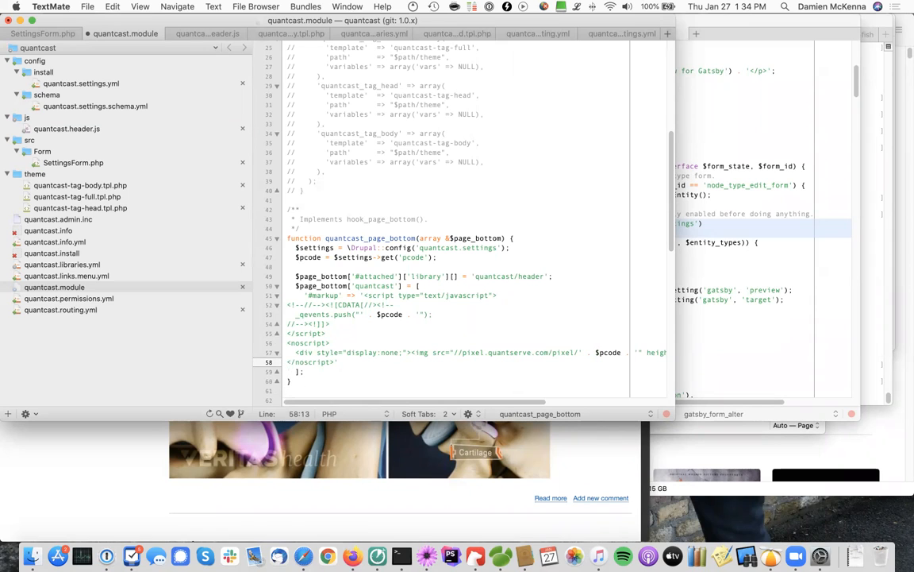
{"action": "type", "text": "."}
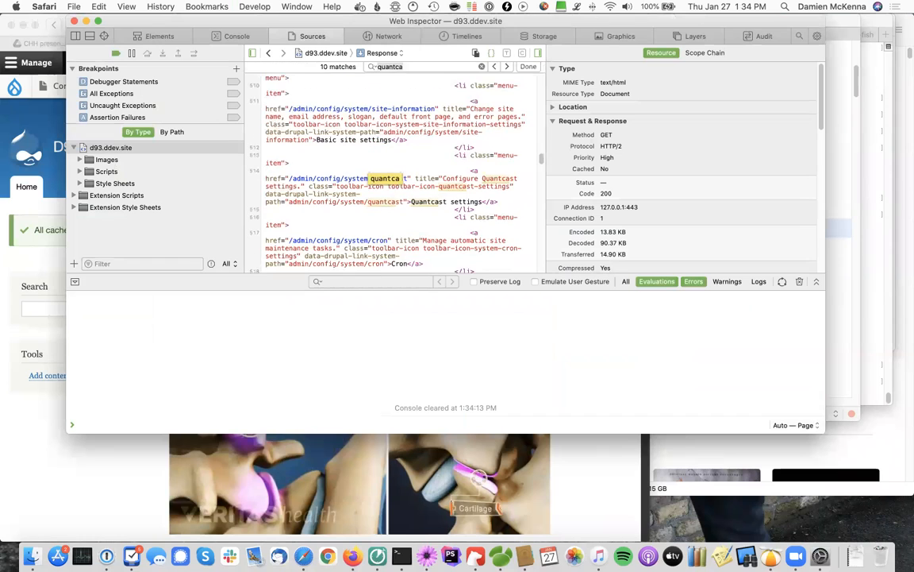
{"action": "type", "text": "pcode . '\");"}
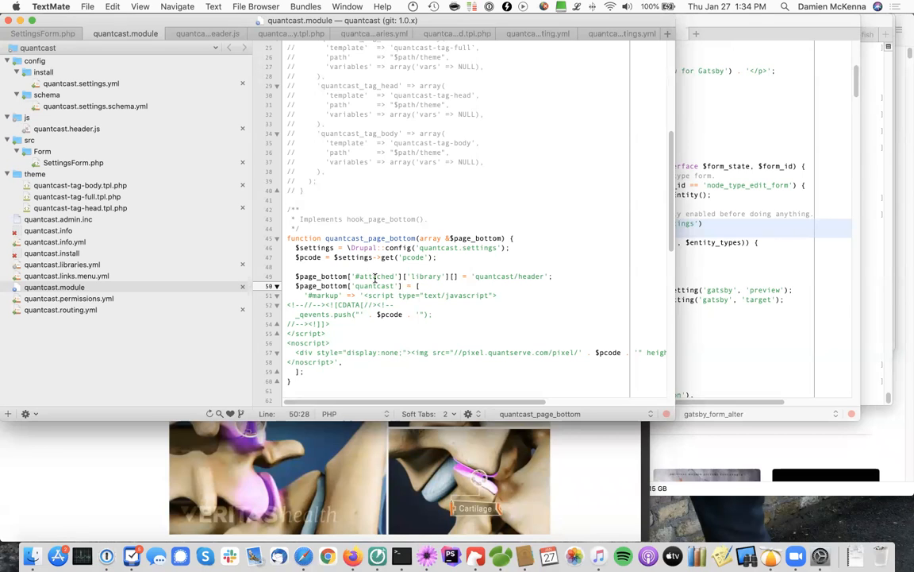
{"action": "mouse_move", "coordinate": [422, 372]}
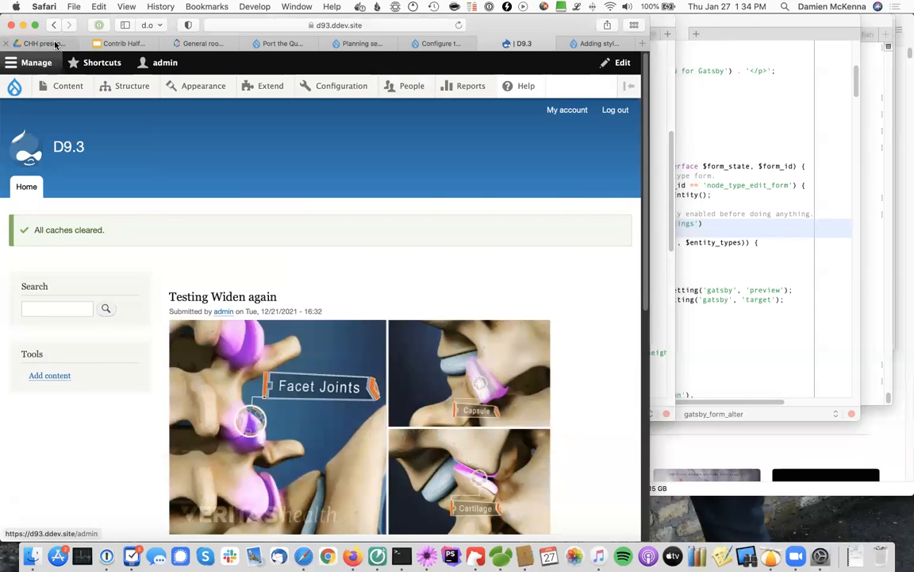
- Switch to the presentation and show slide 17, the closing 'Thank You!' slide
{"action": "left_click", "coordinate": [119, 43]}
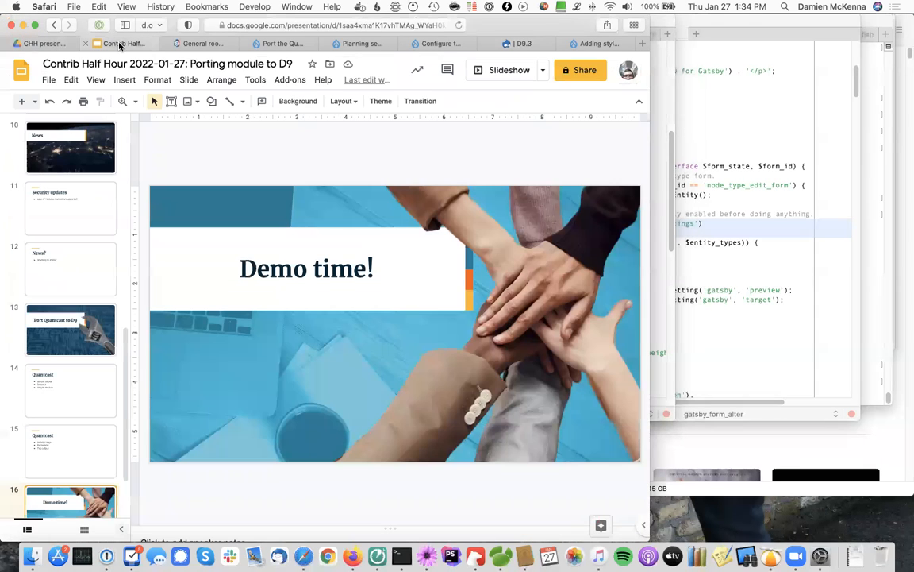
{"action": "scroll", "scroll_direction": "down", "scroll_amount": 3}
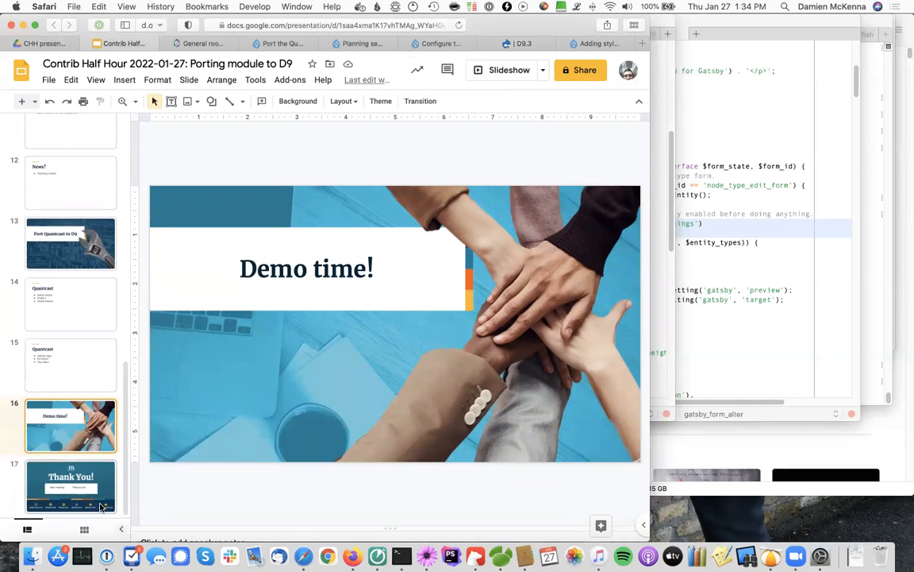
{"action": "left_click", "coordinate": [70, 486]}
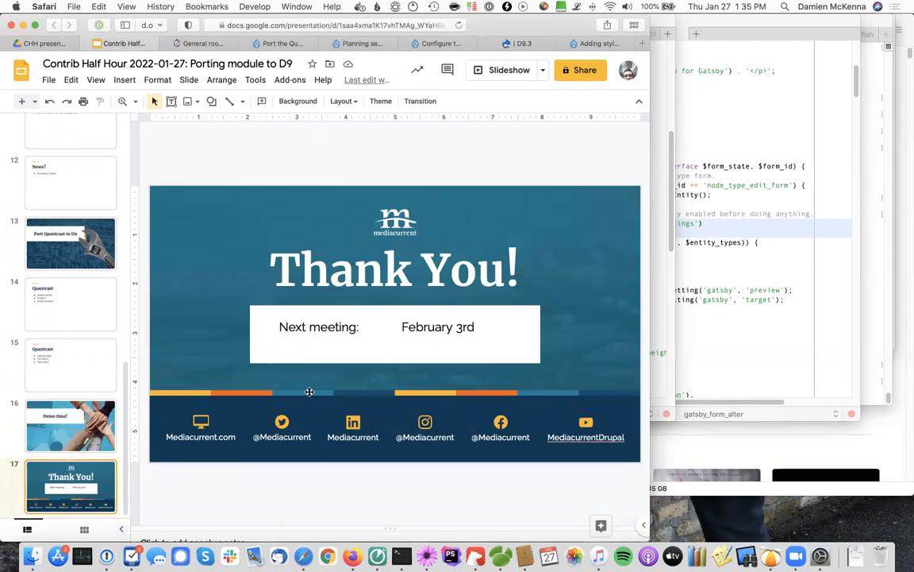
{"action": "mouse_move", "coordinate": [532, 492]}
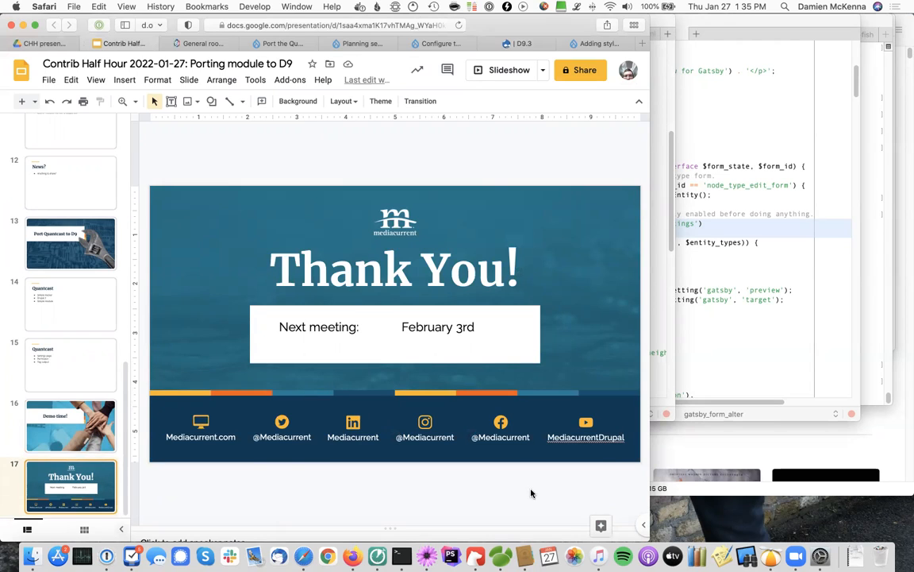
{"action": "mouse_move", "coordinate": [575, 476]}
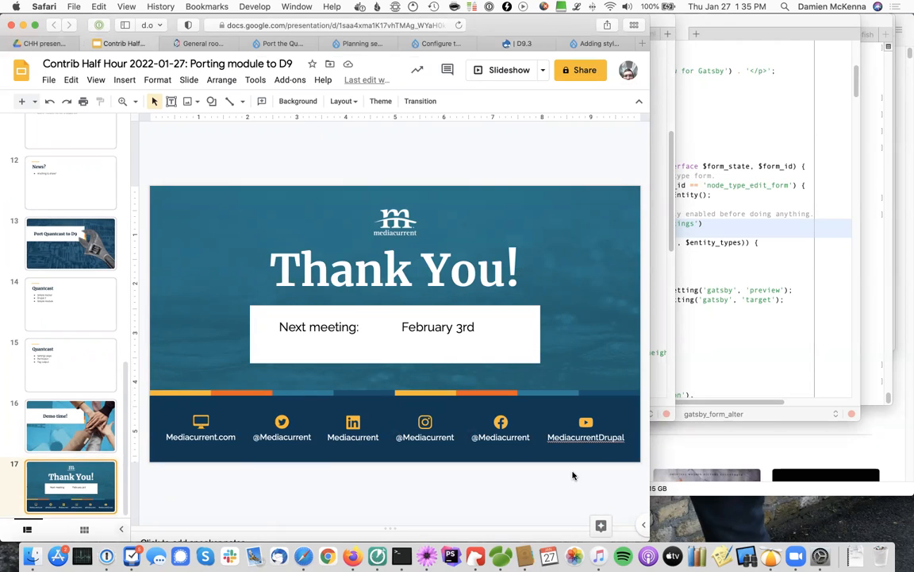
{"action": "mouse_move", "coordinate": [696, 500]}
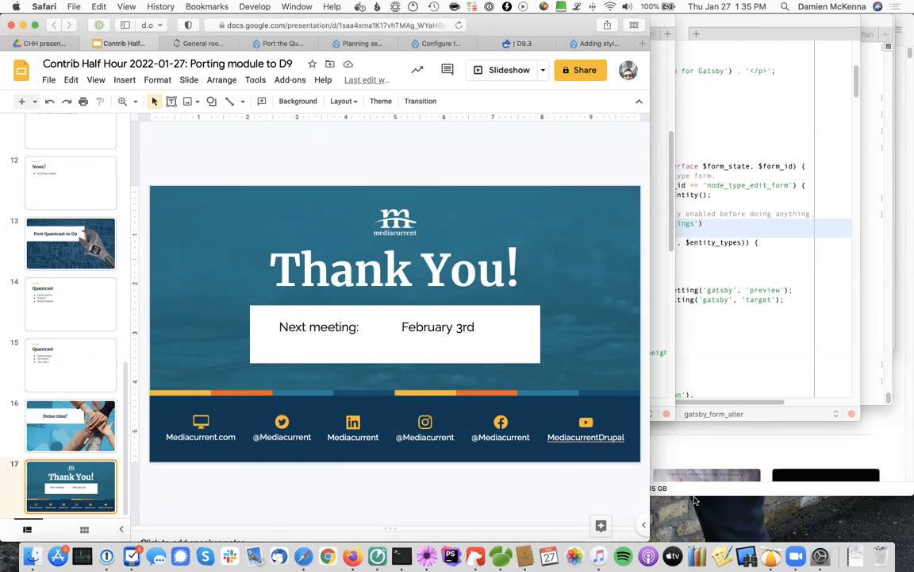